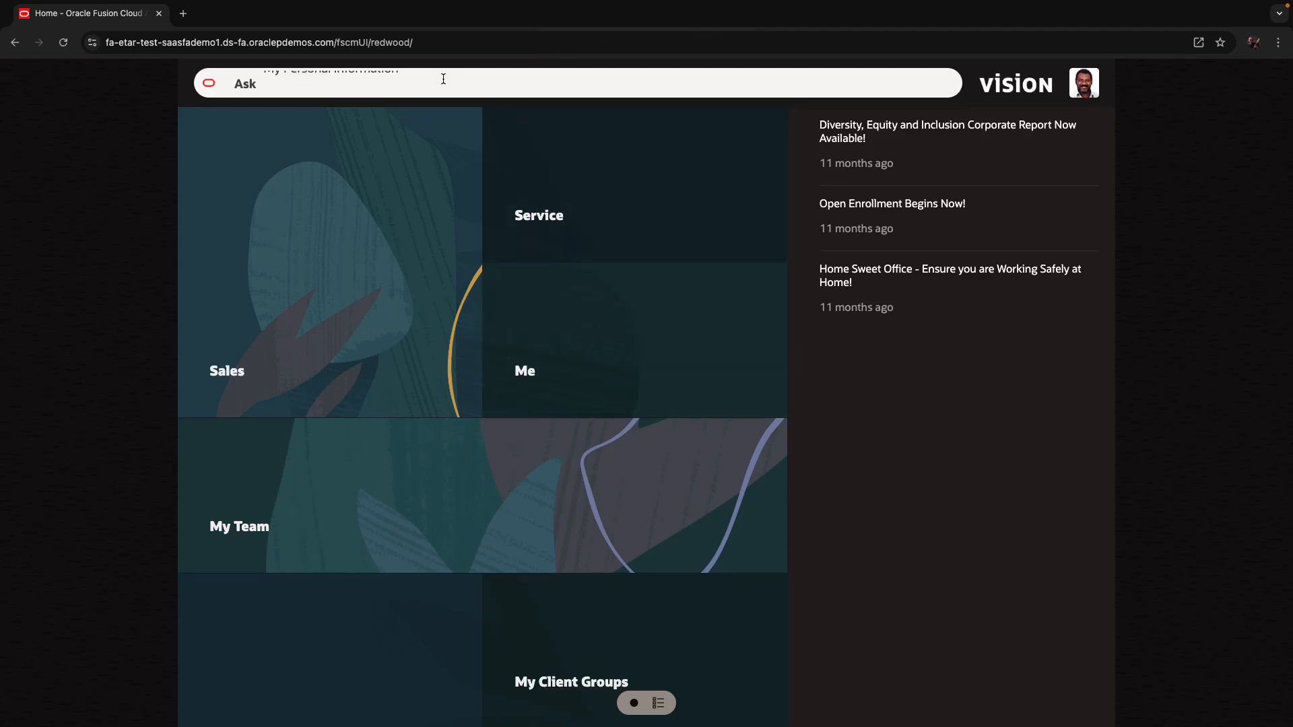
- Search 'visual builder' in the Ask bar and launch Visual Builder Studio from the results
text(visual builder)
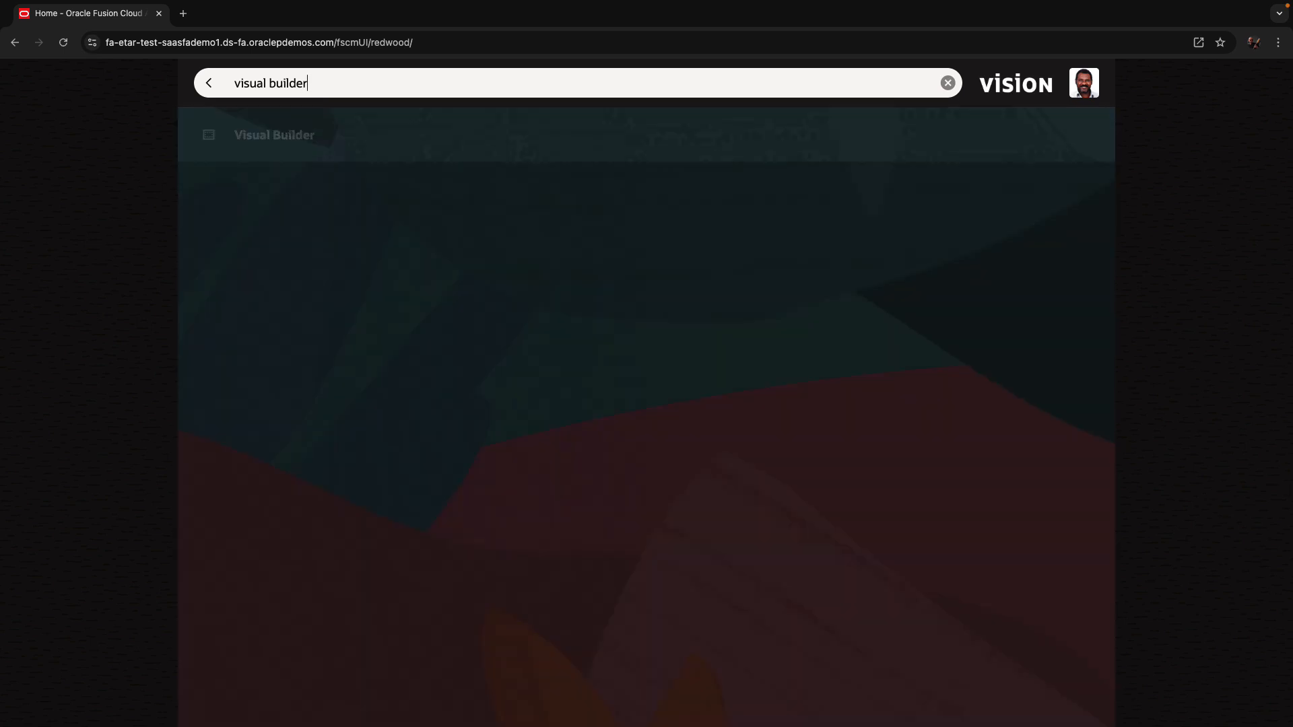
mouse_move(301, 135)
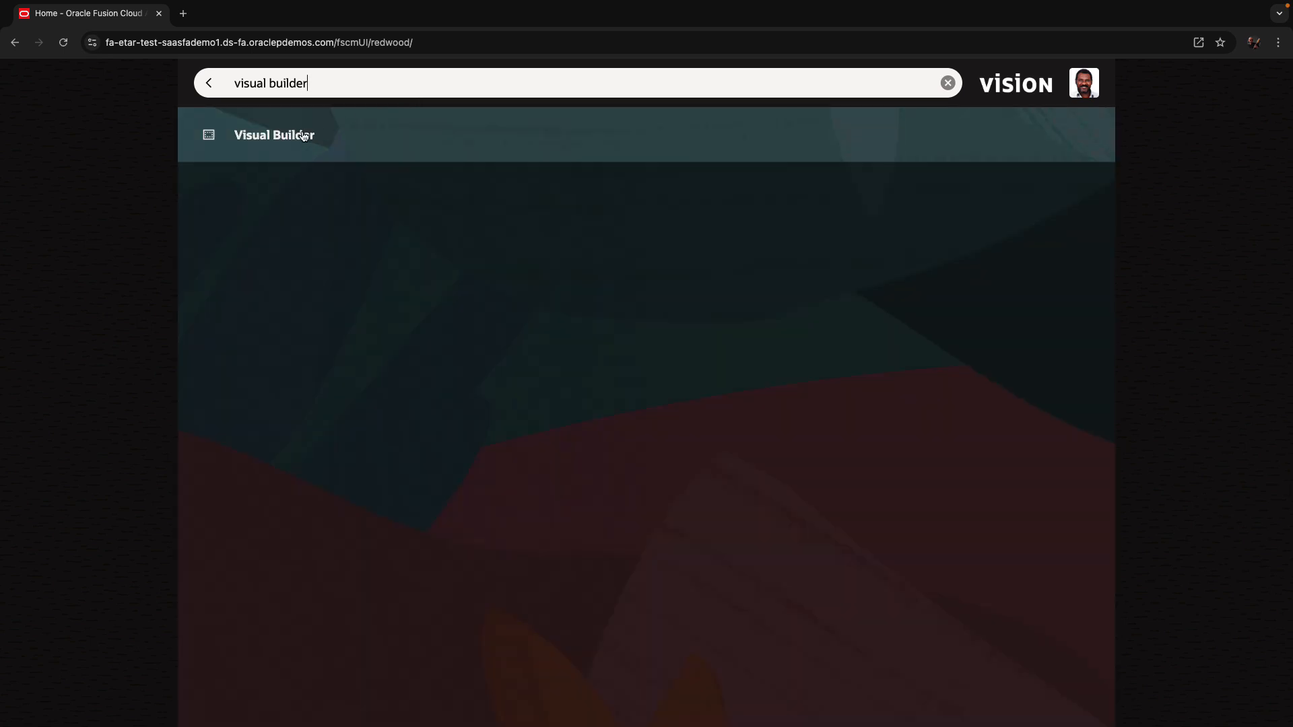
click(273, 135)
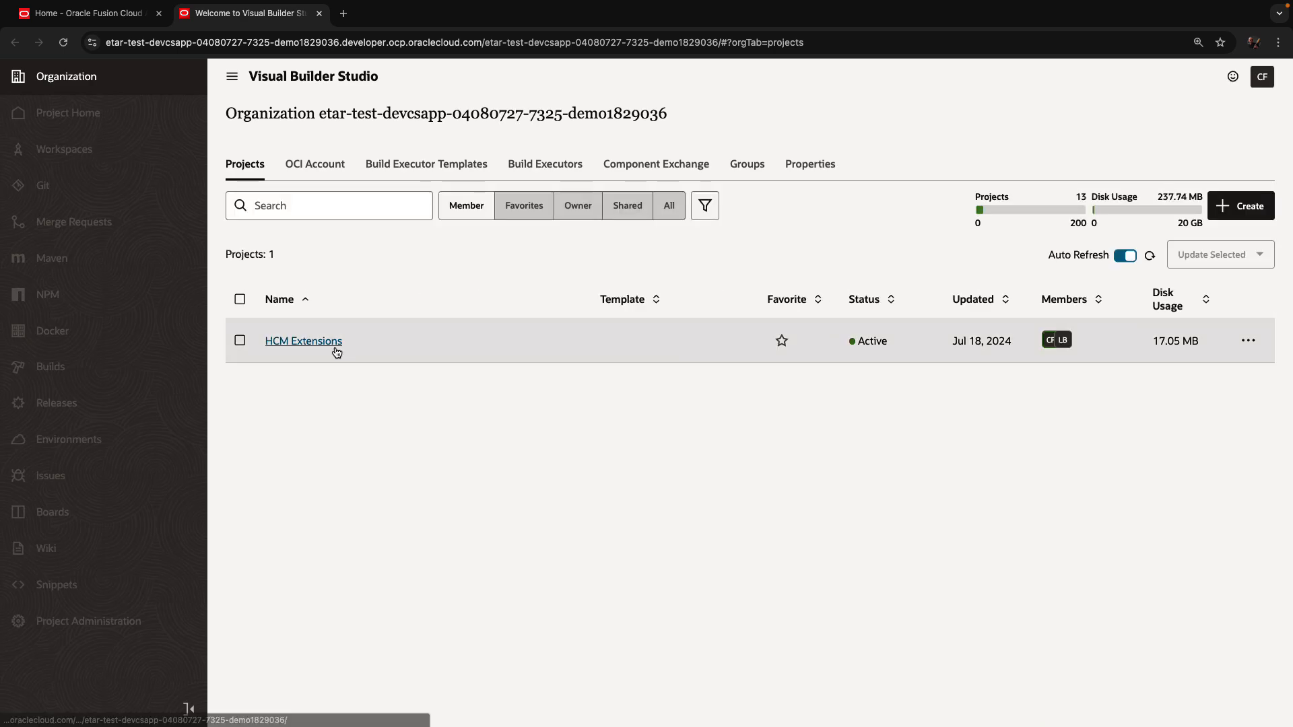
- Enter the HCM Extensions project and view its Merge Requests page
click(303, 341)
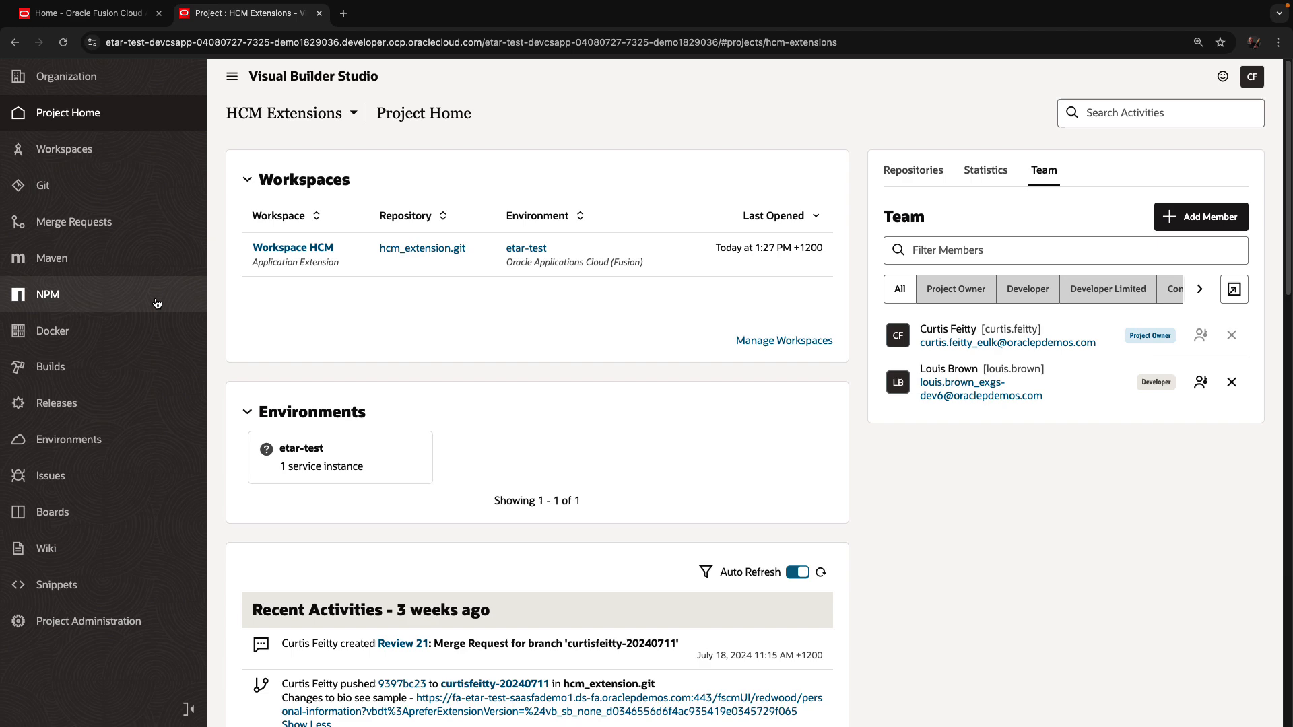
click(73, 222)
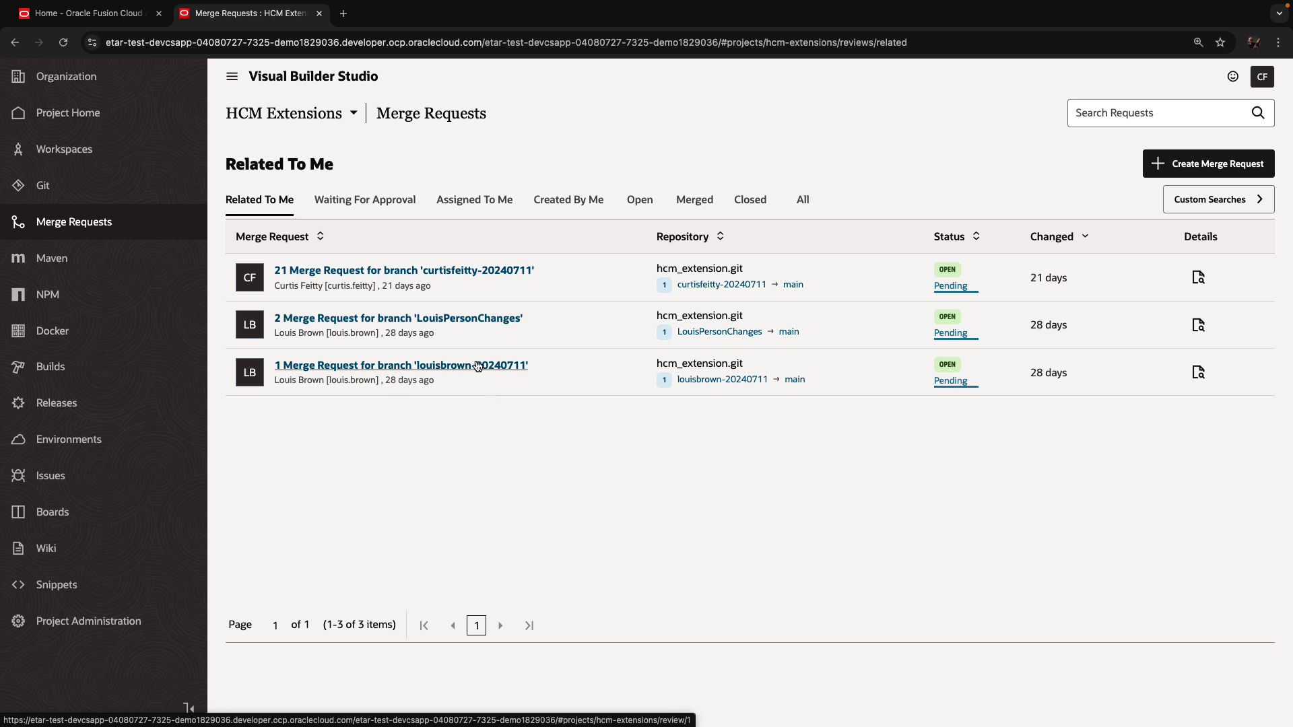
click(402, 365)
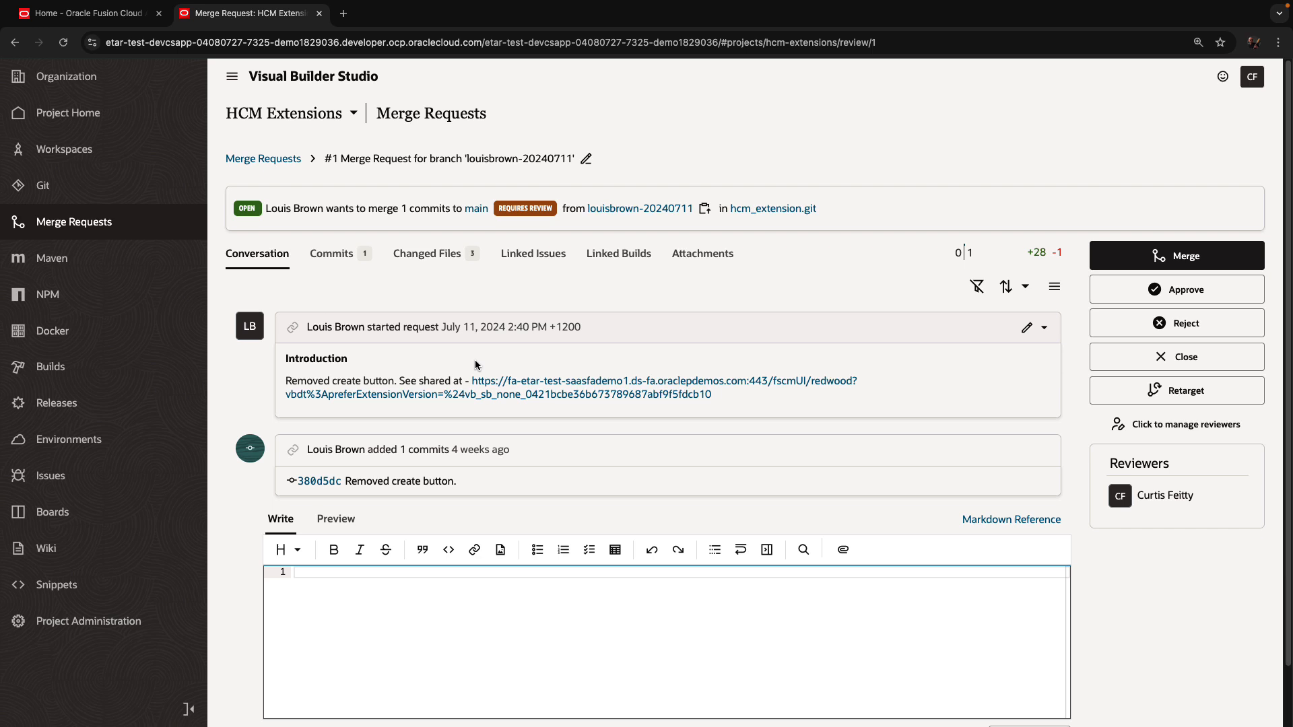
mouse_move(512, 303)
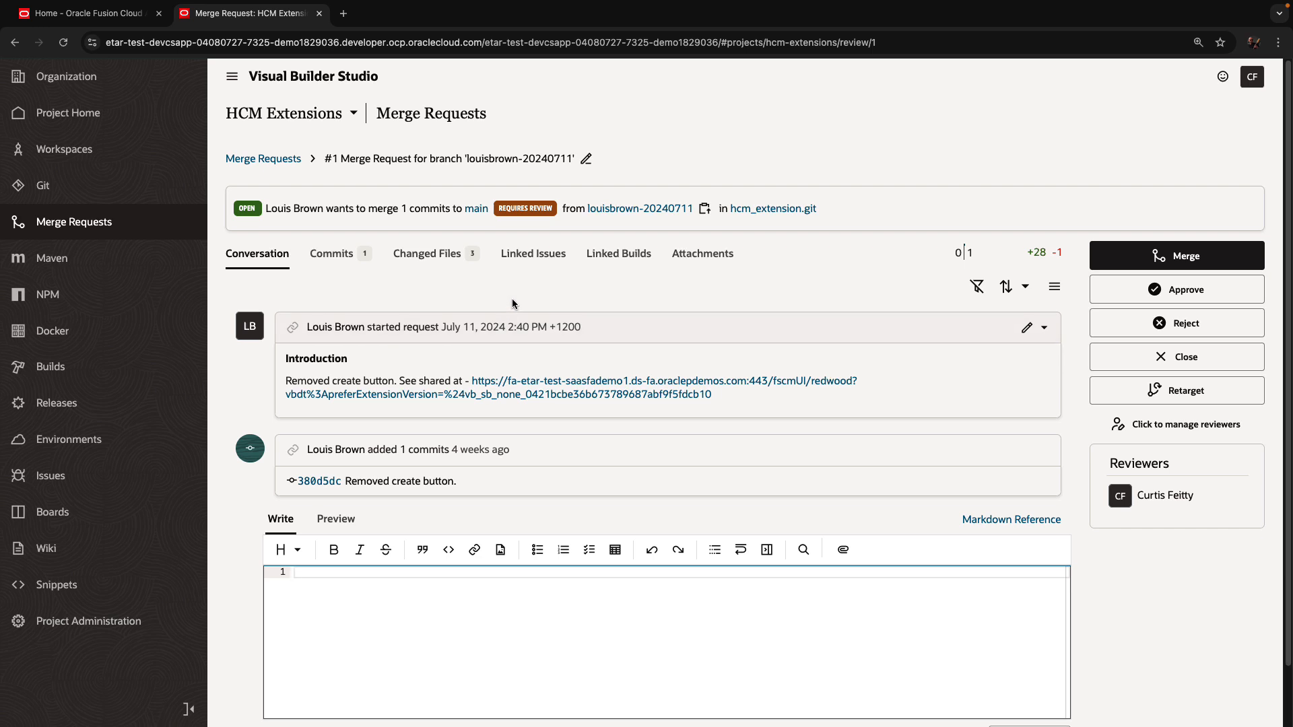
mouse_move(516, 288)
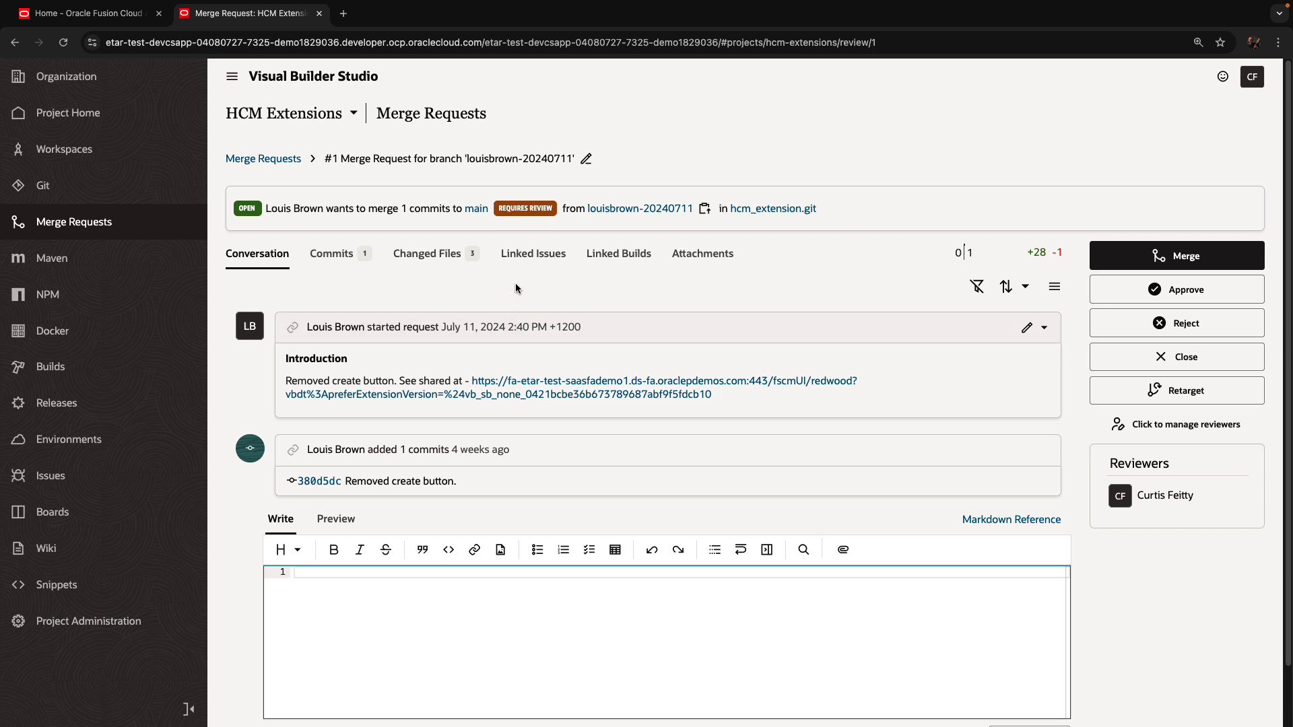
mouse_move(427, 253)
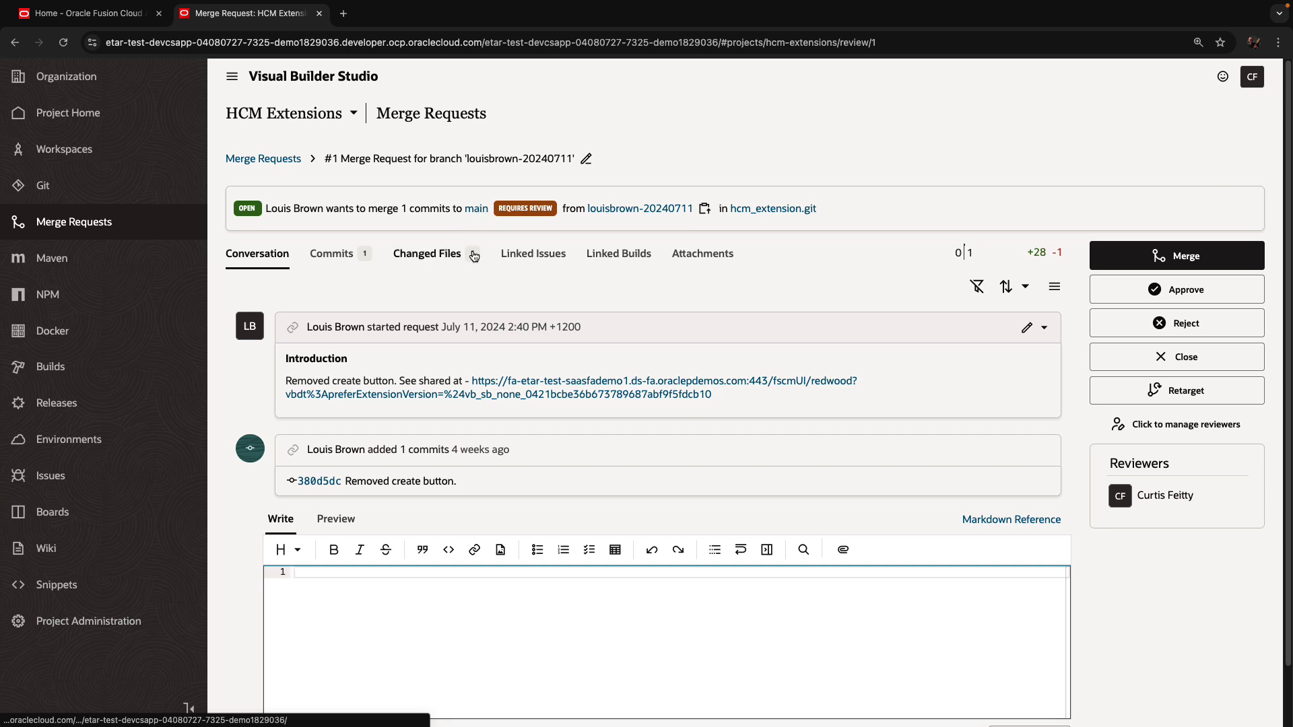
click(427, 253)
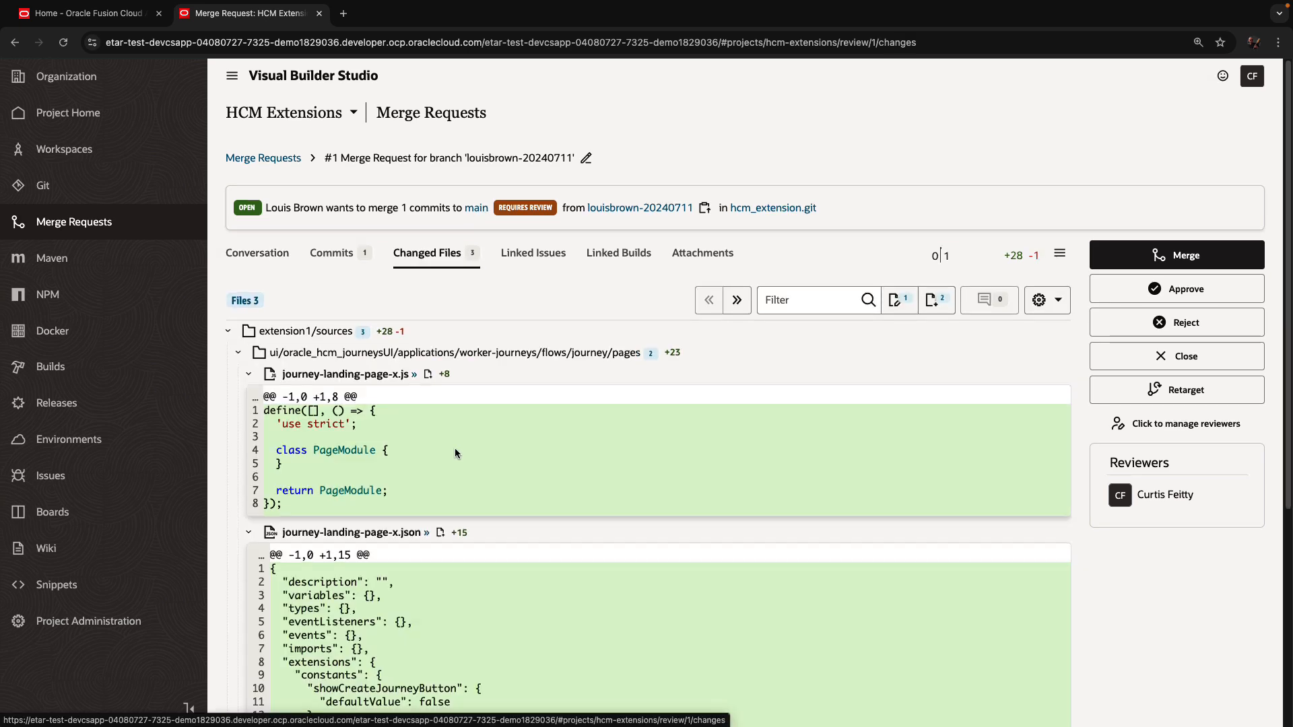
mouse_move(475, 429)
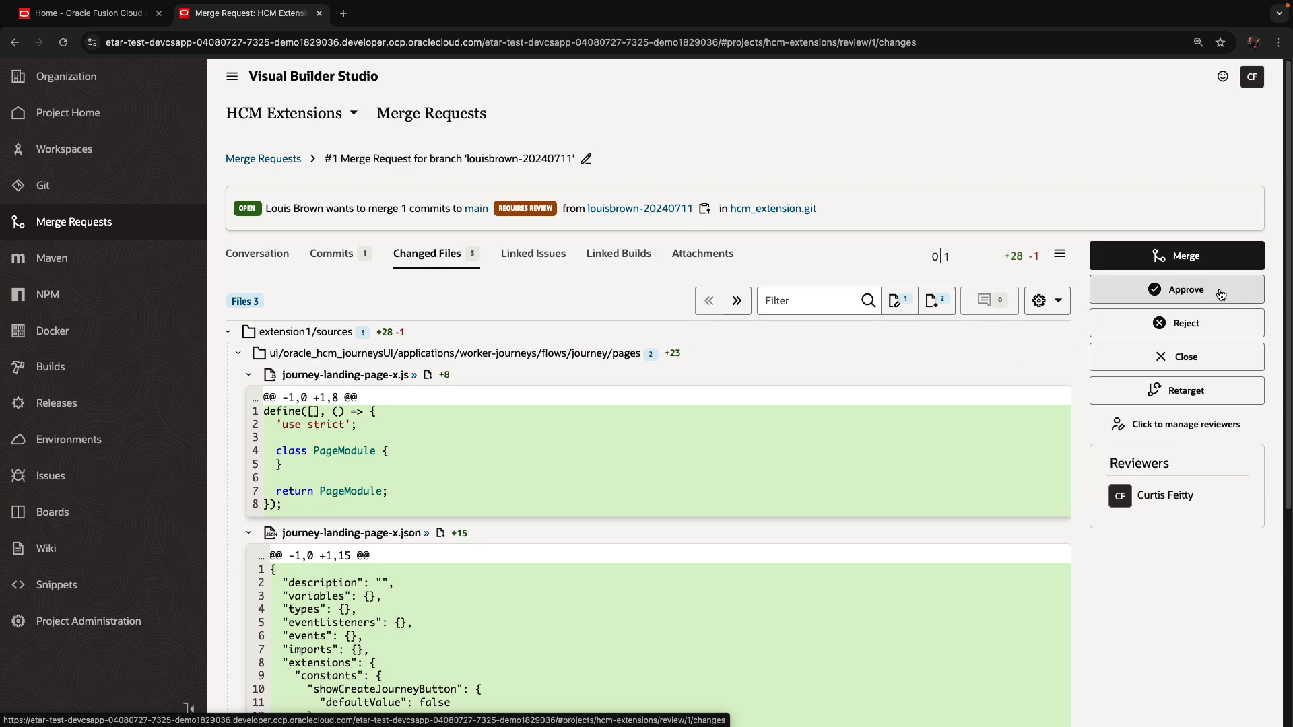
- Approve merge request 1 with the comment 'looks ok'
click(1175, 289)
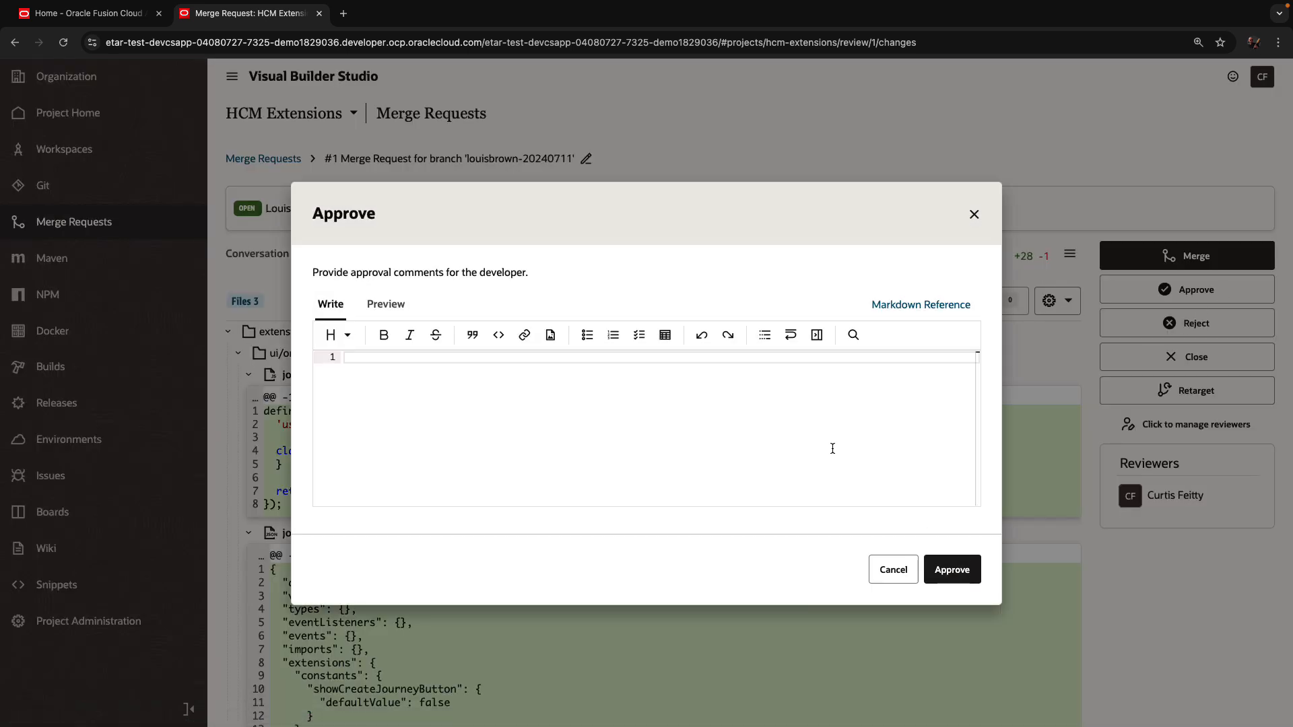
text(looks ok)
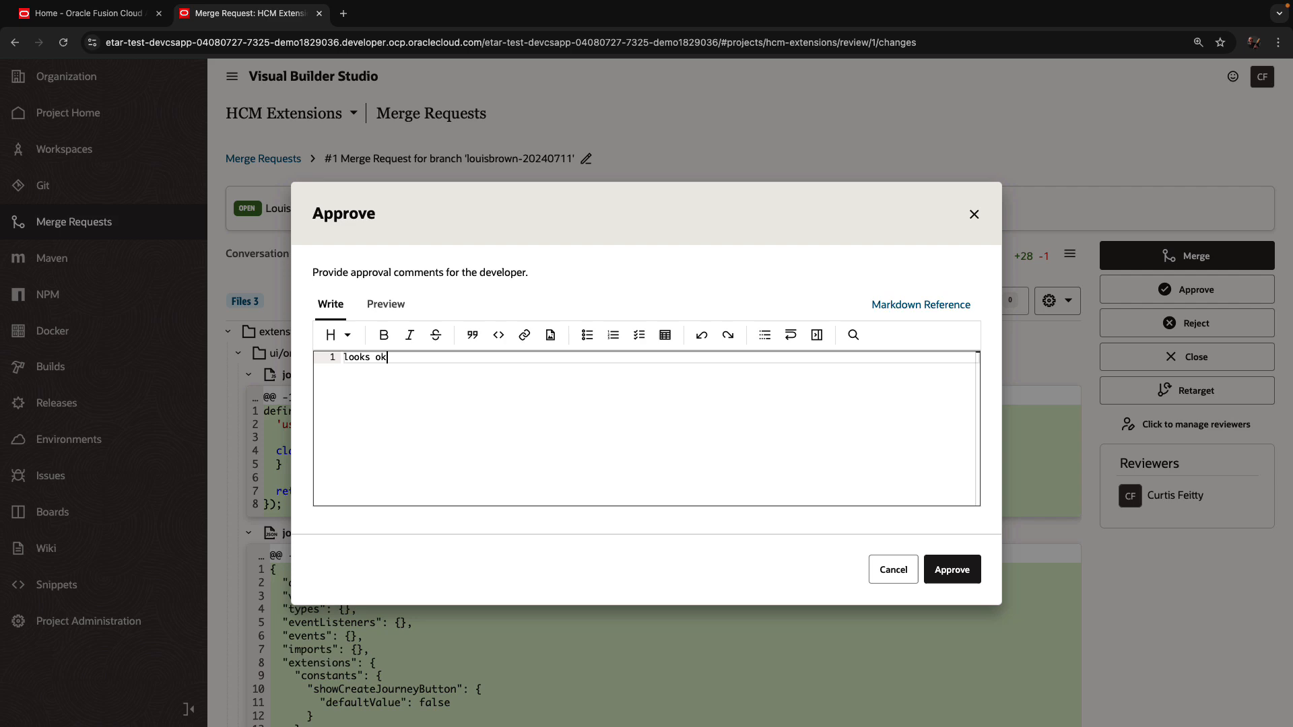
click(952, 569)
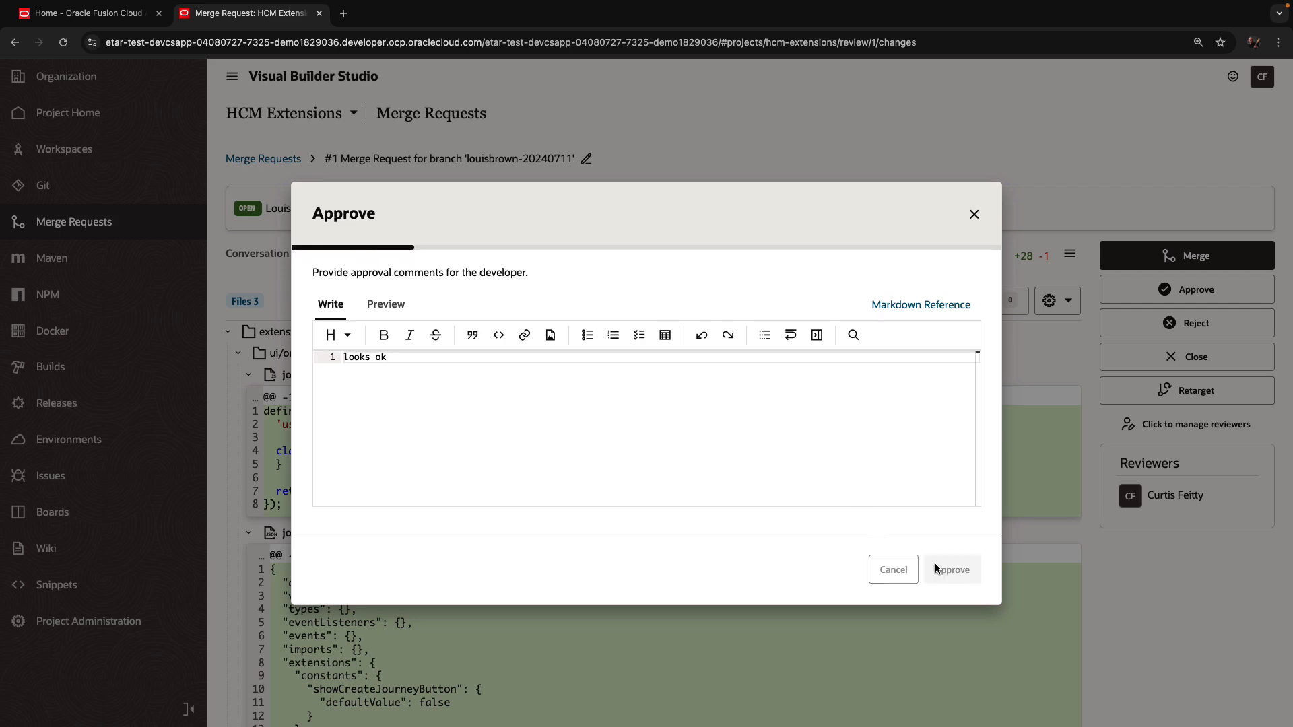
click(951, 568)
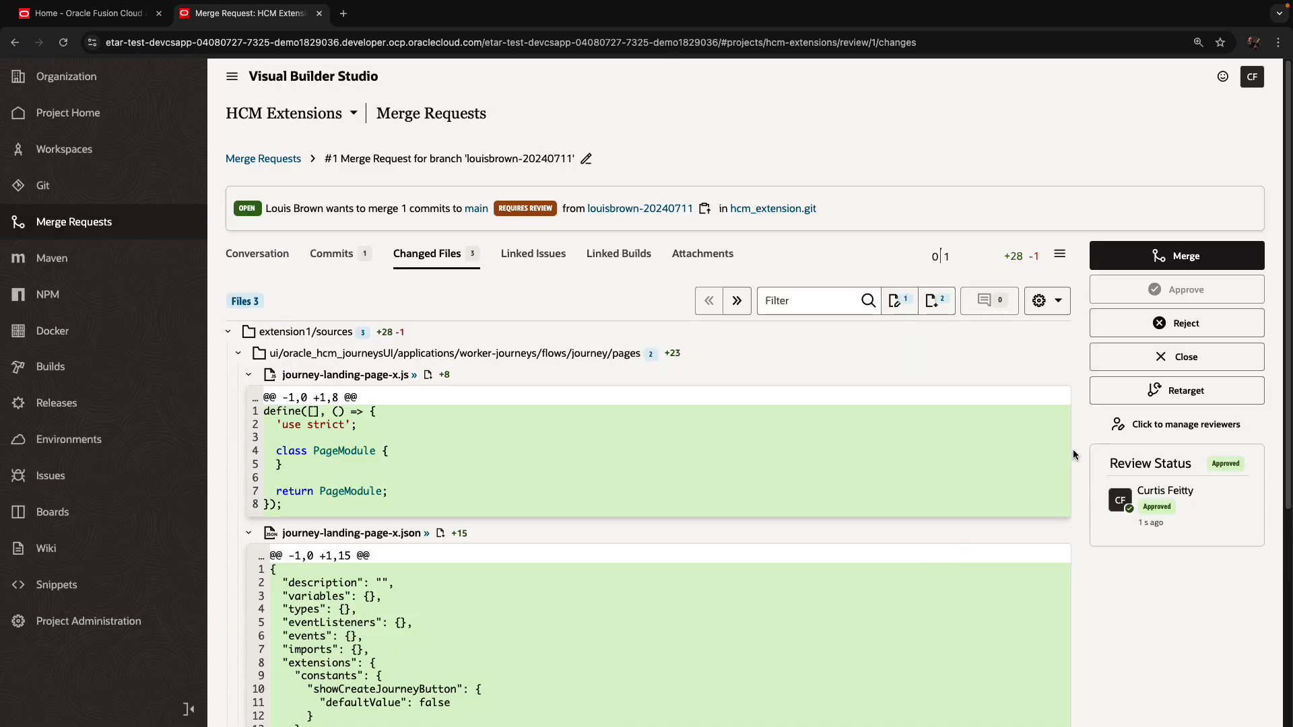
- Merge request 1 into main using the Squash and Merge strategy
click(1174, 256)
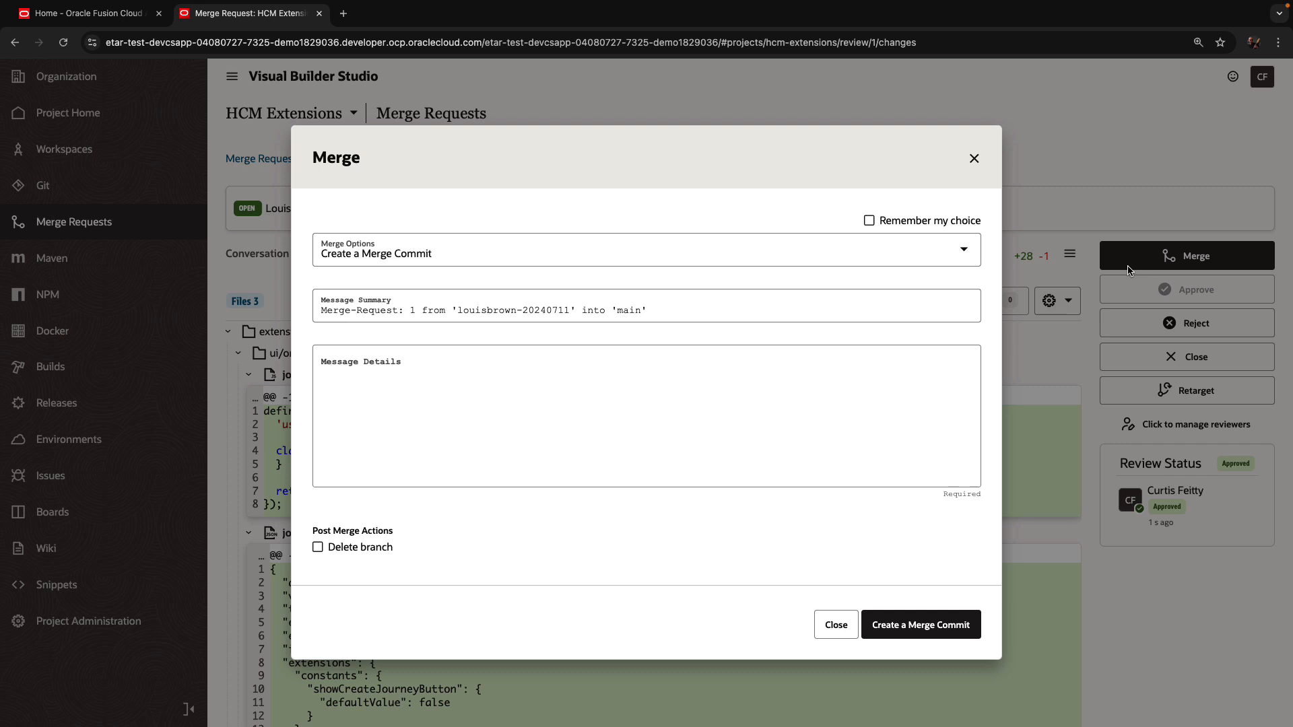
click(645, 249)
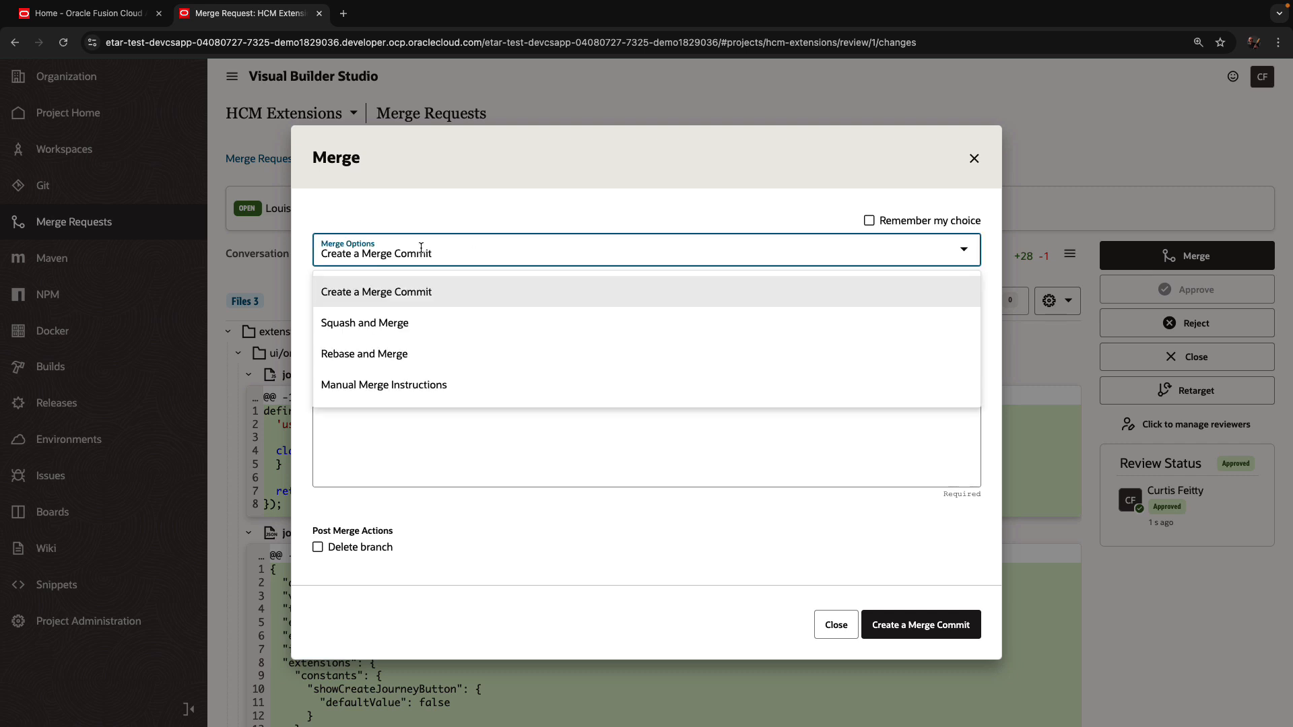
click(364, 322)
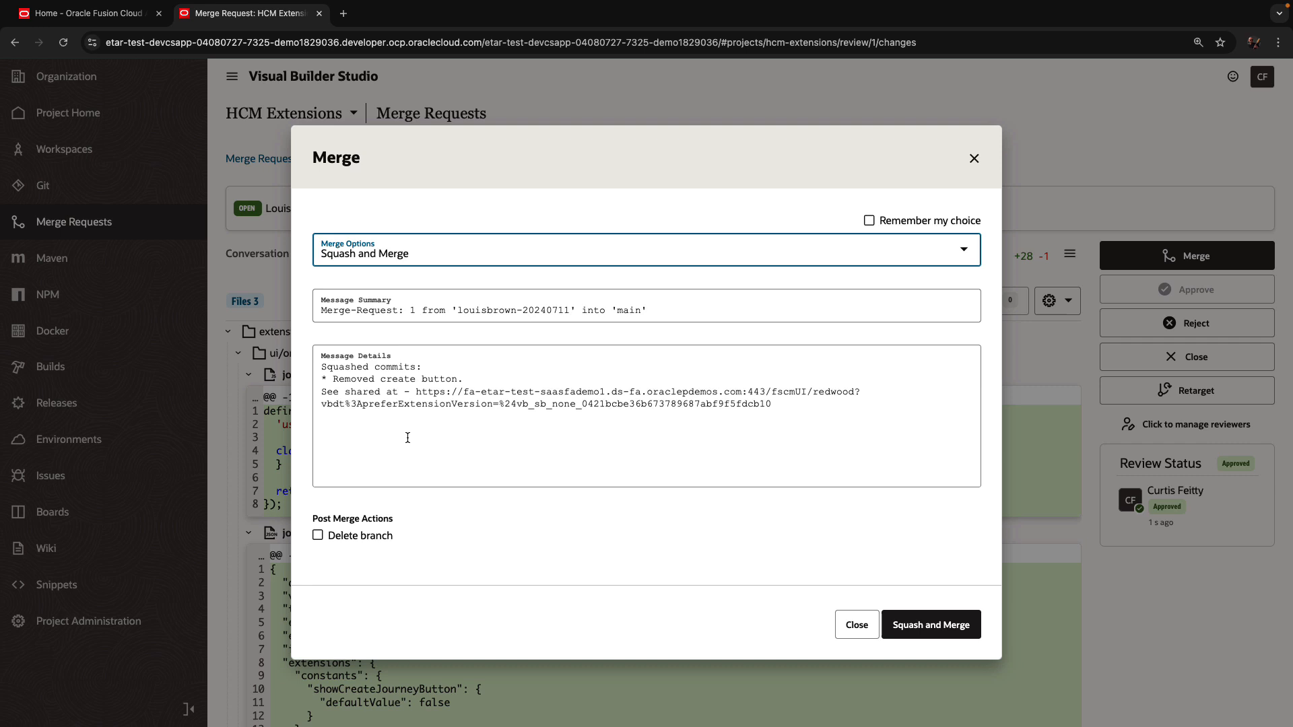
mouse_move(372, 541)
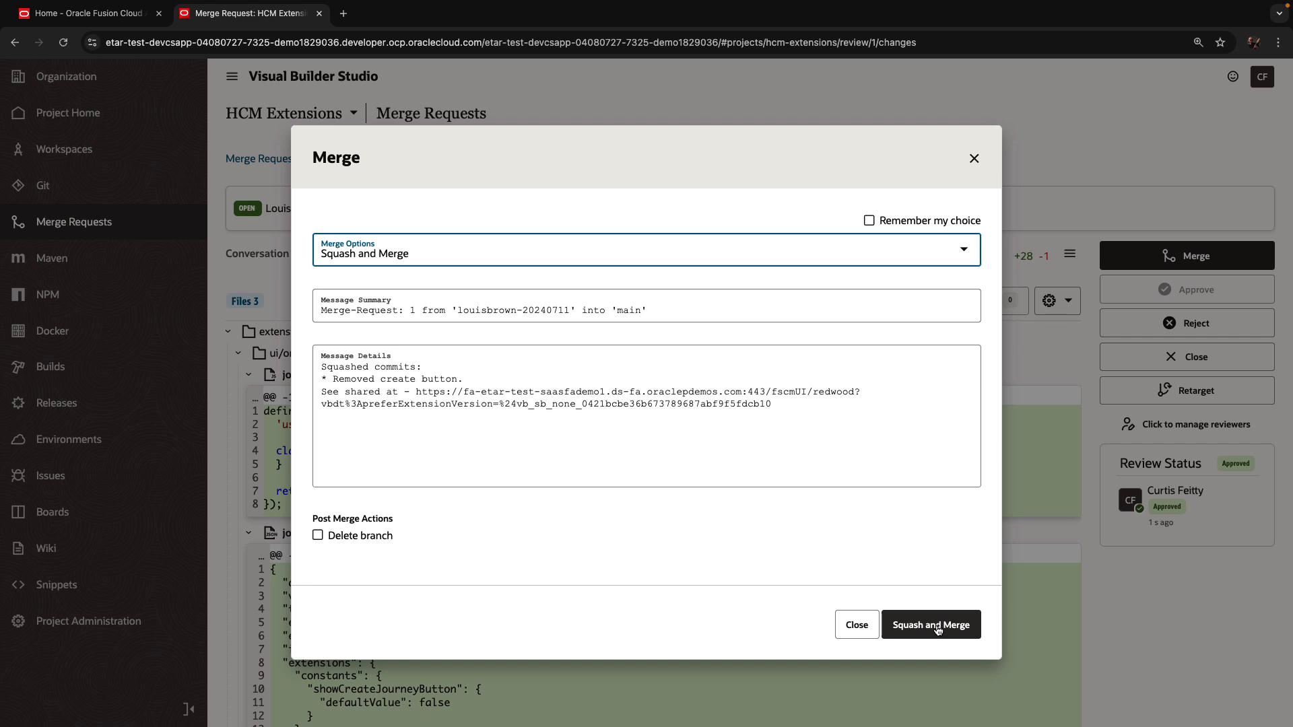
mouse_move(932, 646)
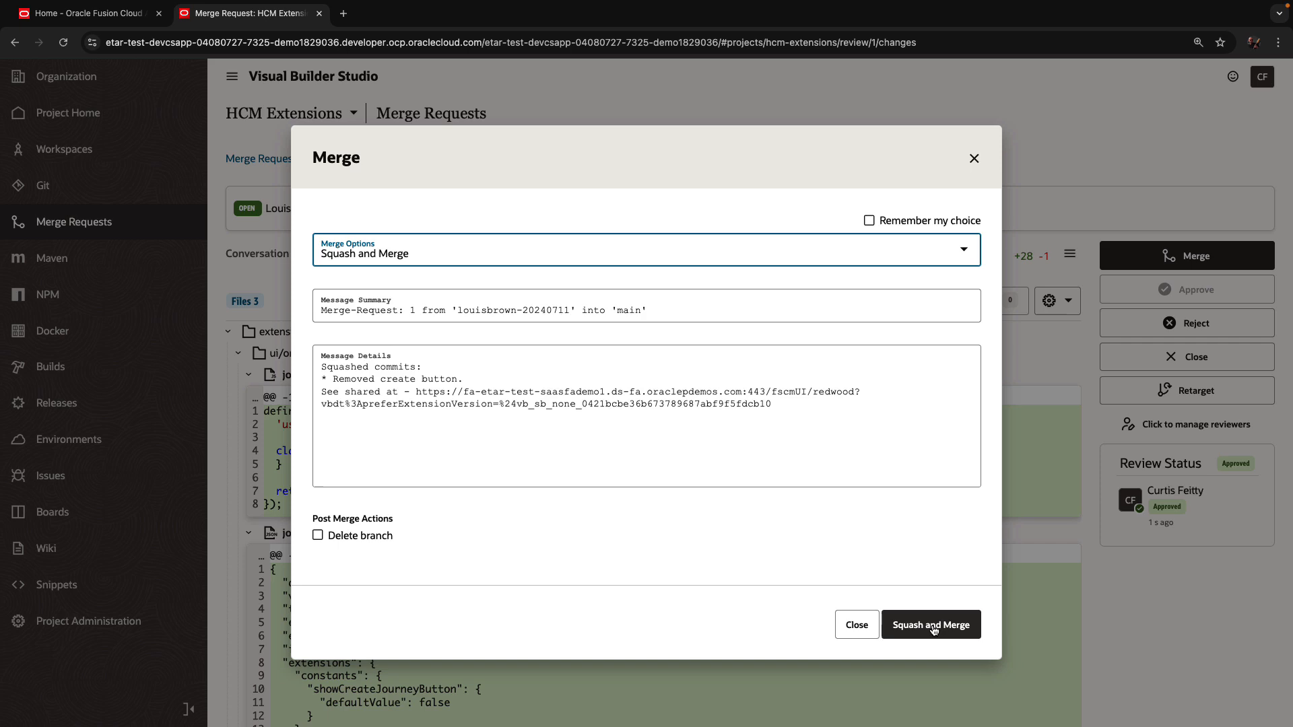
click(931, 624)
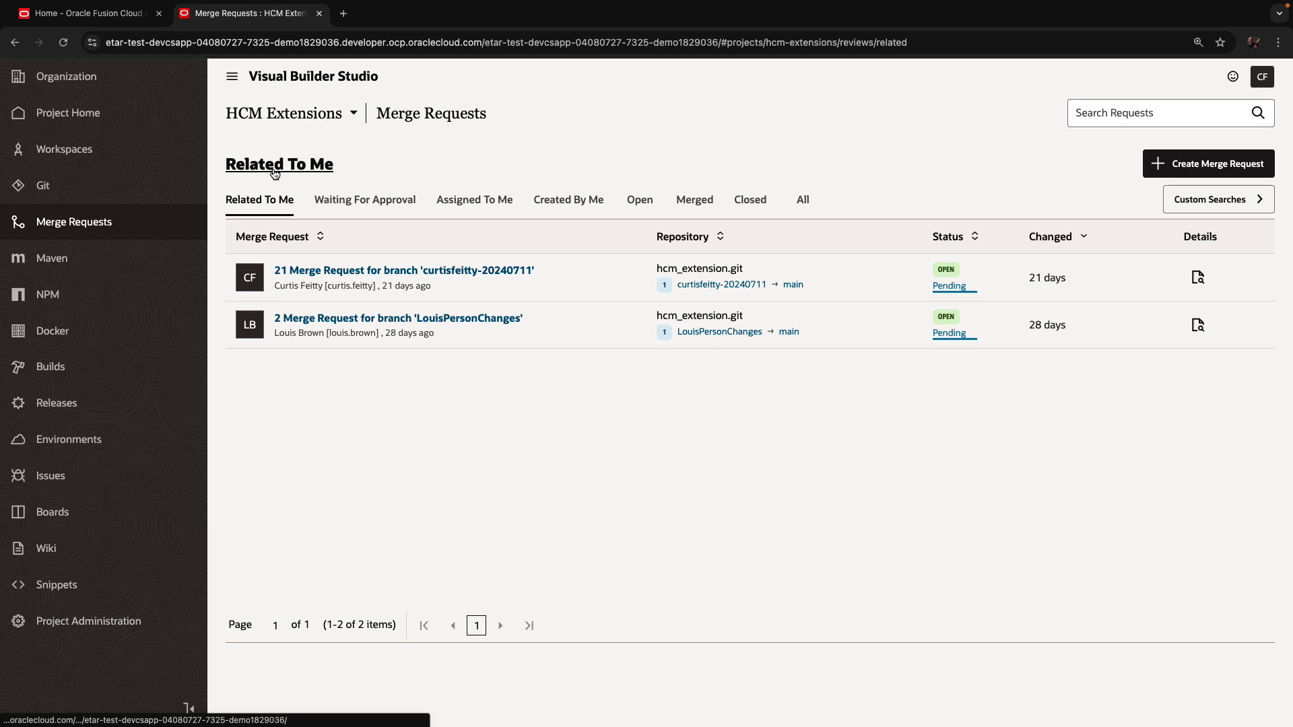
mouse_move(453, 325)
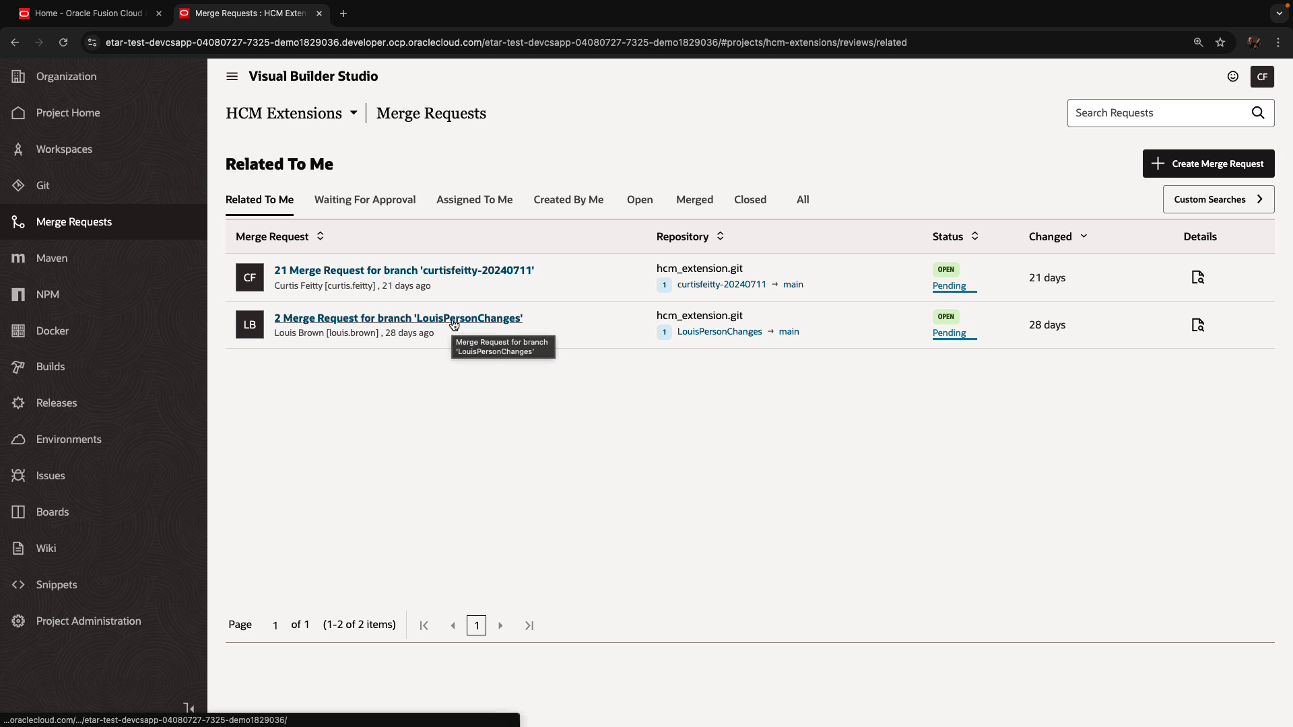
- Review the changed files of merge request 2 for LouisPersonChanges
click(397, 318)
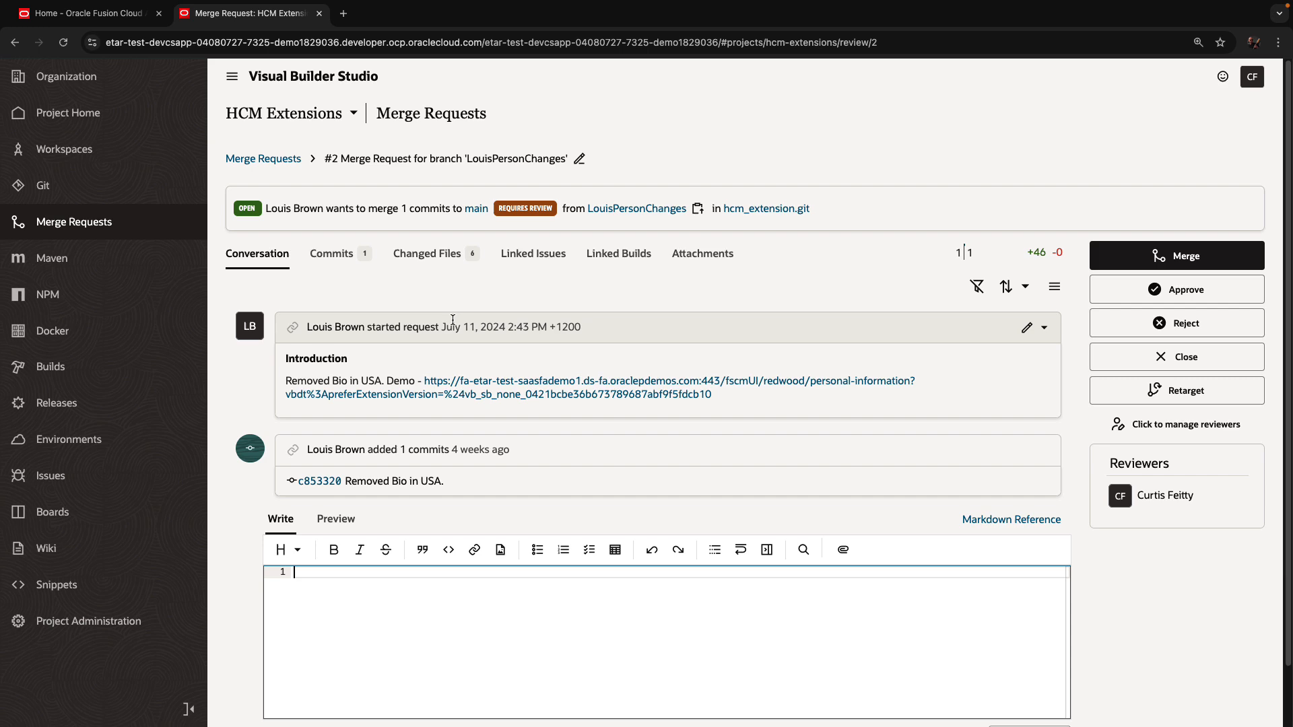
click(427, 253)
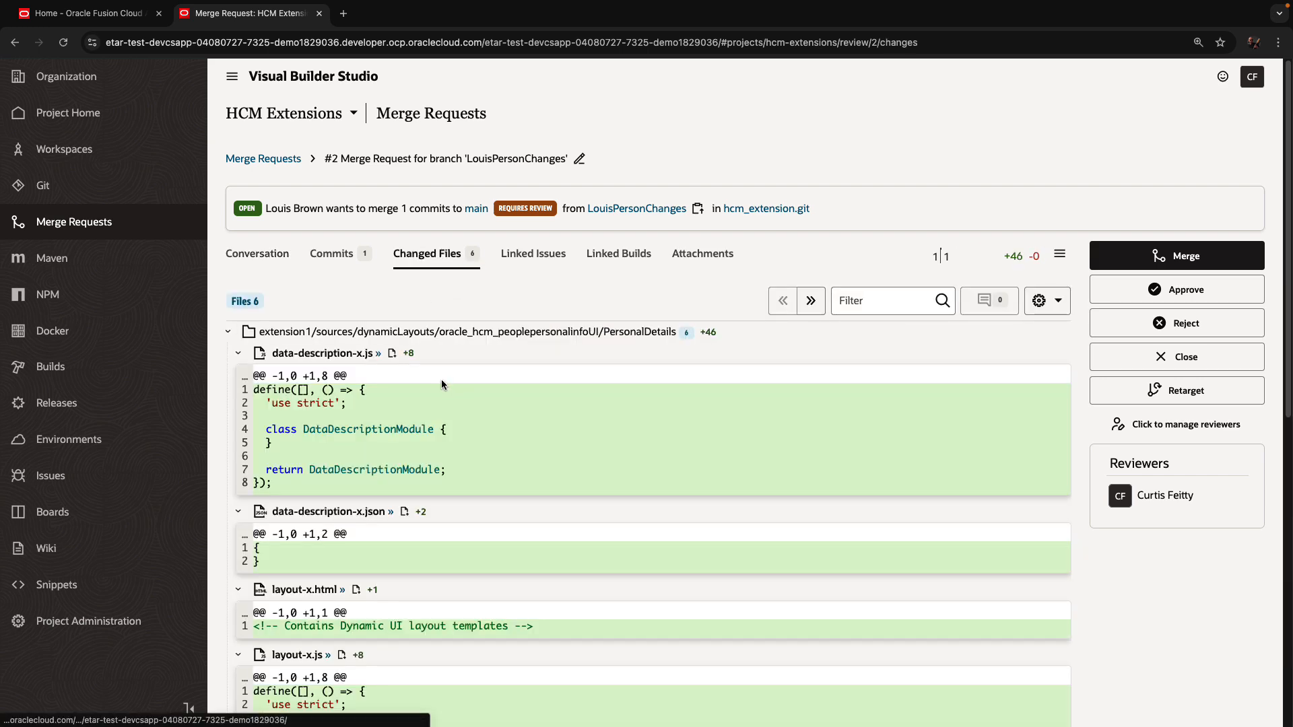
scroll(down, 3)
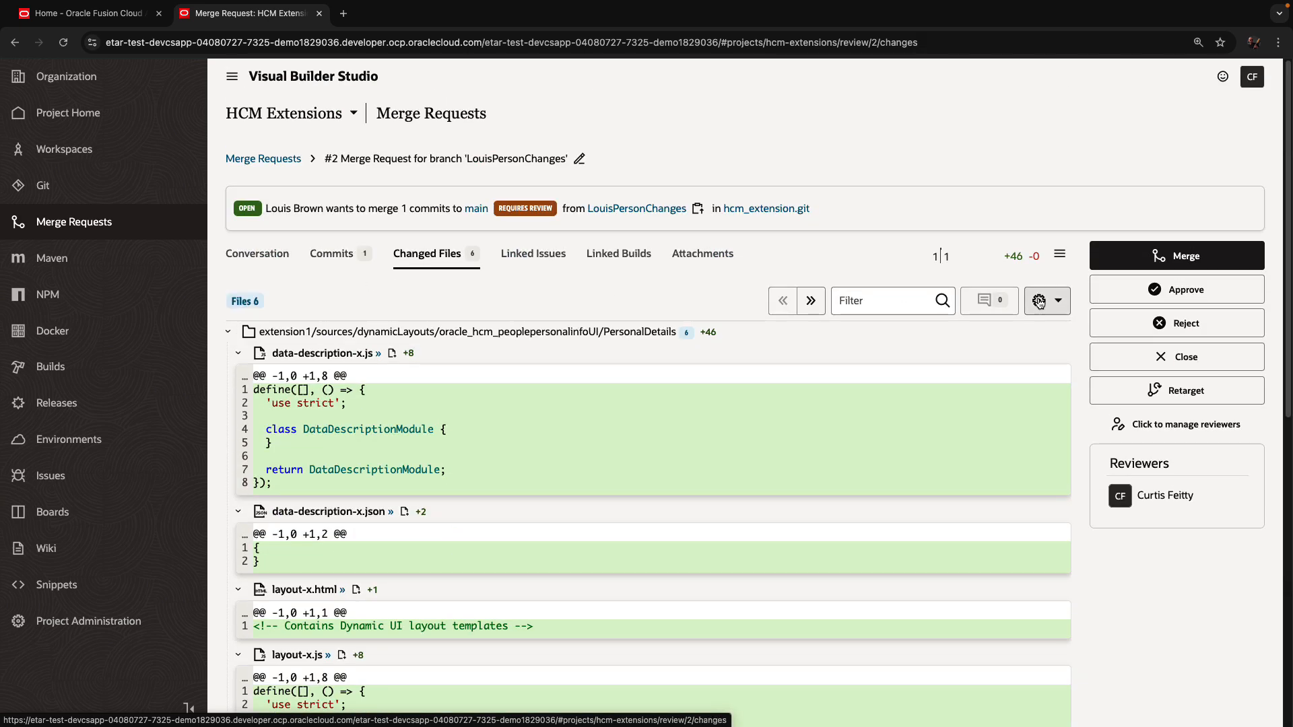
- Approve merge request 2 with the comment 'looks ok' and begin its merge
click(1176, 290)
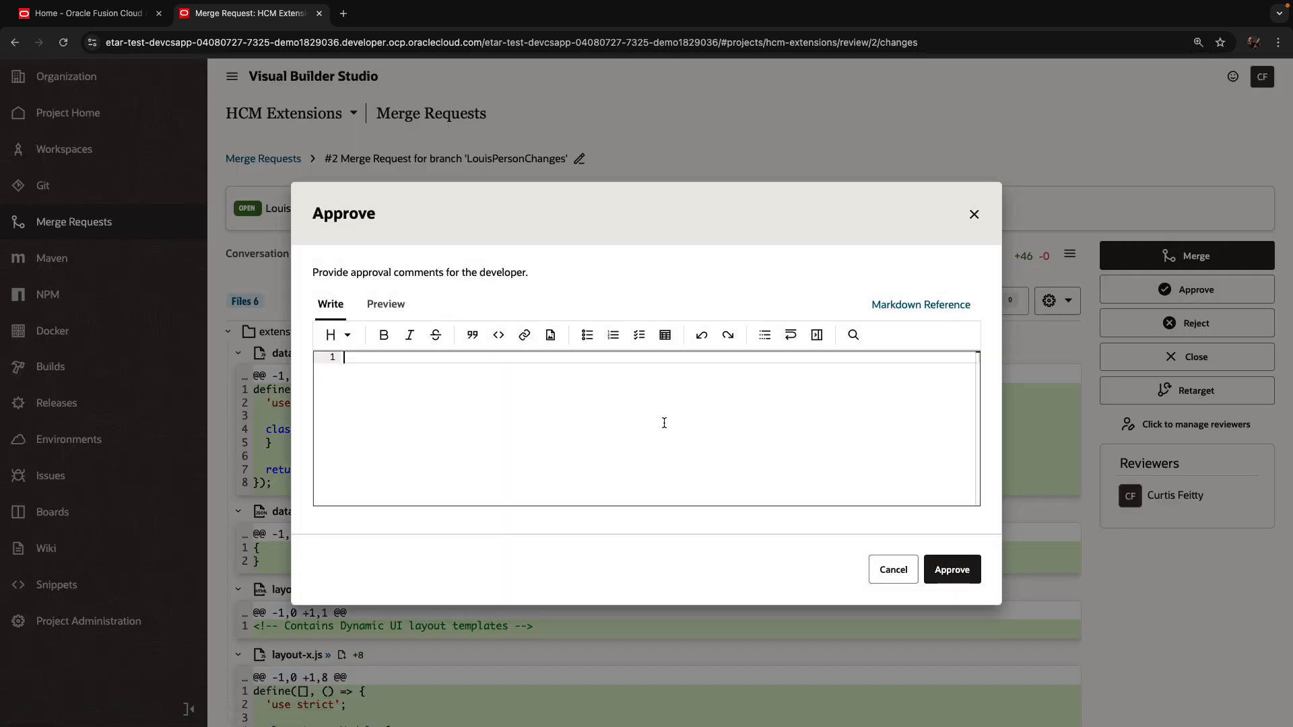
text(looks ok)
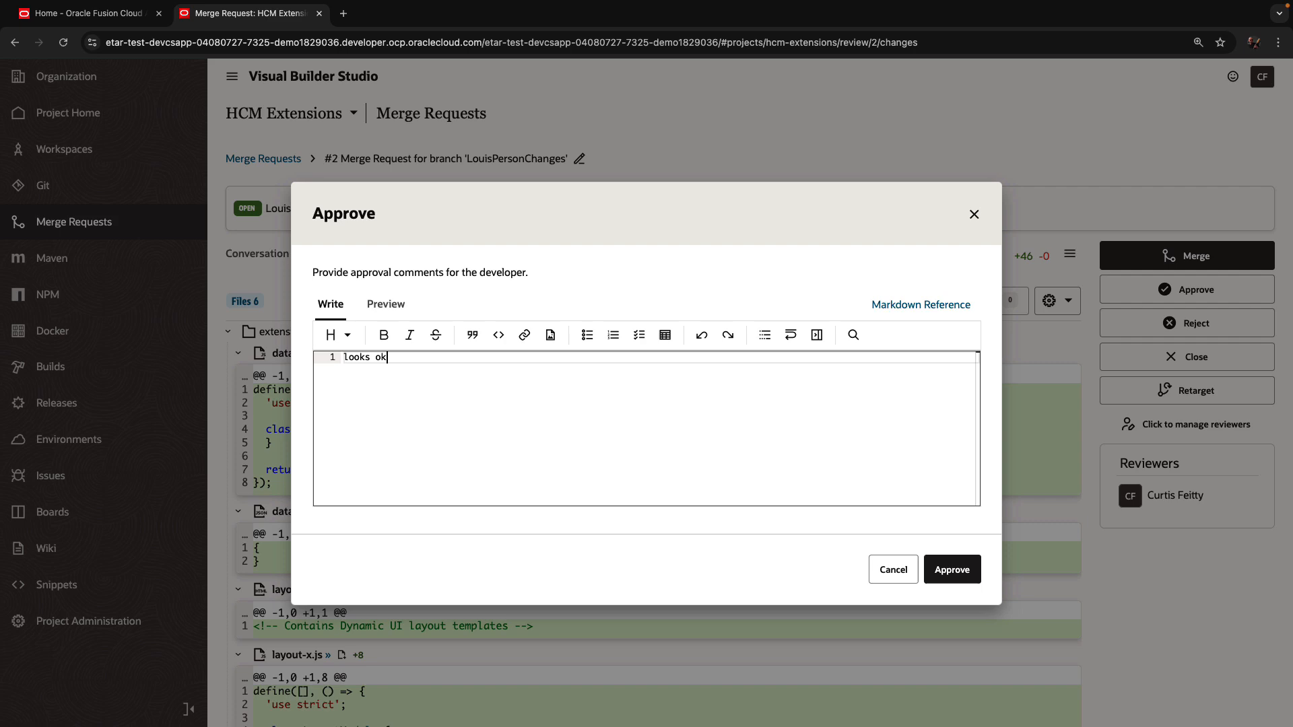
click(951, 568)
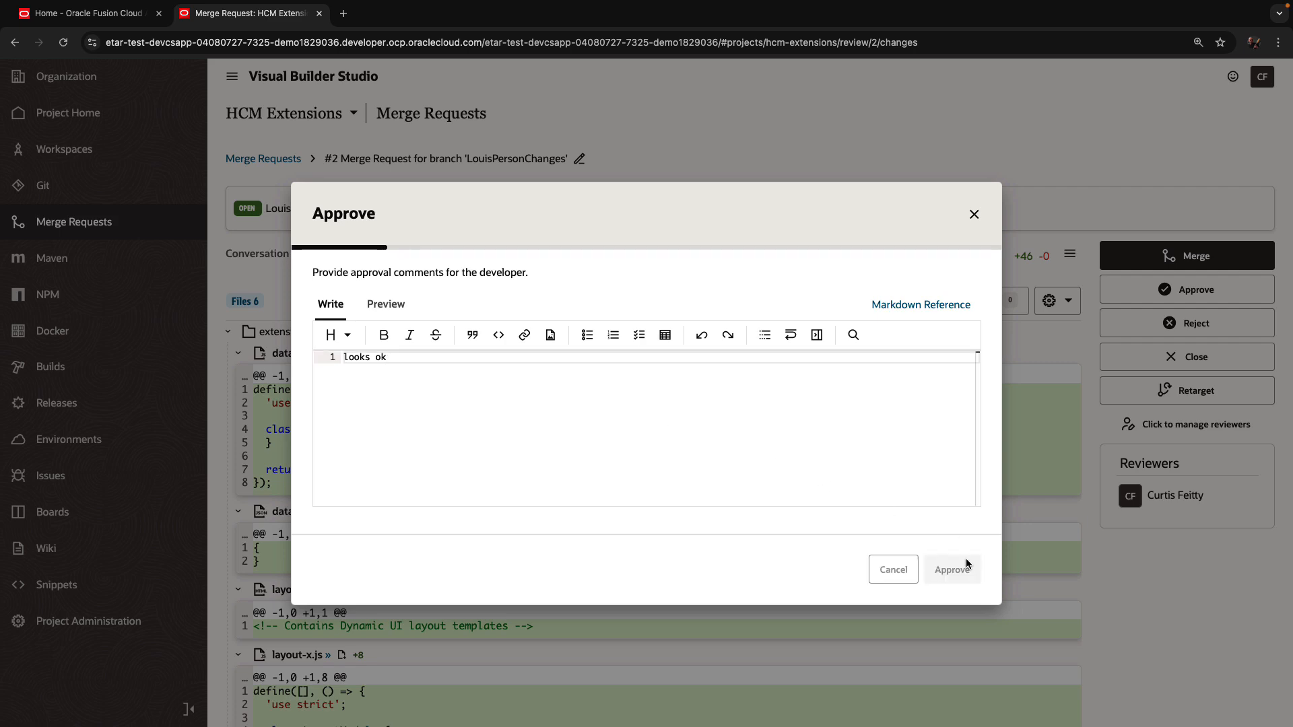
click(951, 568)
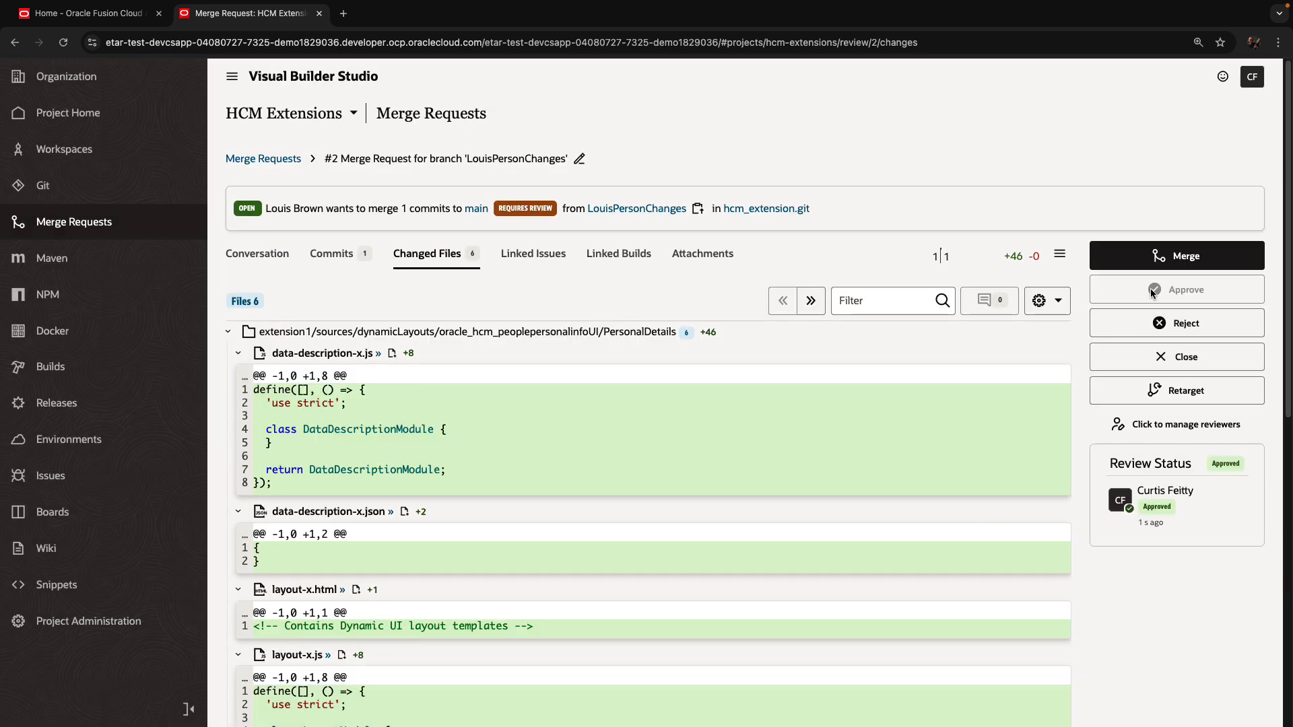
click(1176, 255)
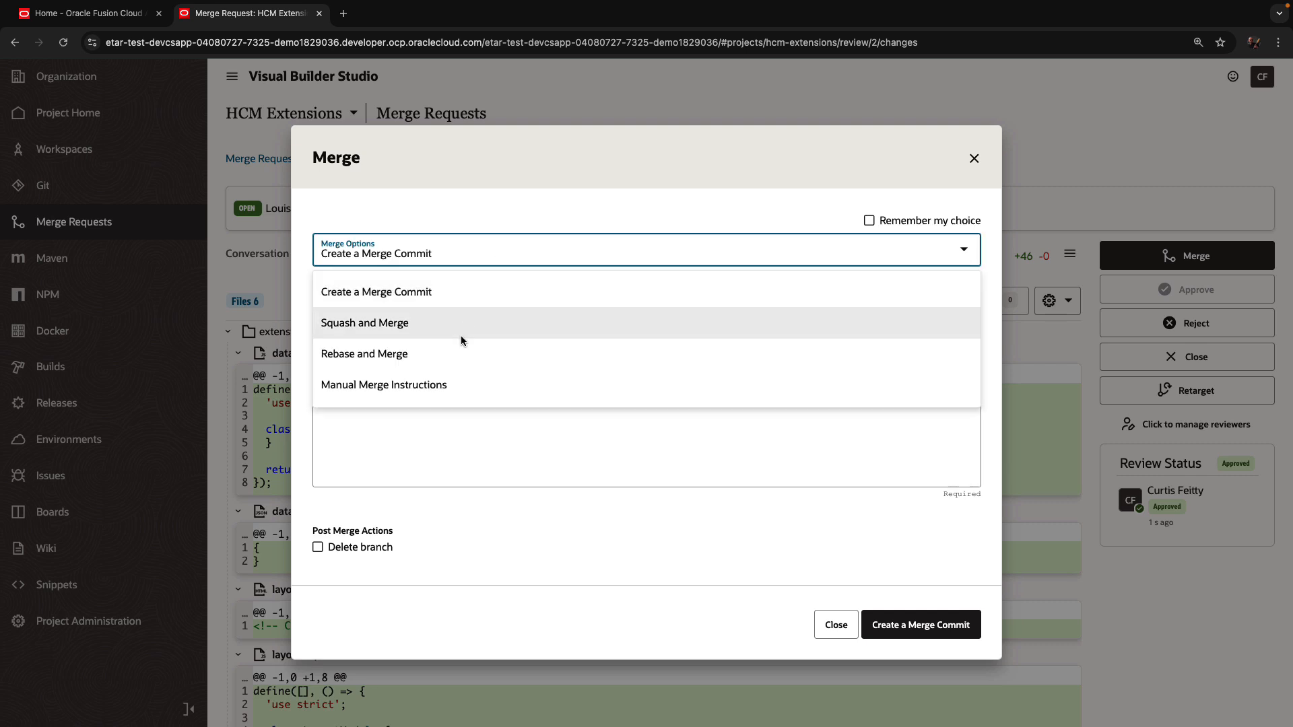
- Squash and merge request 2 into main, then go to the repository's Git files
click(365, 322)
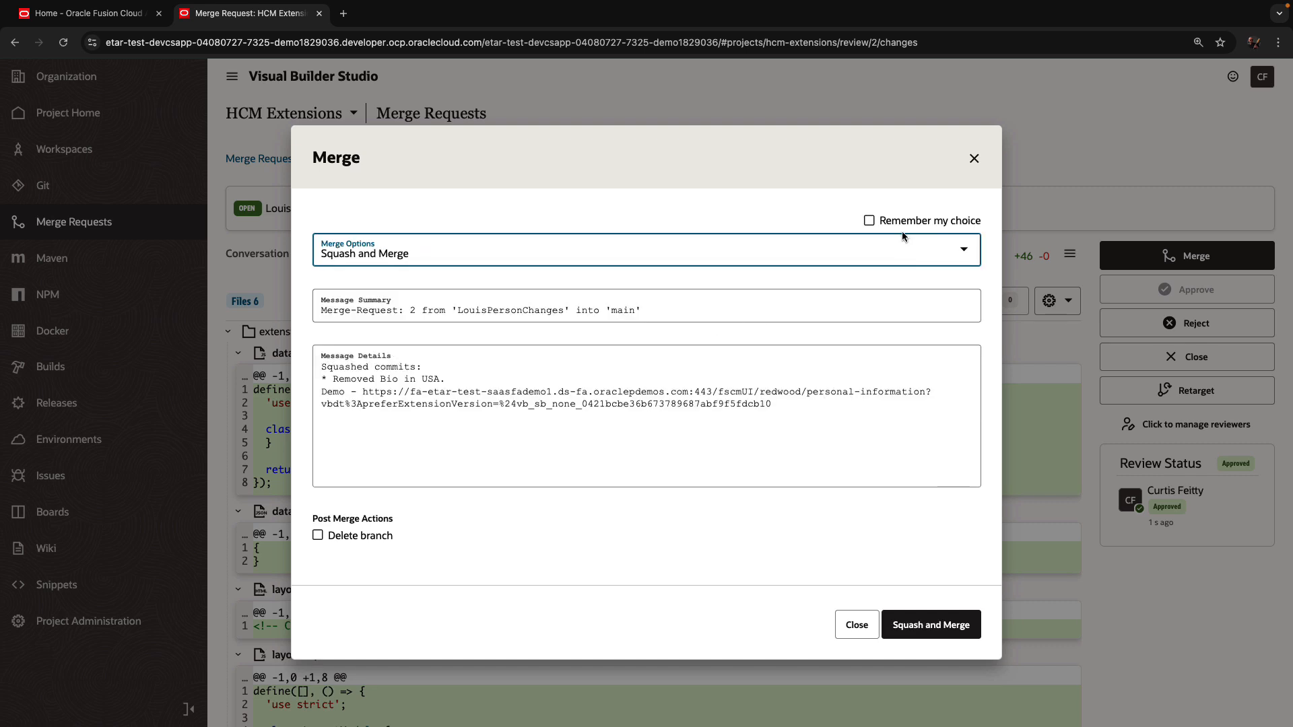
click(869, 219)
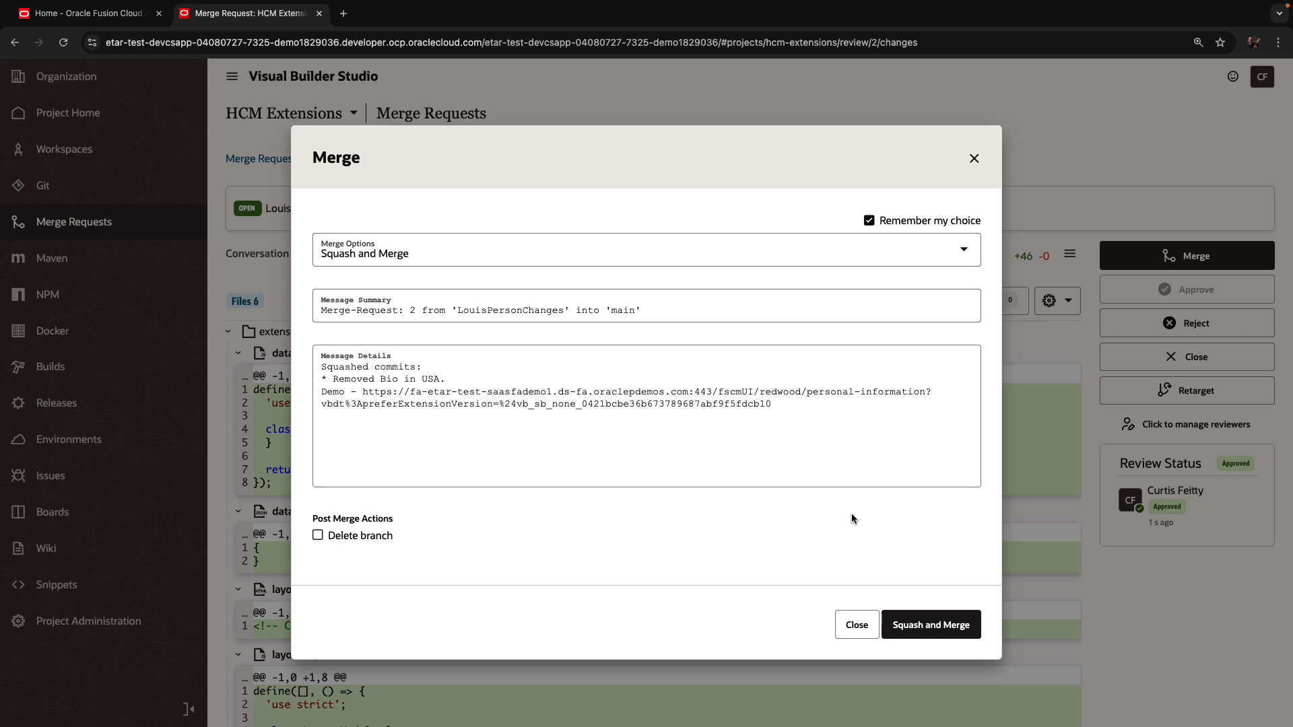
click(931, 624)
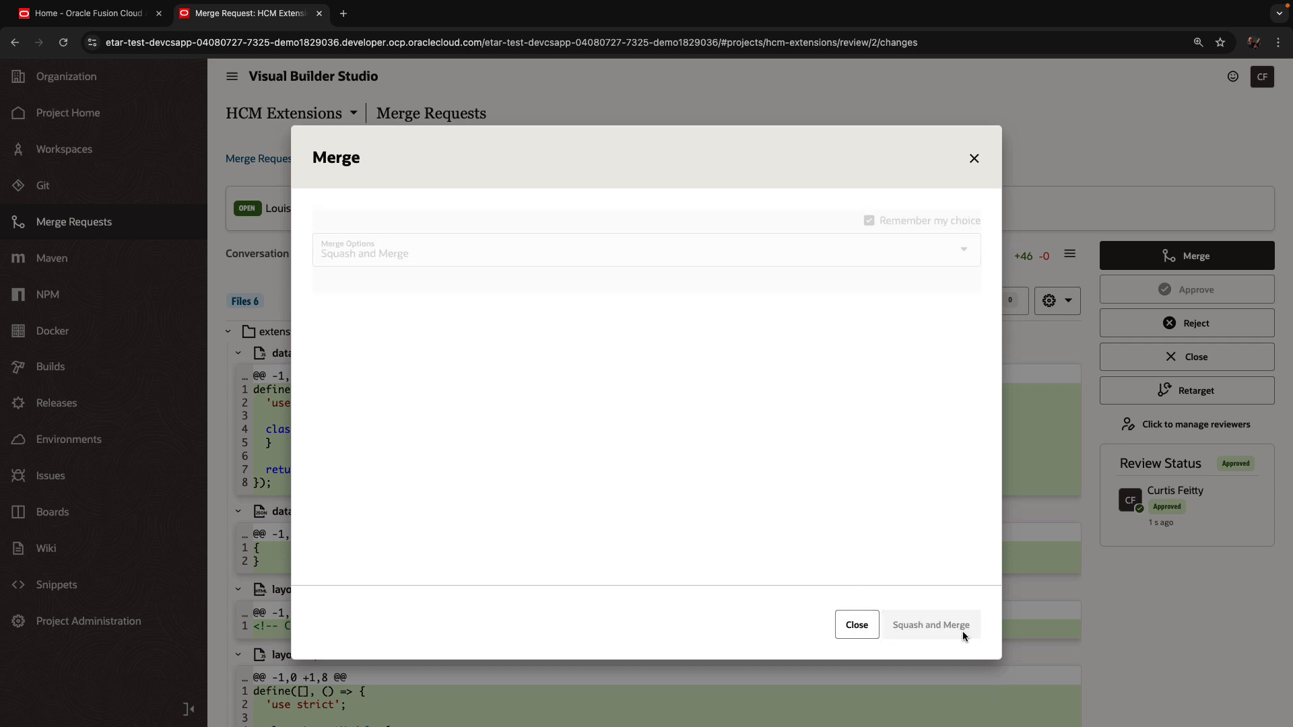
click(930, 623)
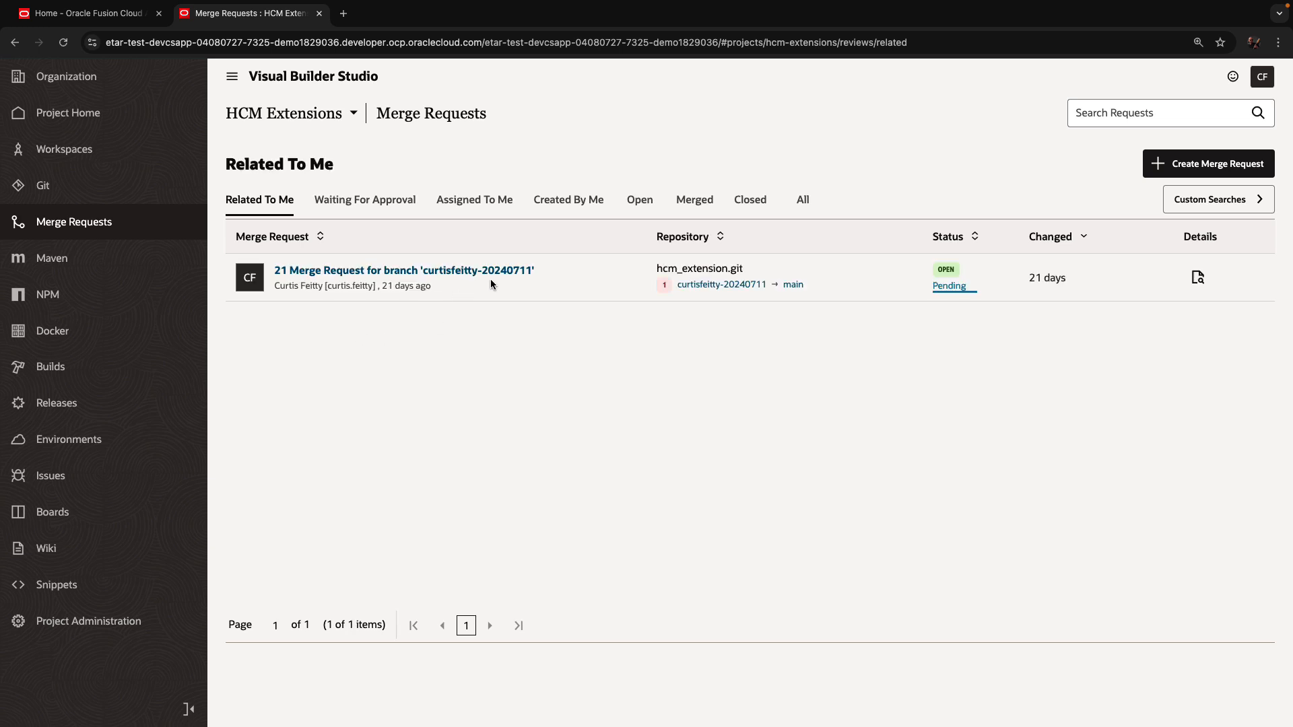
click(43, 185)
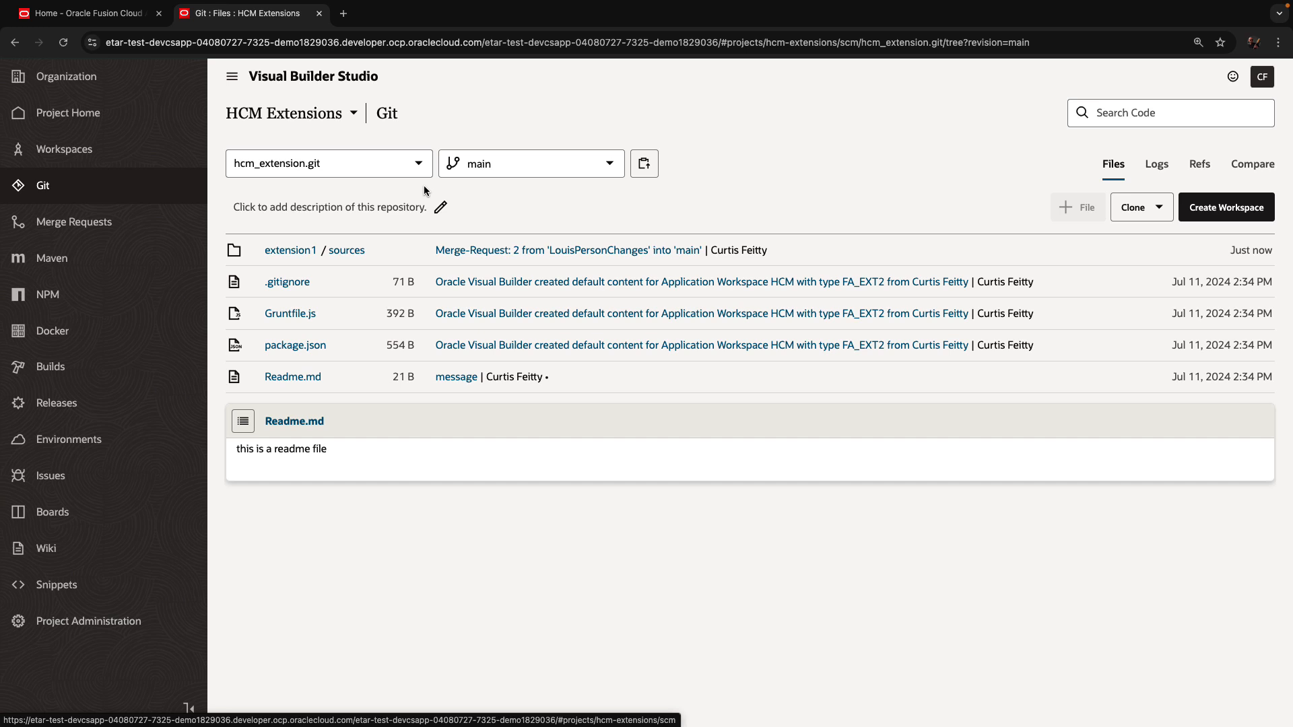
mouse_move(1170, 169)
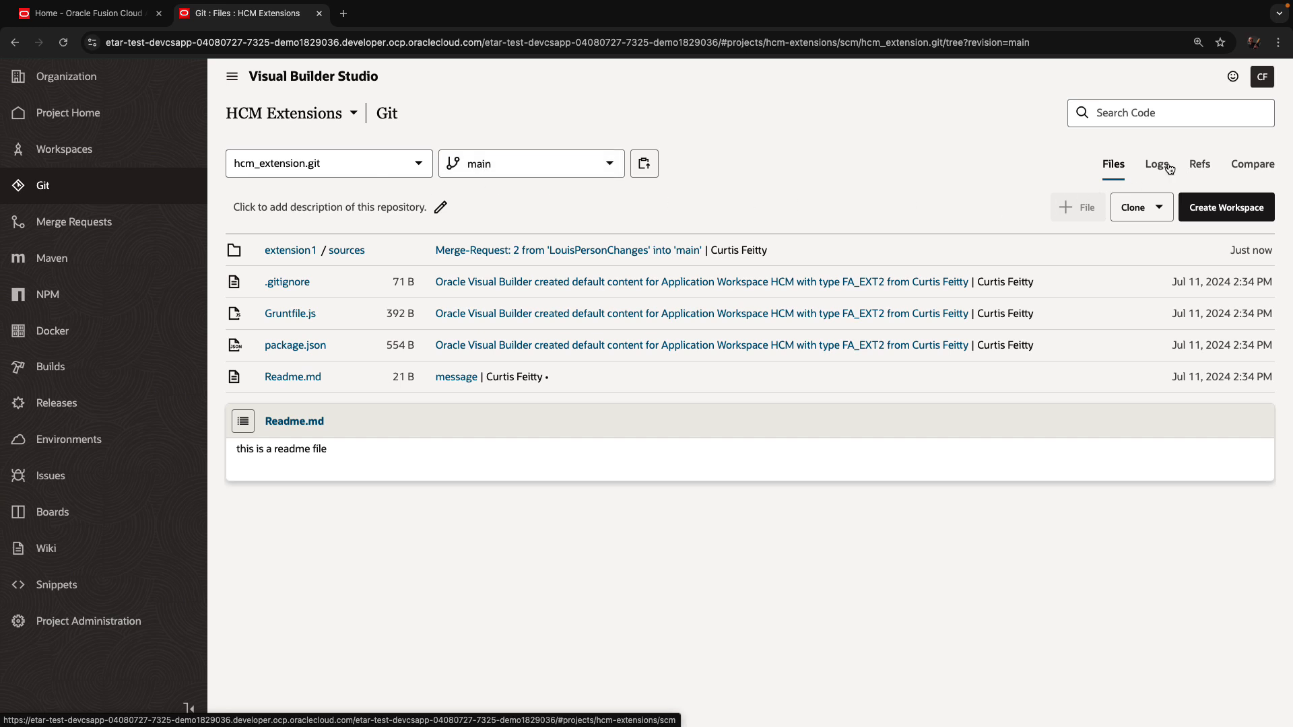
- View main's commit log as a graph with both squash-merge commits on top
click(1155, 164)
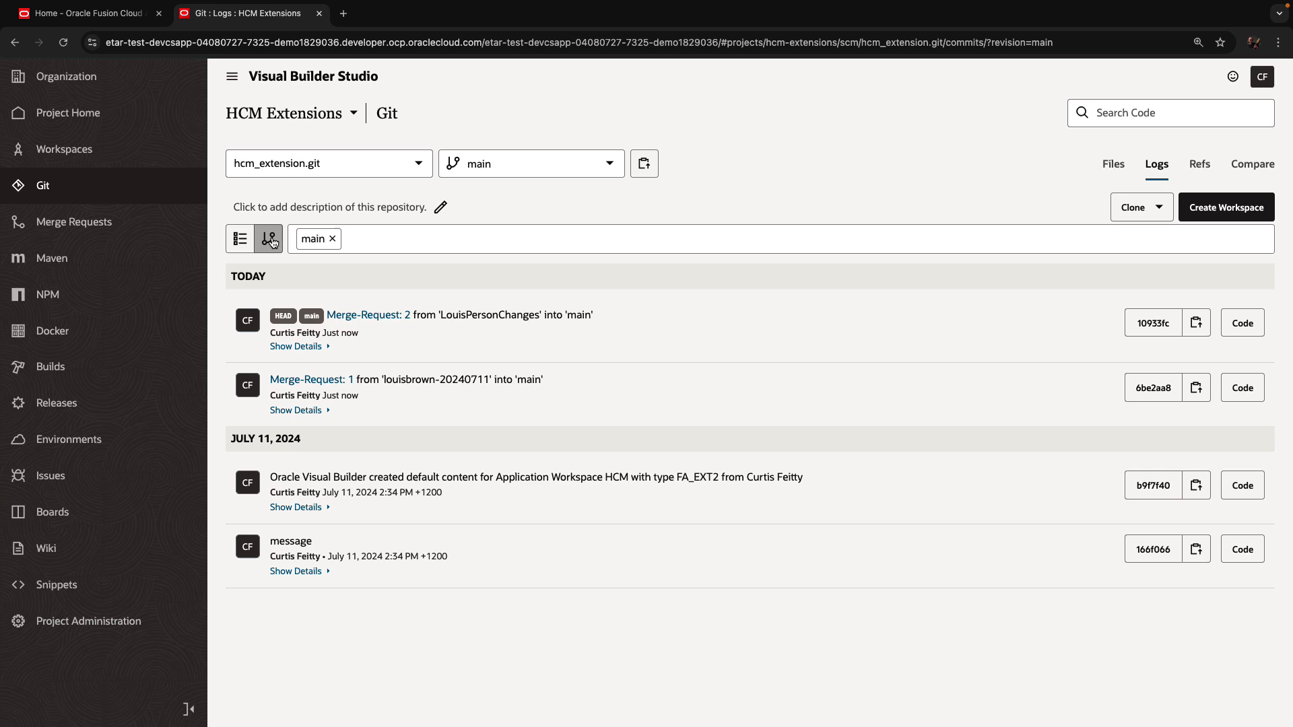
click(240, 239)
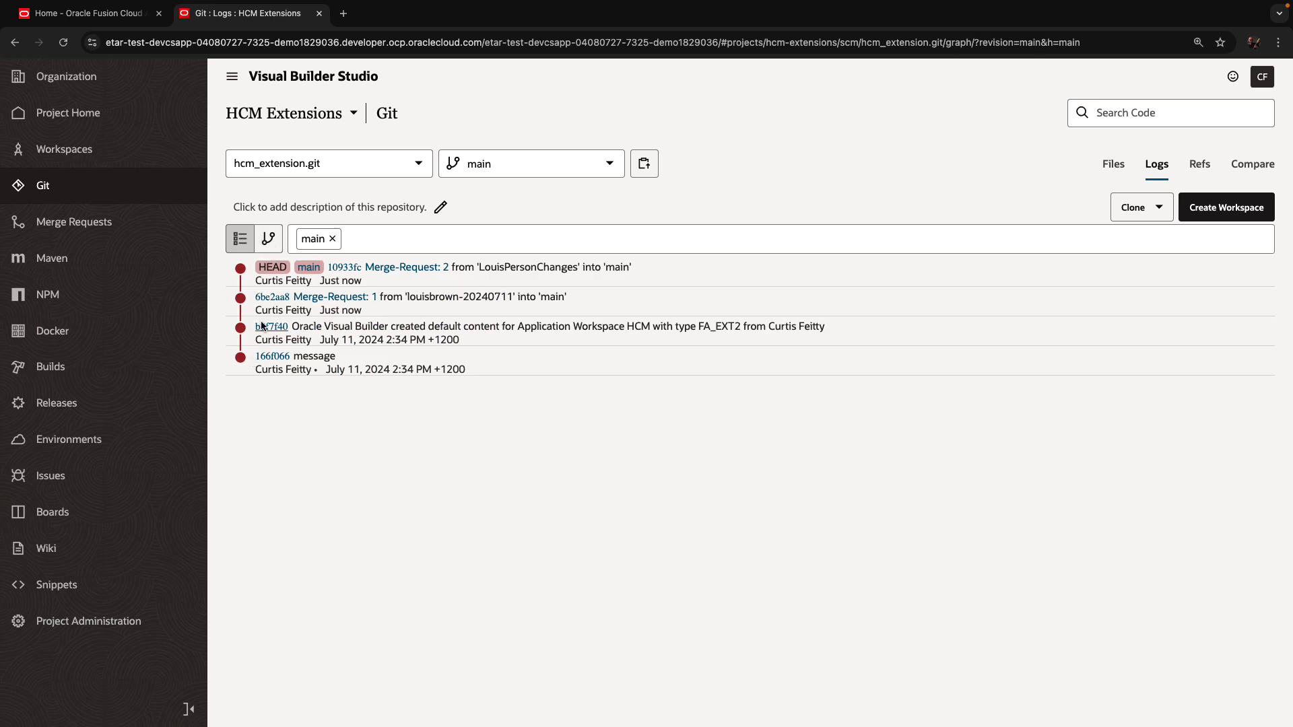
mouse_move(452, 275)
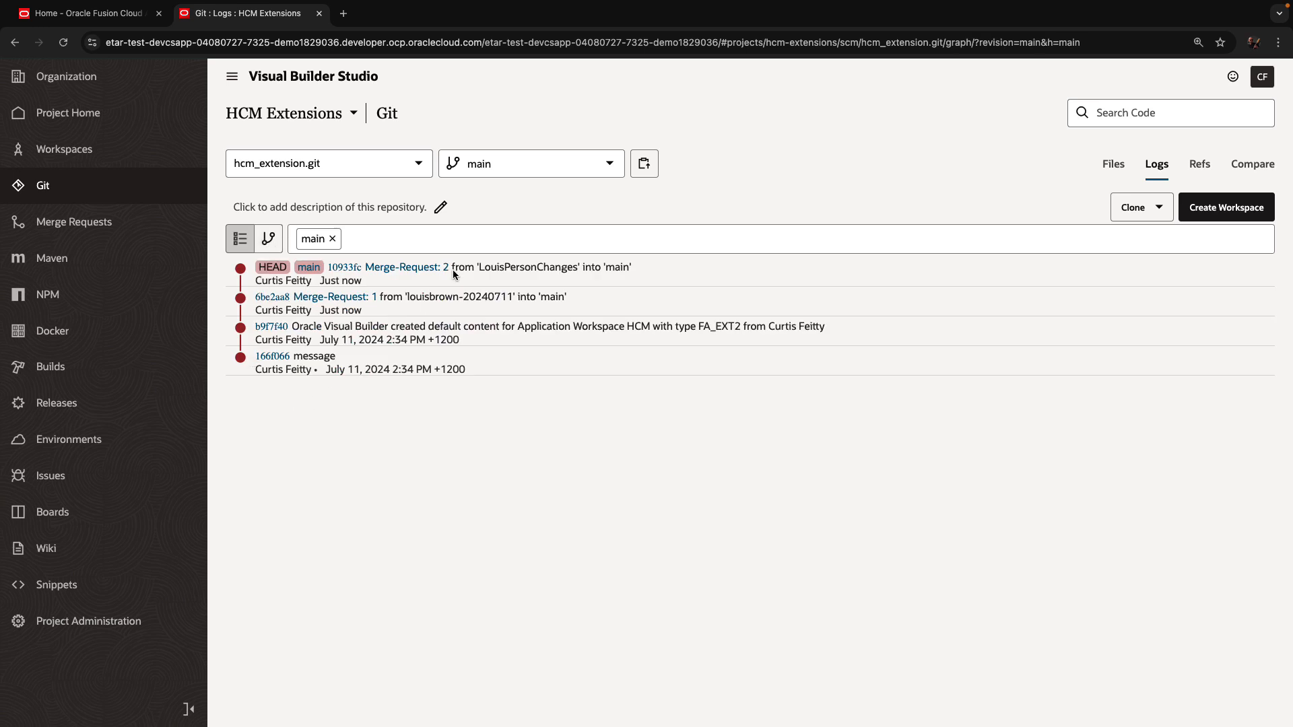
mouse_move(470, 316)
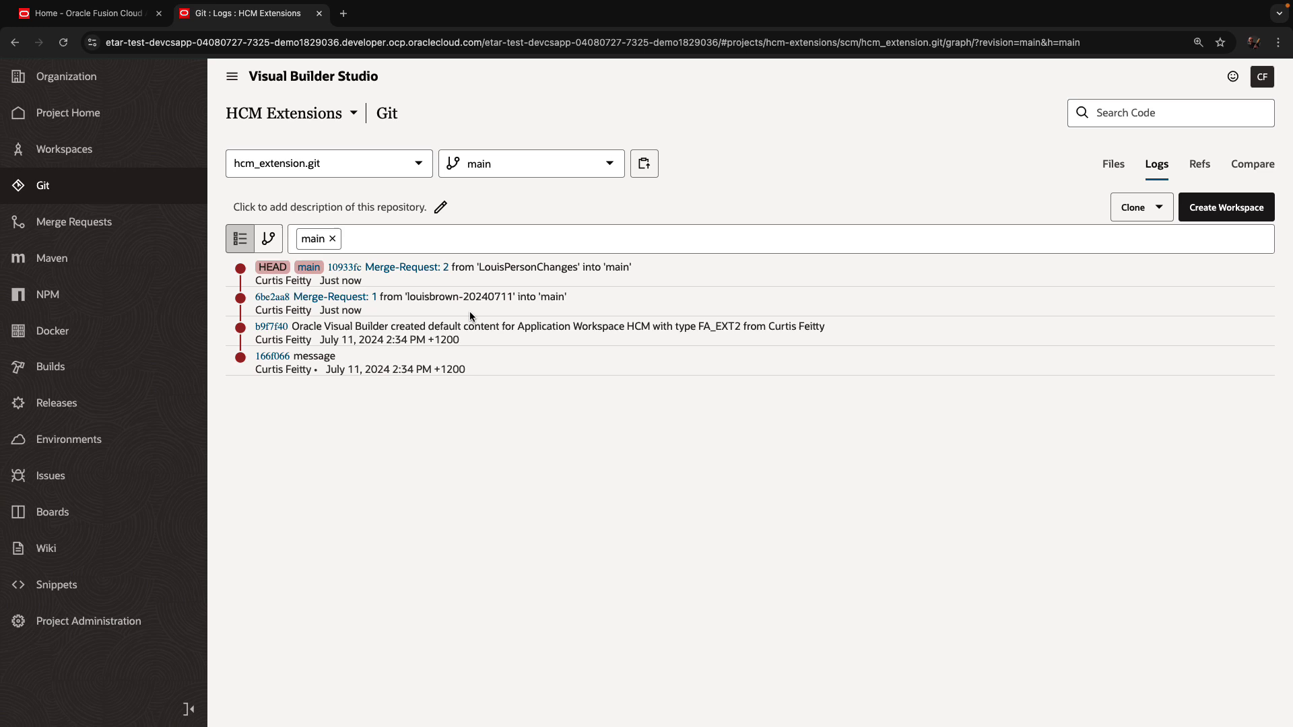
mouse_move(519, 446)
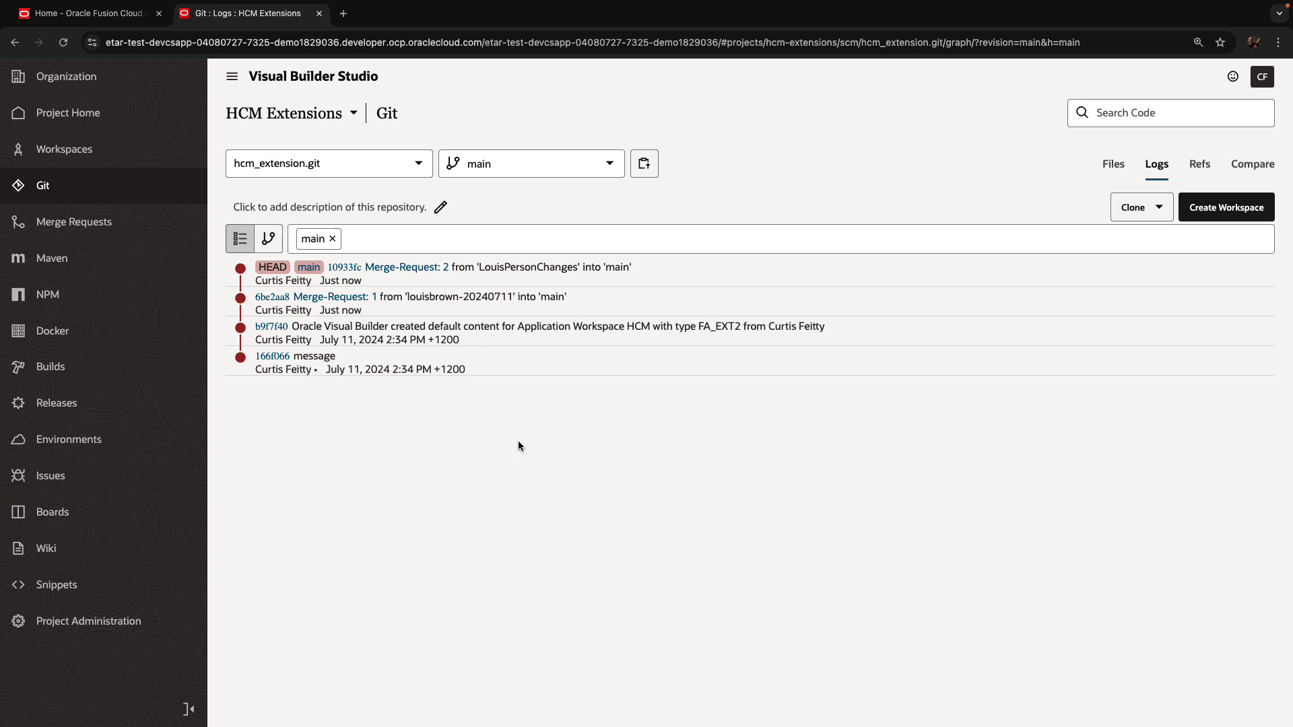
mouse_move(477, 401)
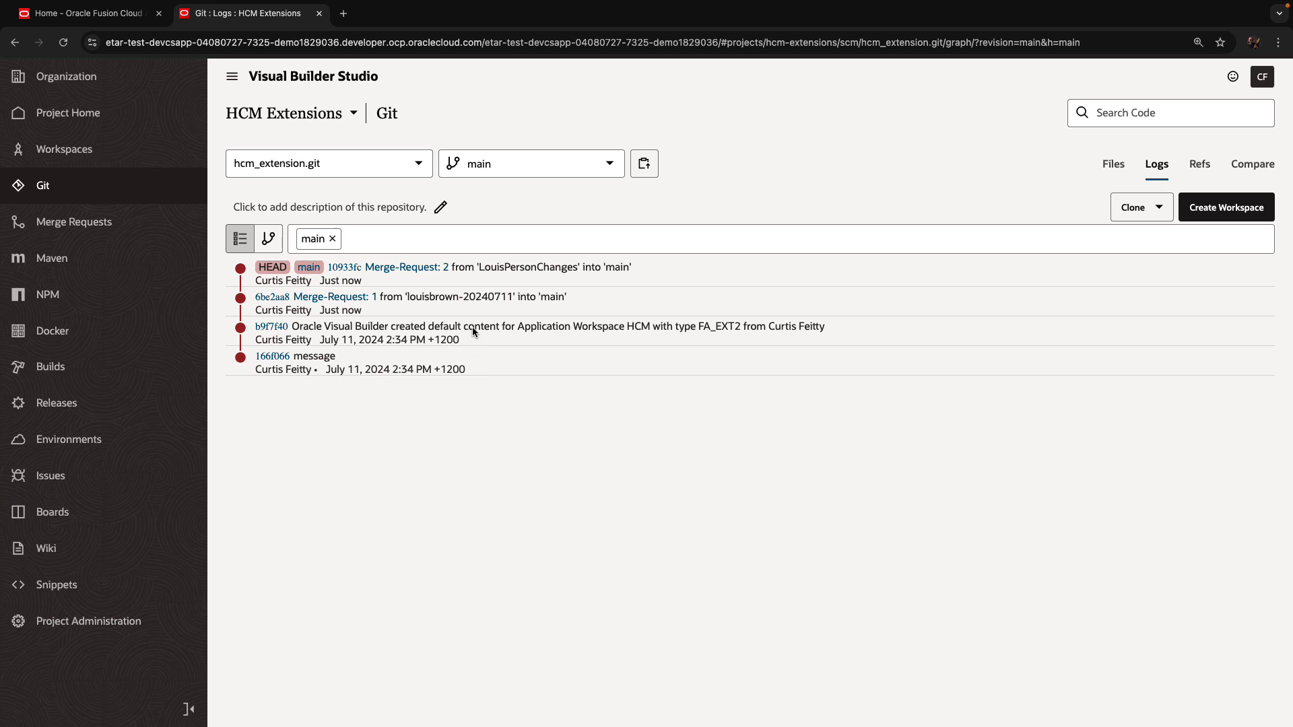
mouse_move(271, 326)
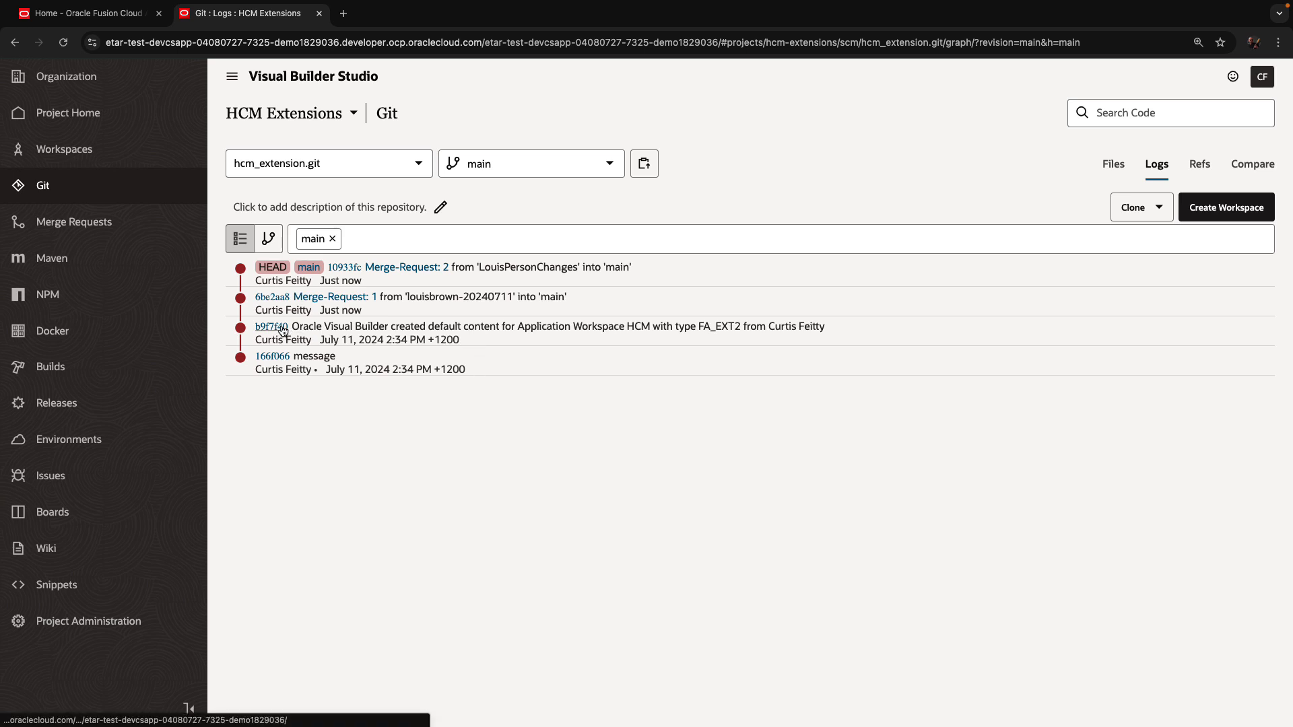
- Copy the full revision id of the older commit b9f7f40
click(274, 326)
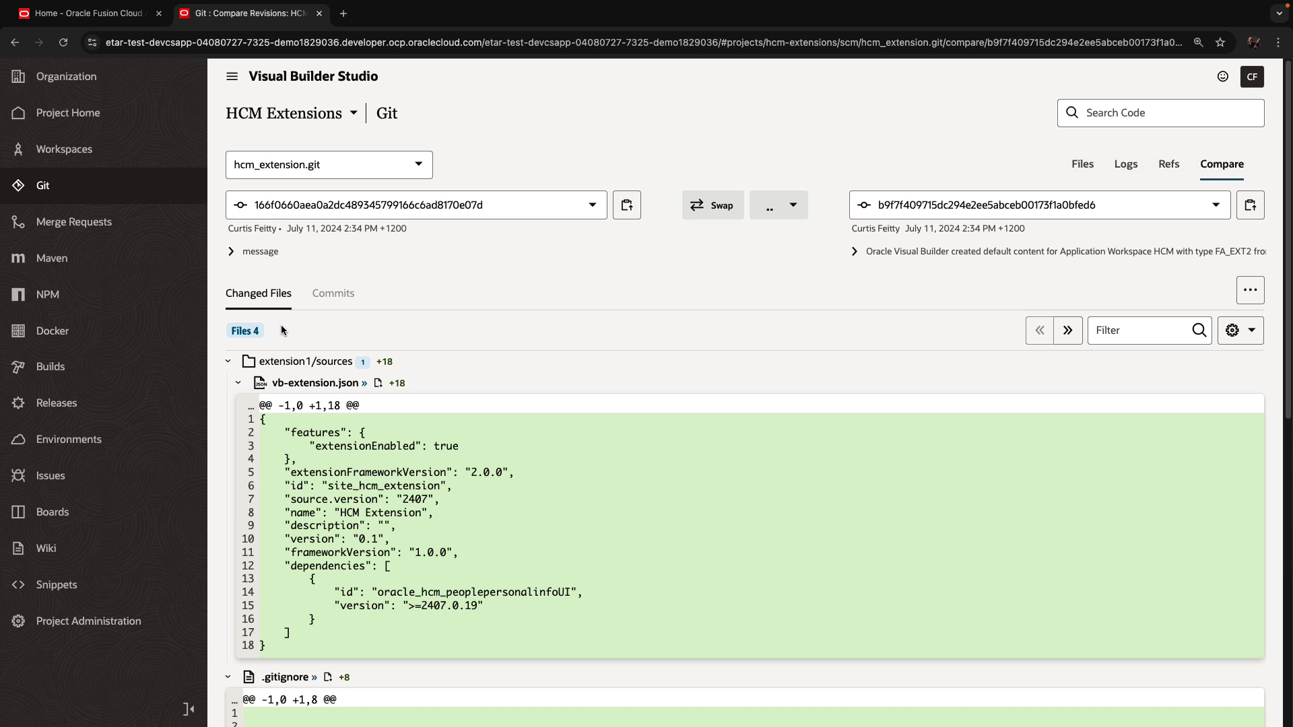
mouse_move(1274, 220)
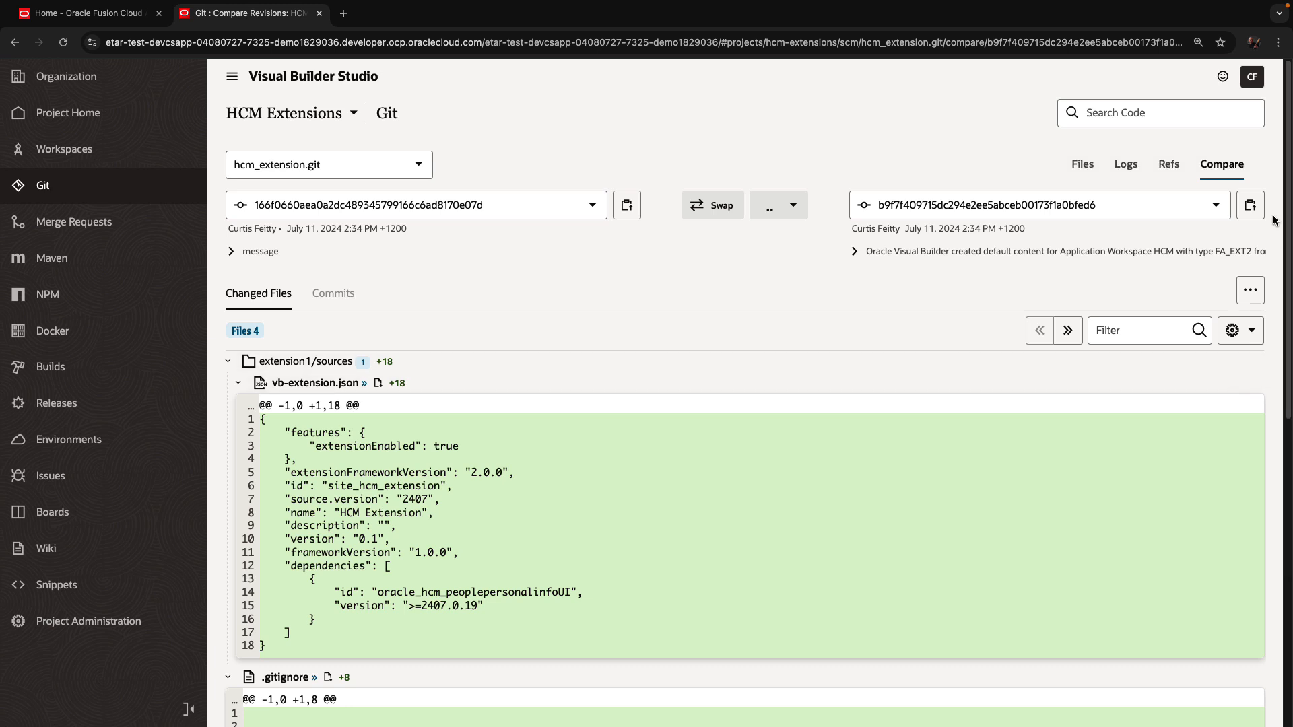
click(1250, 204)
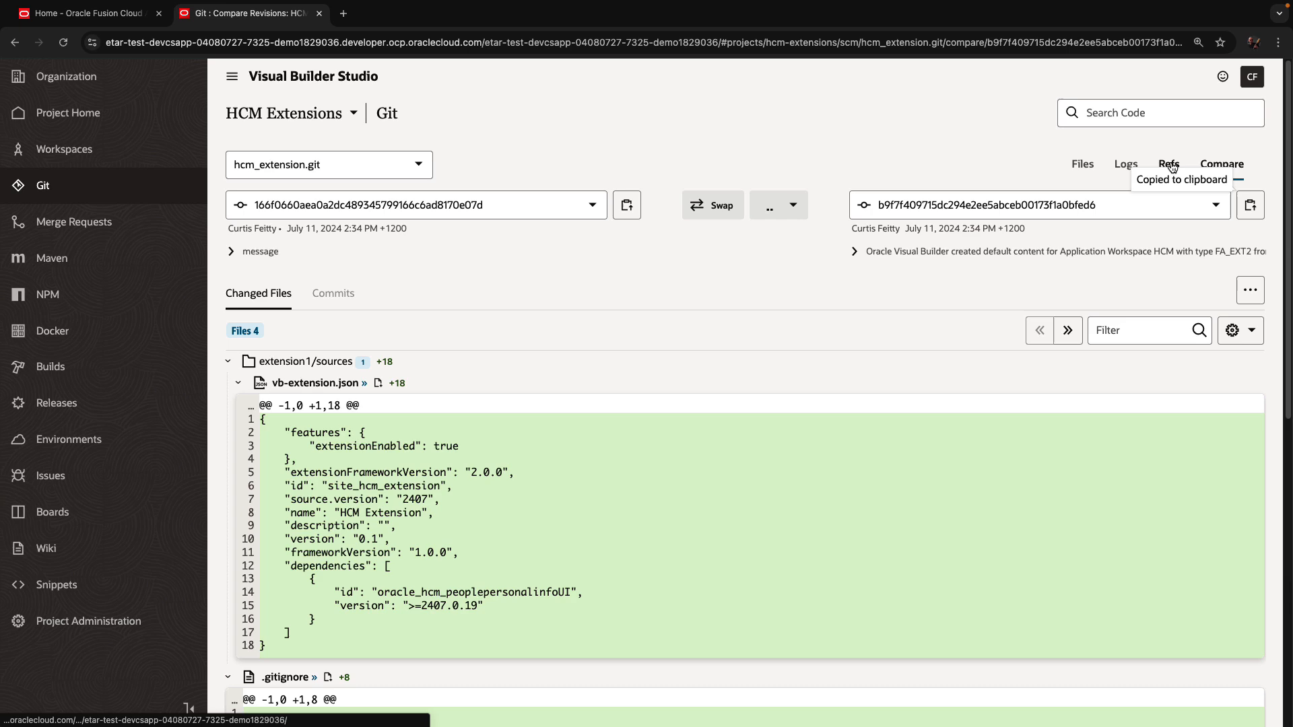
- Start a new branch from the Refs list of repository branches
click(1169, 164)
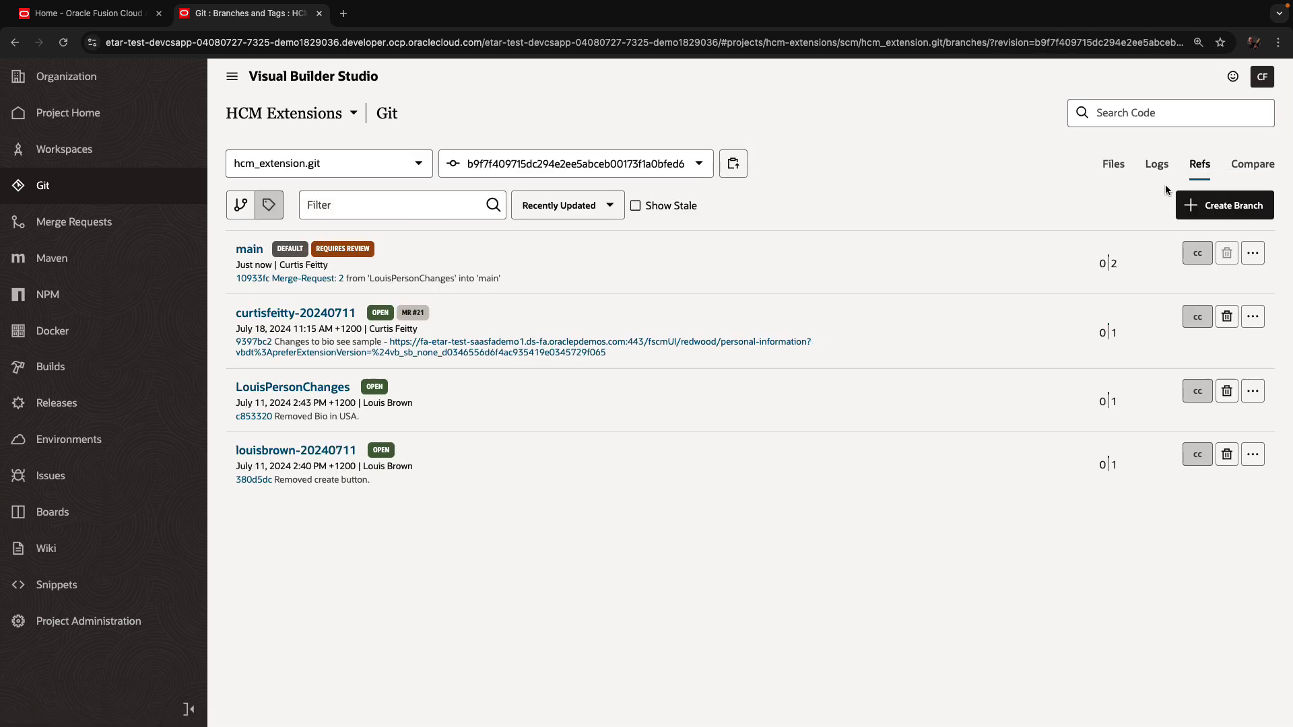
click(1224, 204)
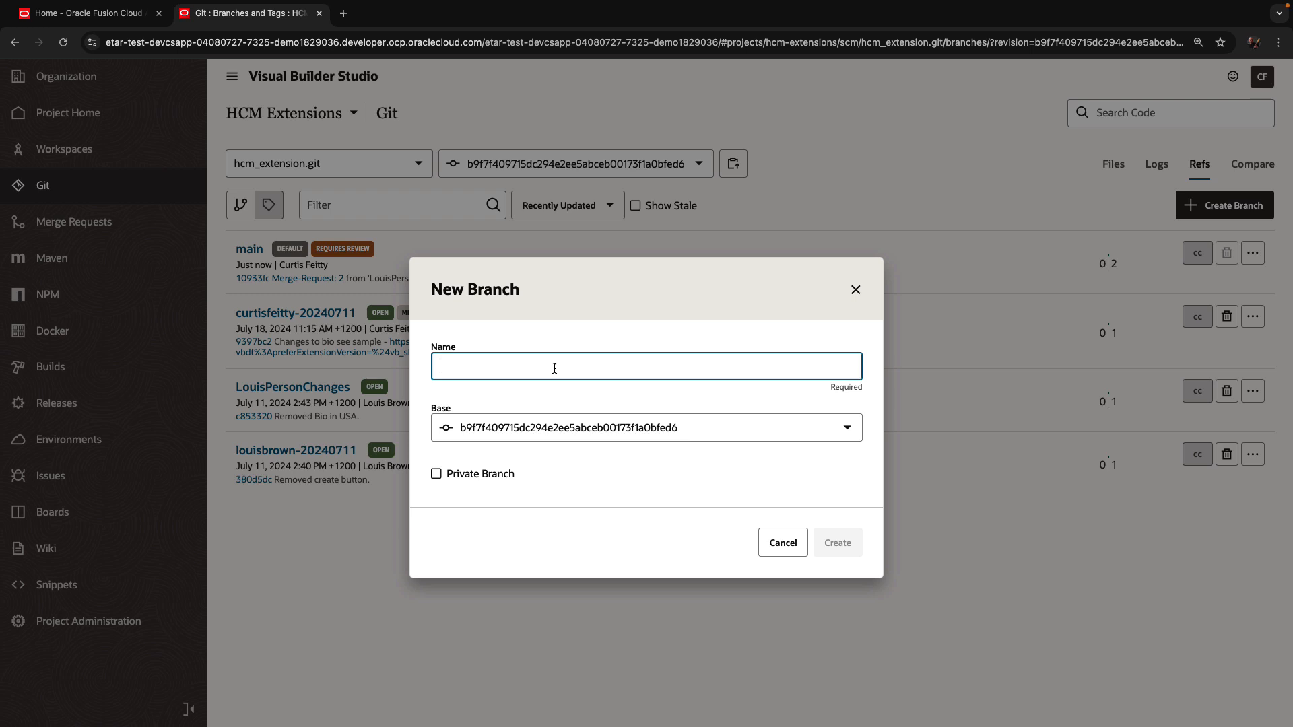
- Create the Release branch from commit b9f7f40 and view its commit history
text(Release)
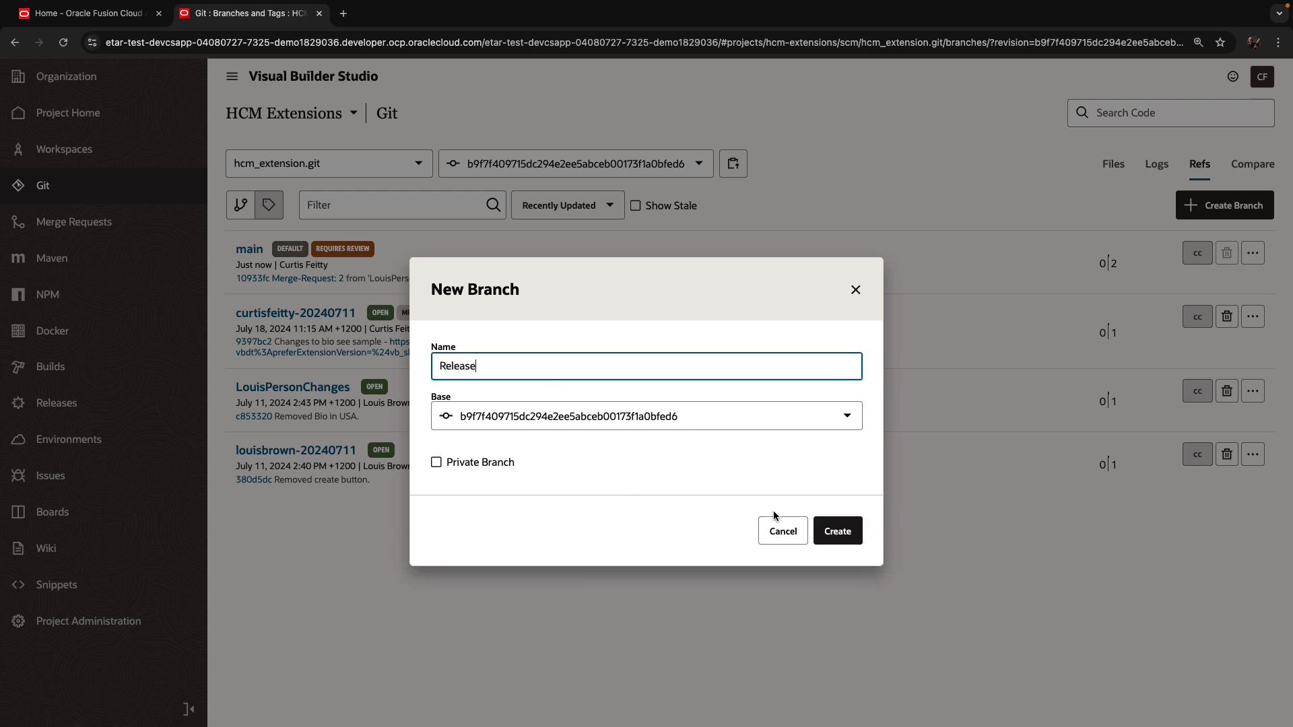
click(836, 531)
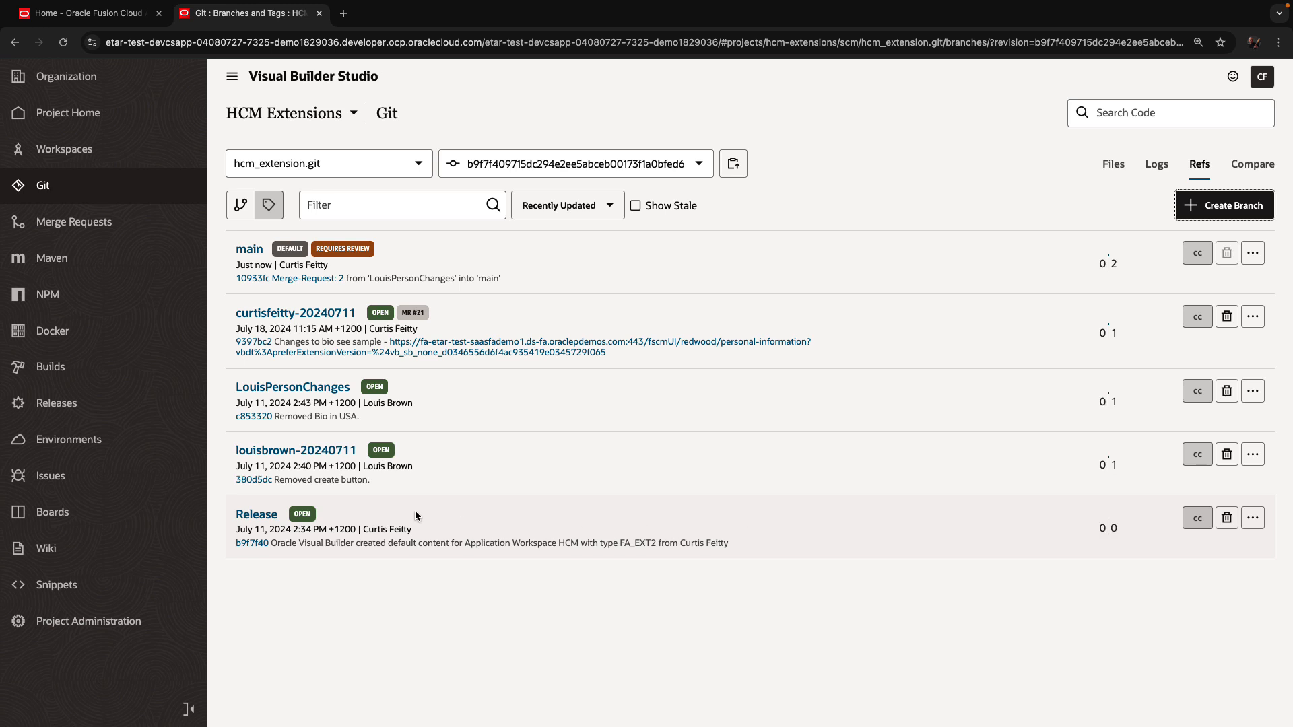
click(256, 513)
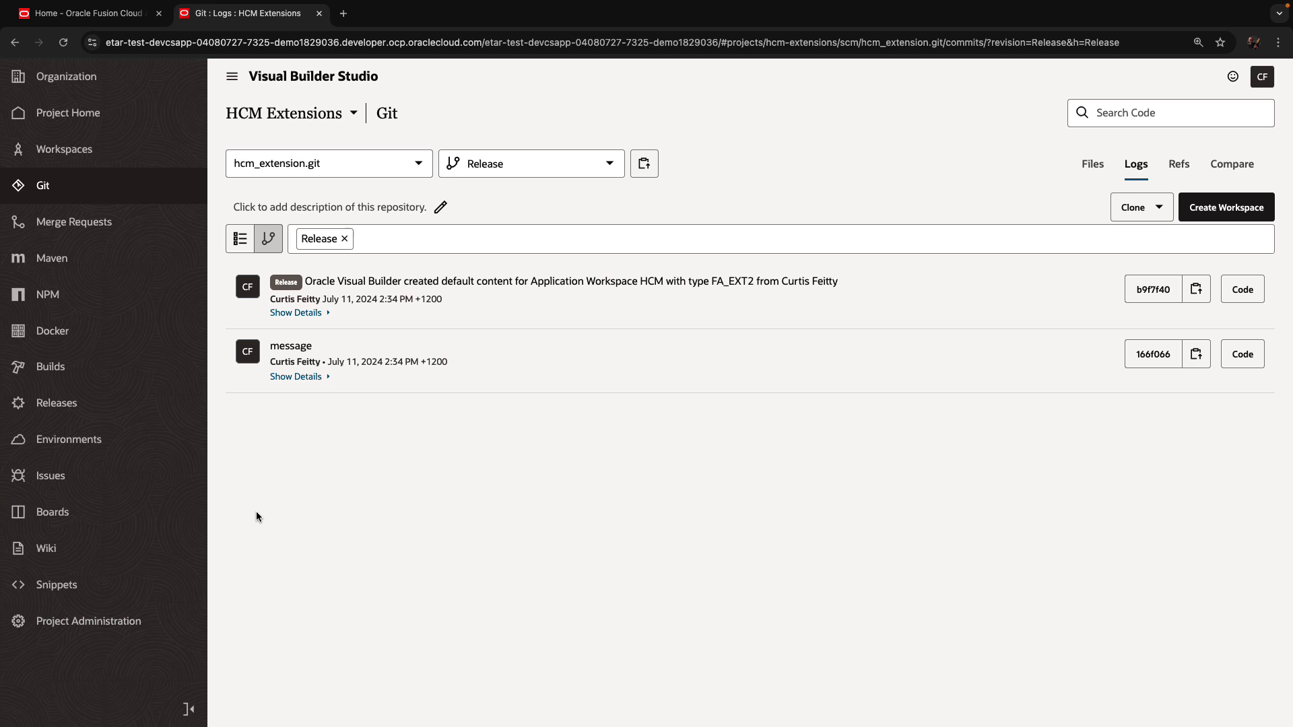
mouse_move(703, 398)
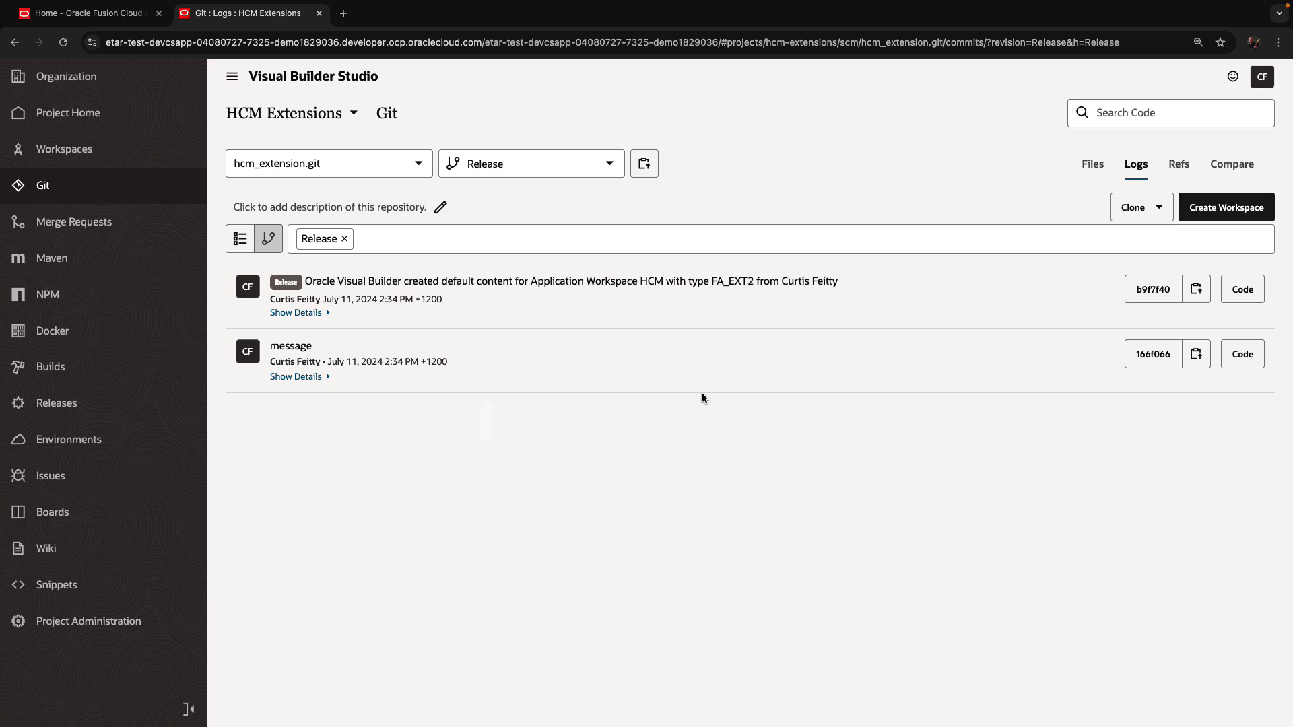
mouse_move(667, 361)
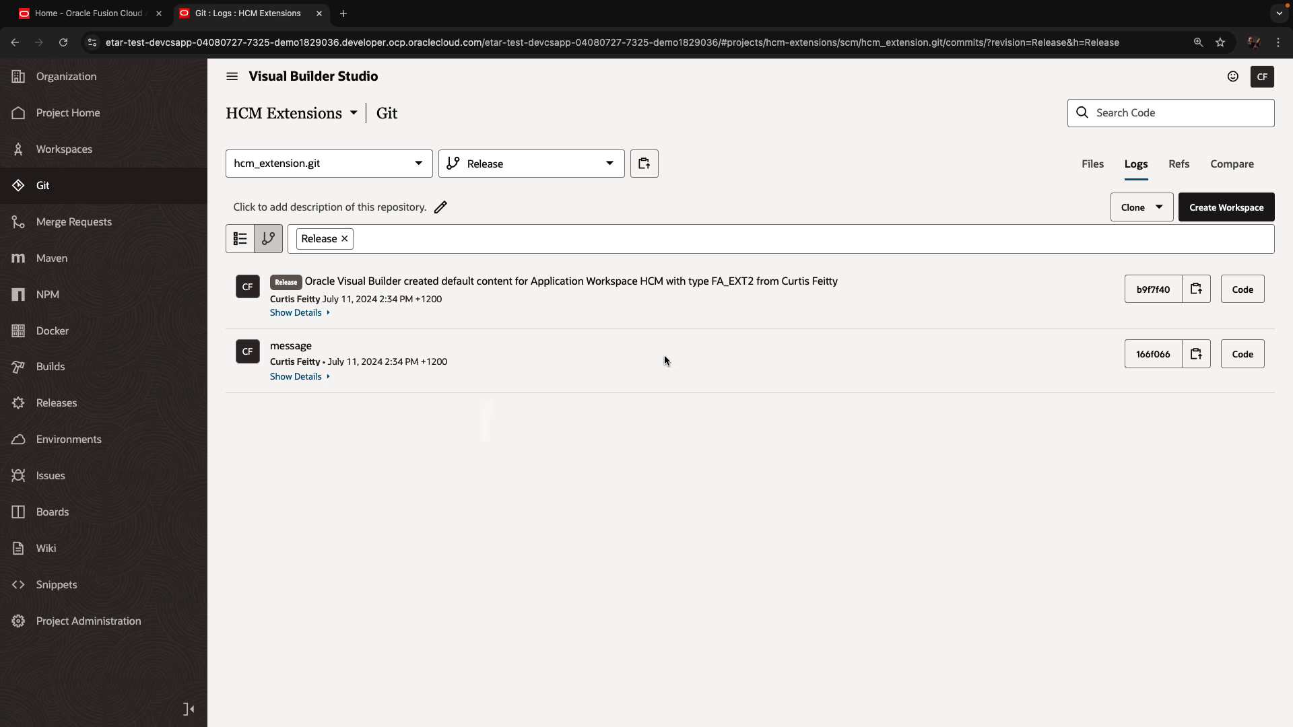
- Return to the project's Merge Requests page after checking Release's two commits
click(73, 222)
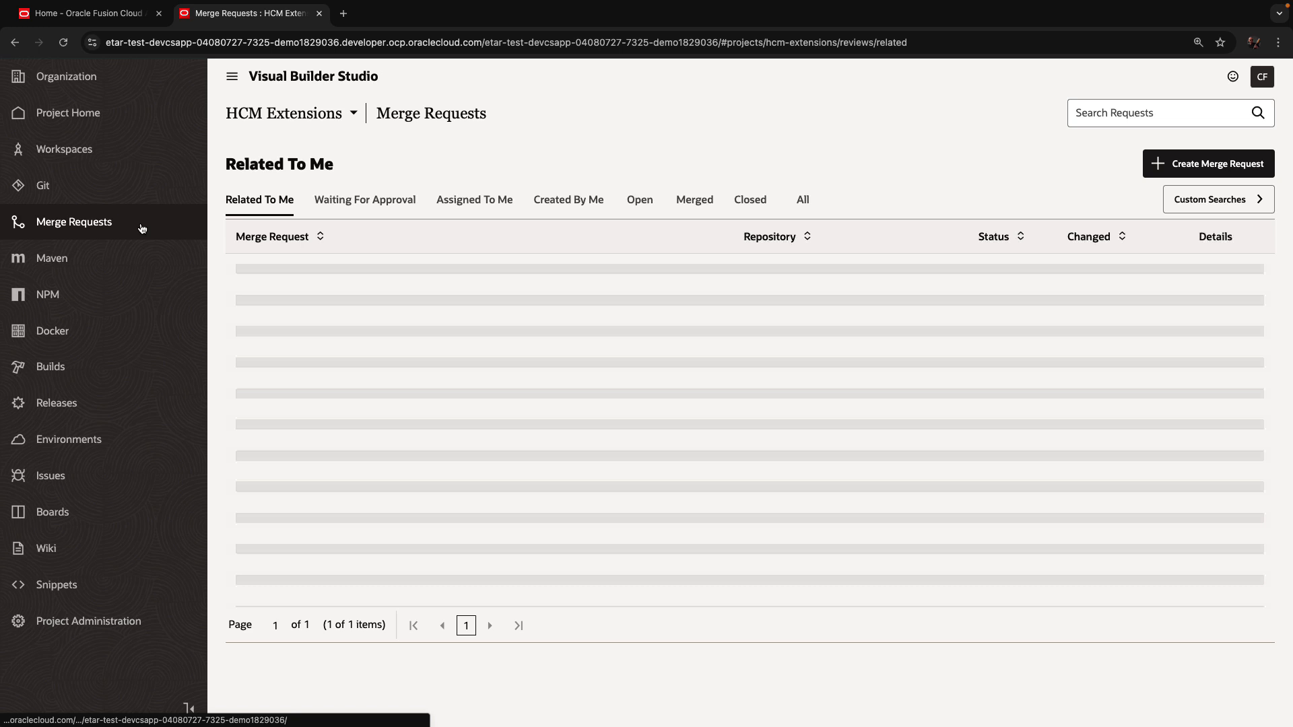
- List merged requests and open '2 Merge Request for branch LouisPersonChanges'
click(695, 199)
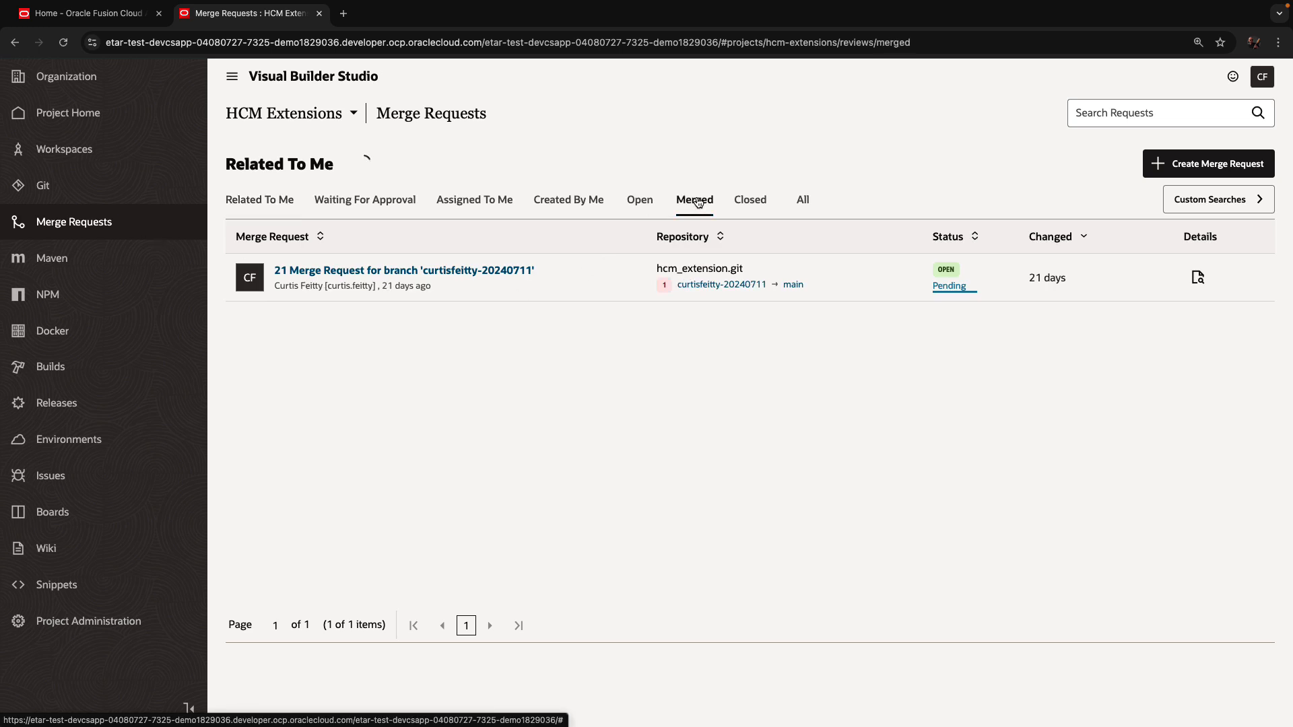
click(694, 200)
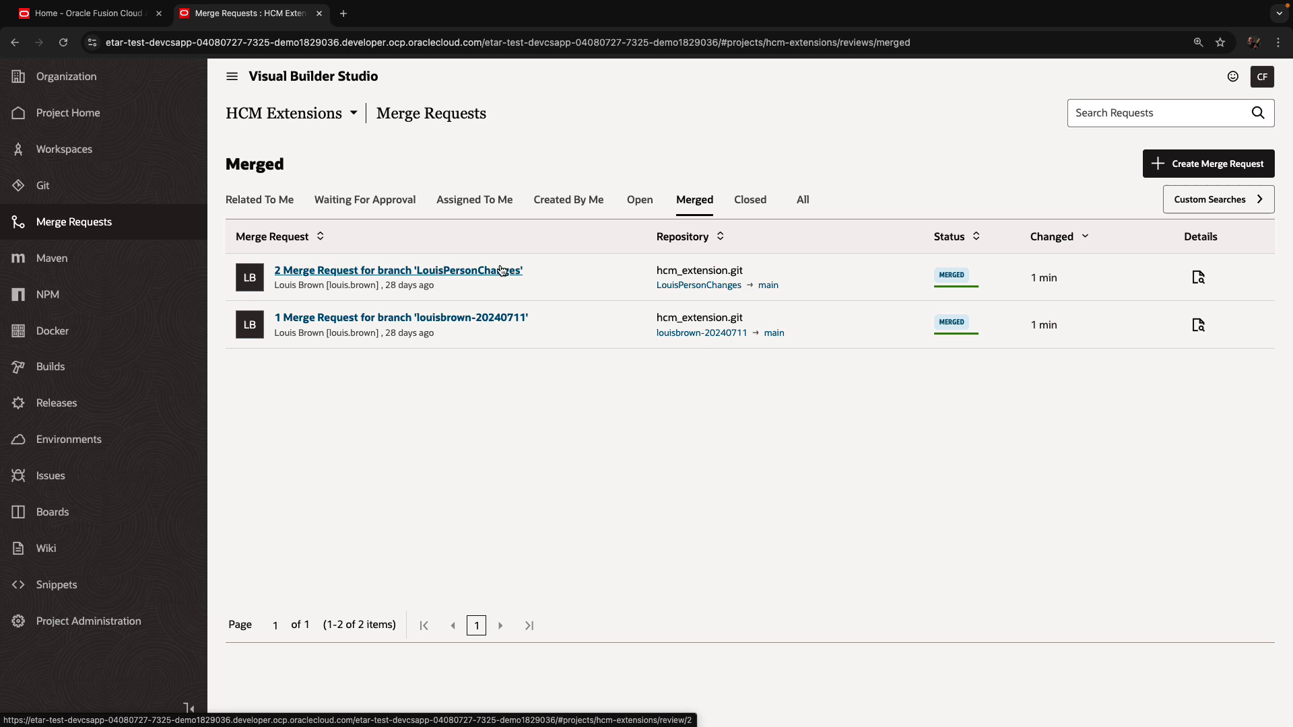
click(397, 271)
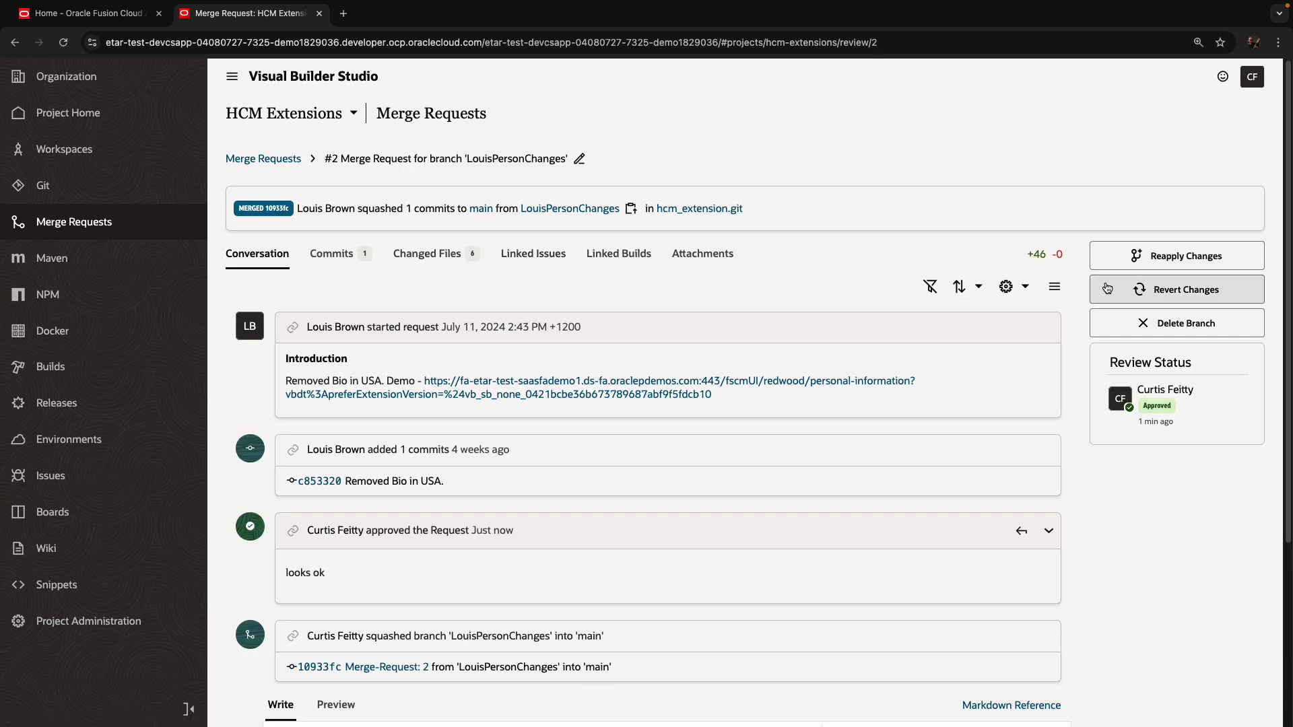
- Reapply merge request 2's changes with Release as target branch, creating merge request #41
click(1177, 256)
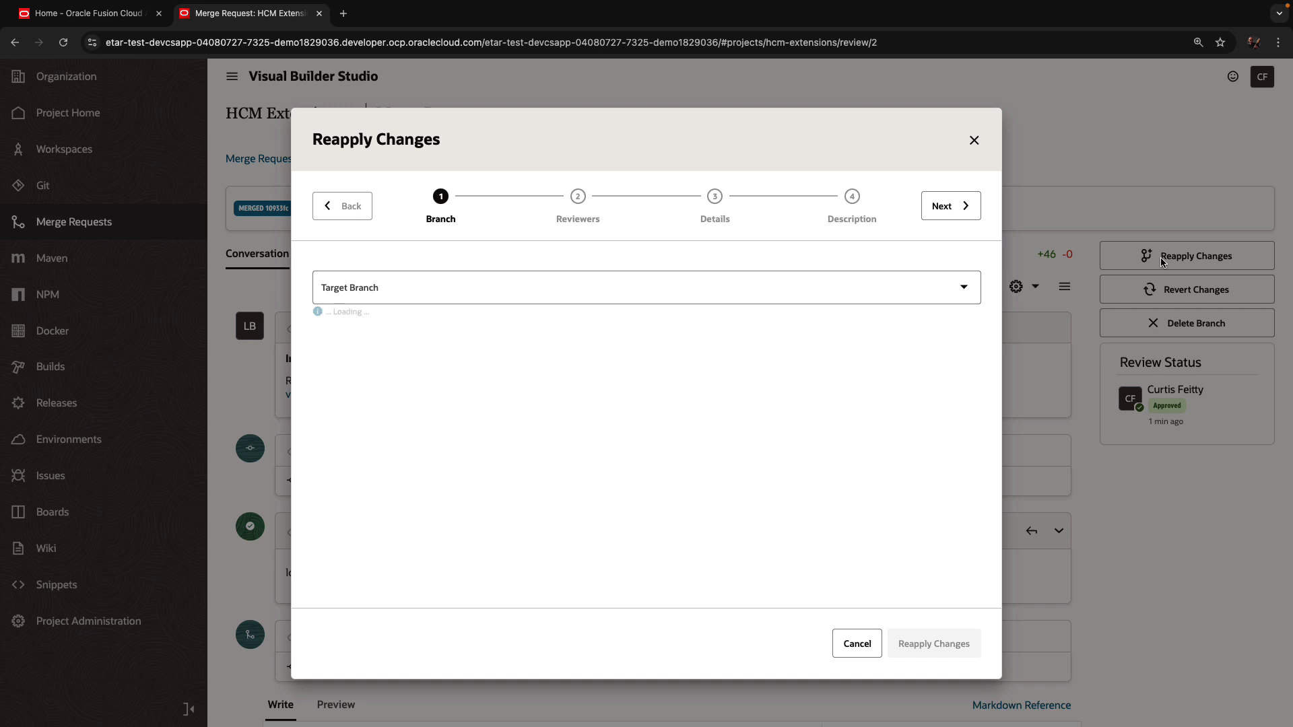
click(645, 287)
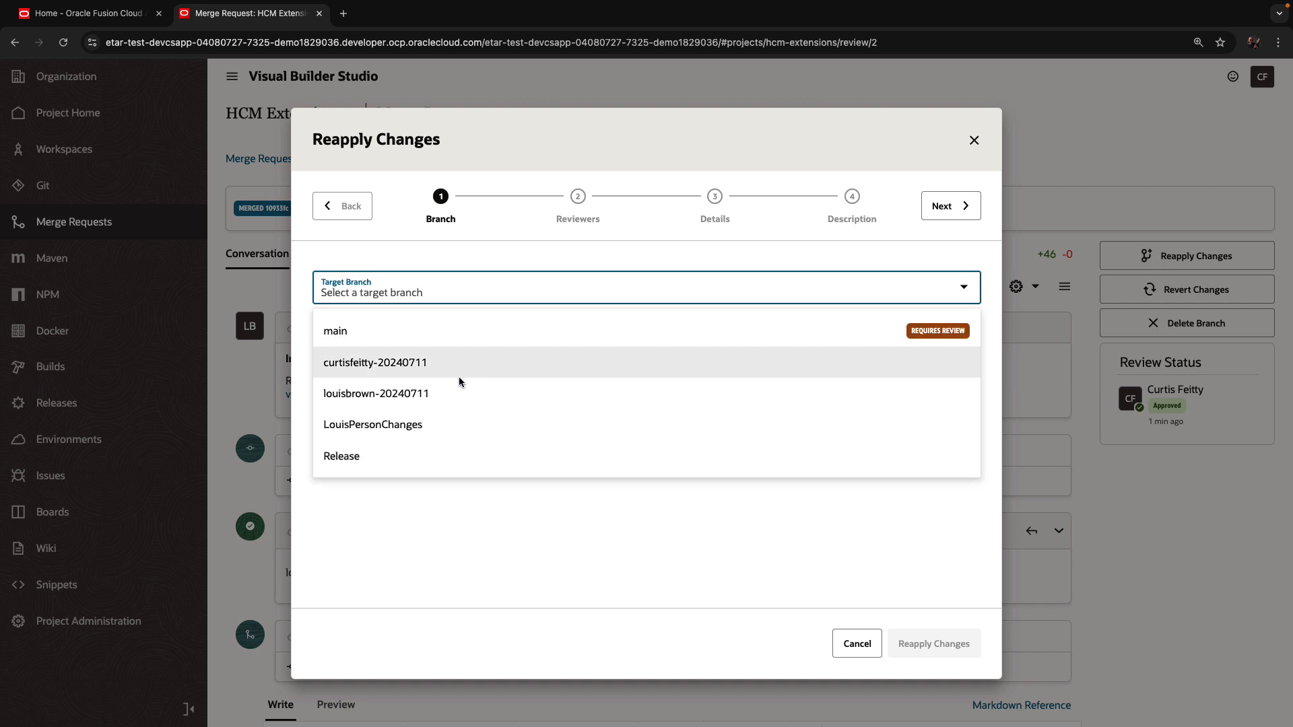
click(341, 456)
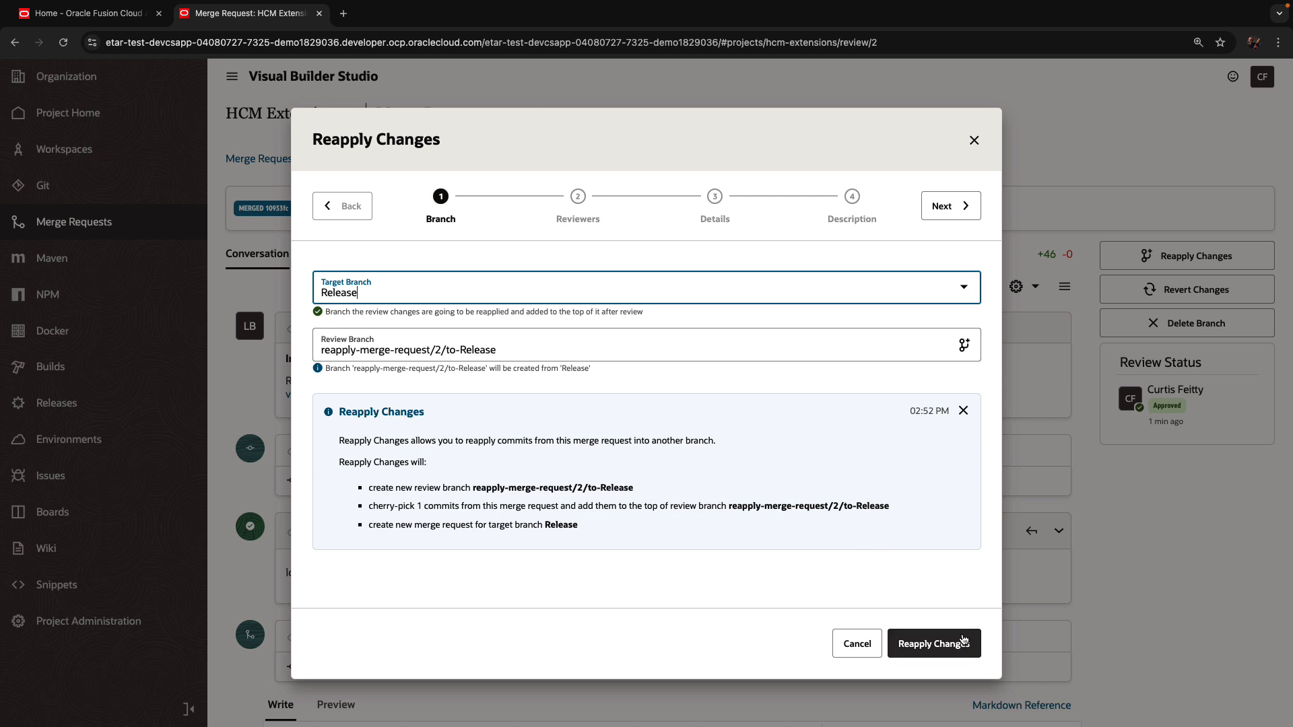
click(933, 644)
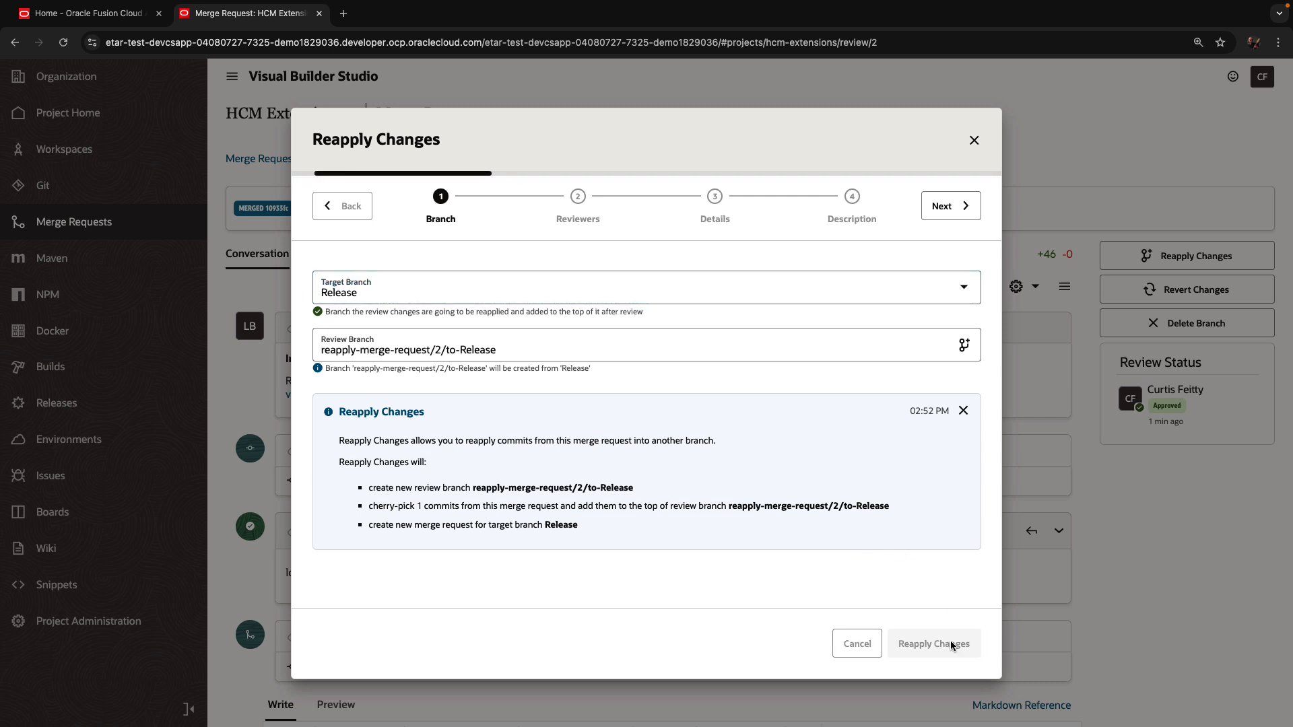
click(933, 644)
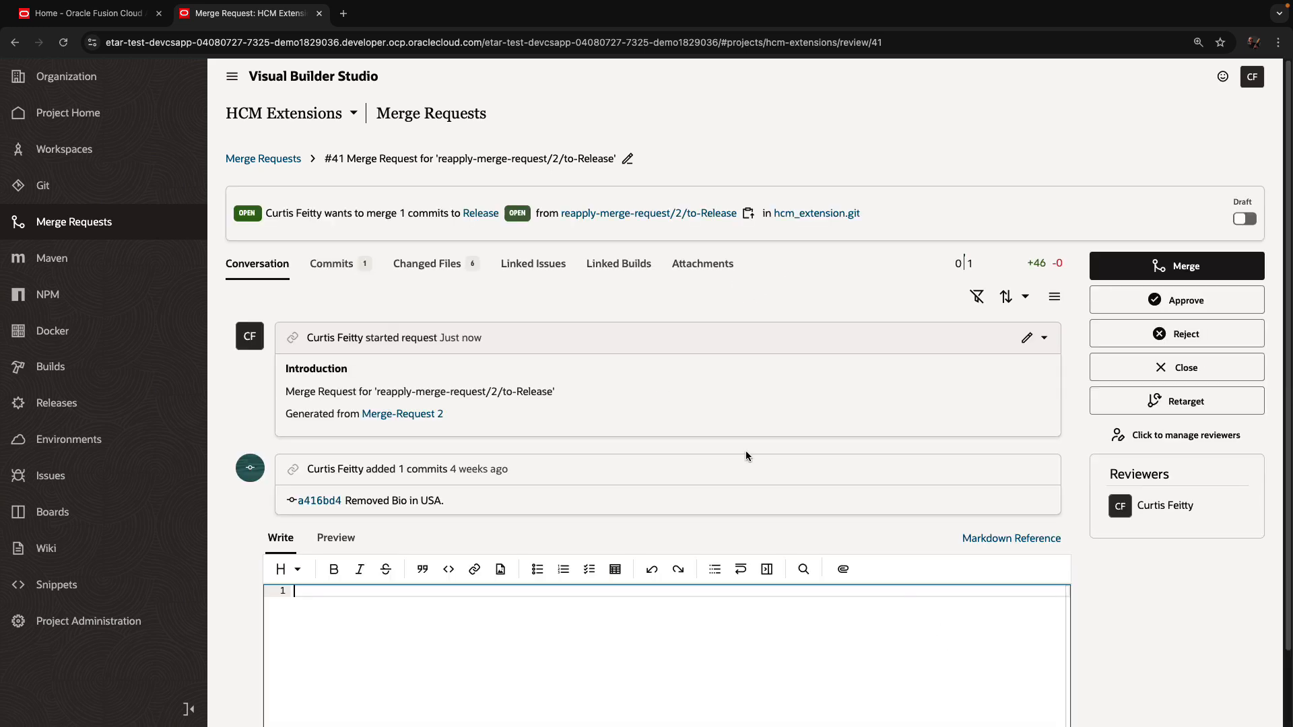
mouse_move(474, 227)
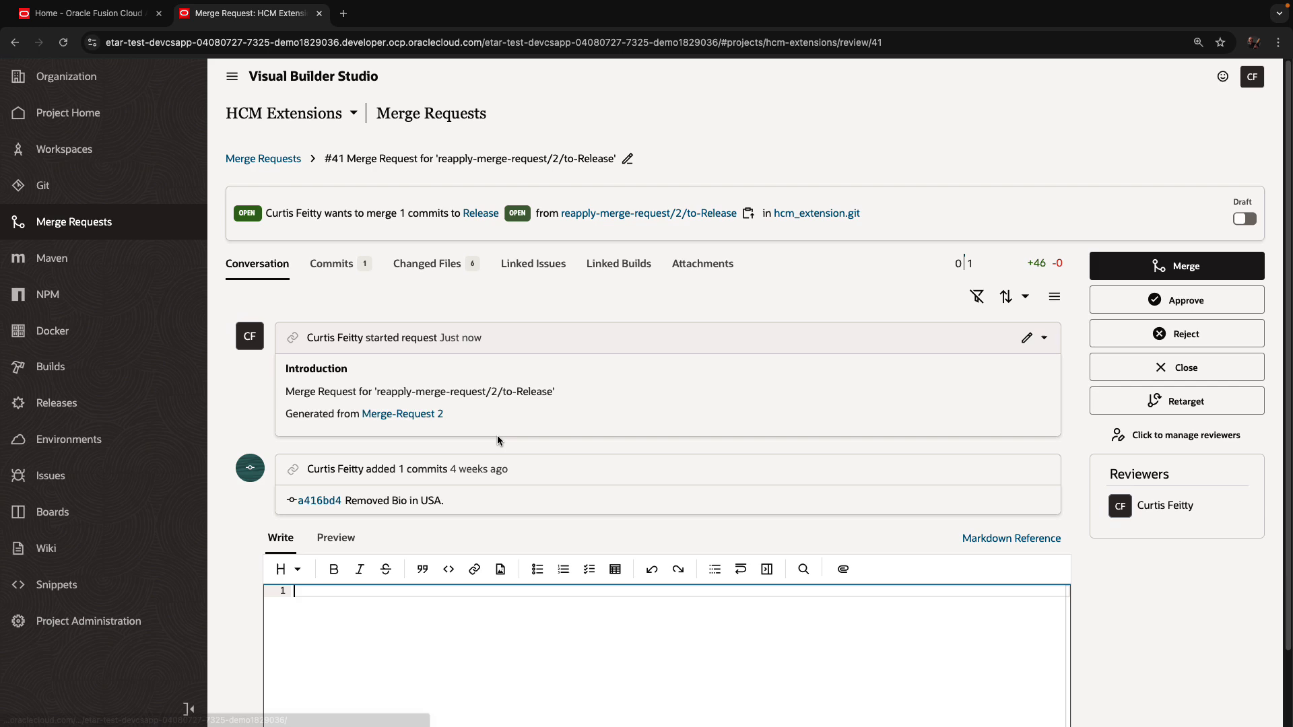
- Review the six changed files under PersonalDetails in merge request #41 and start approving it
click(427, 263)
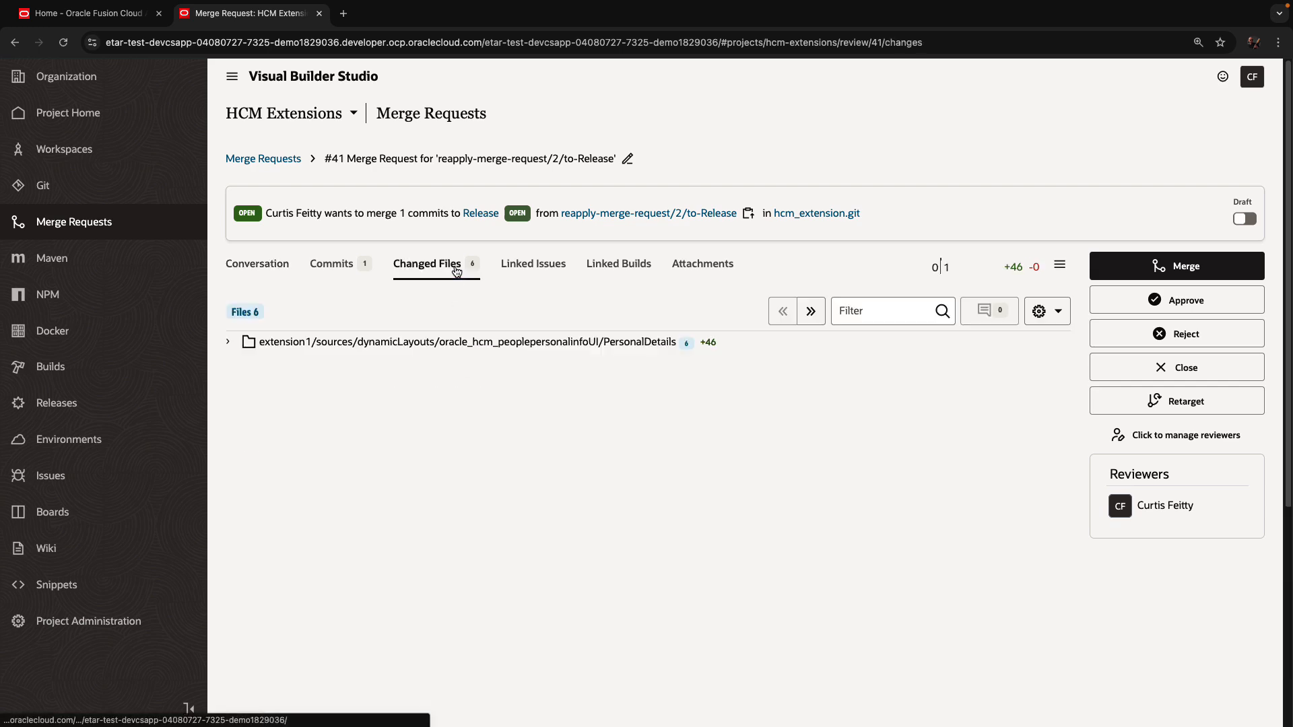
click(229, 341)
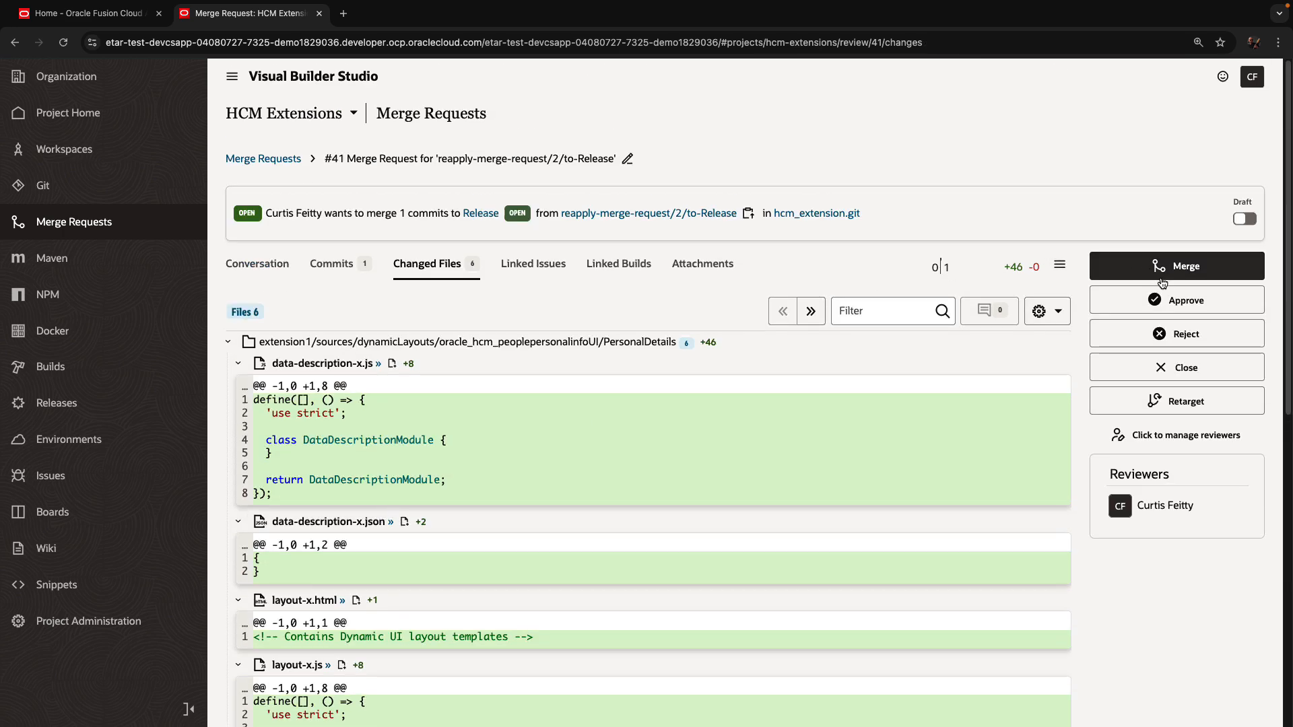
click(1175, 299)
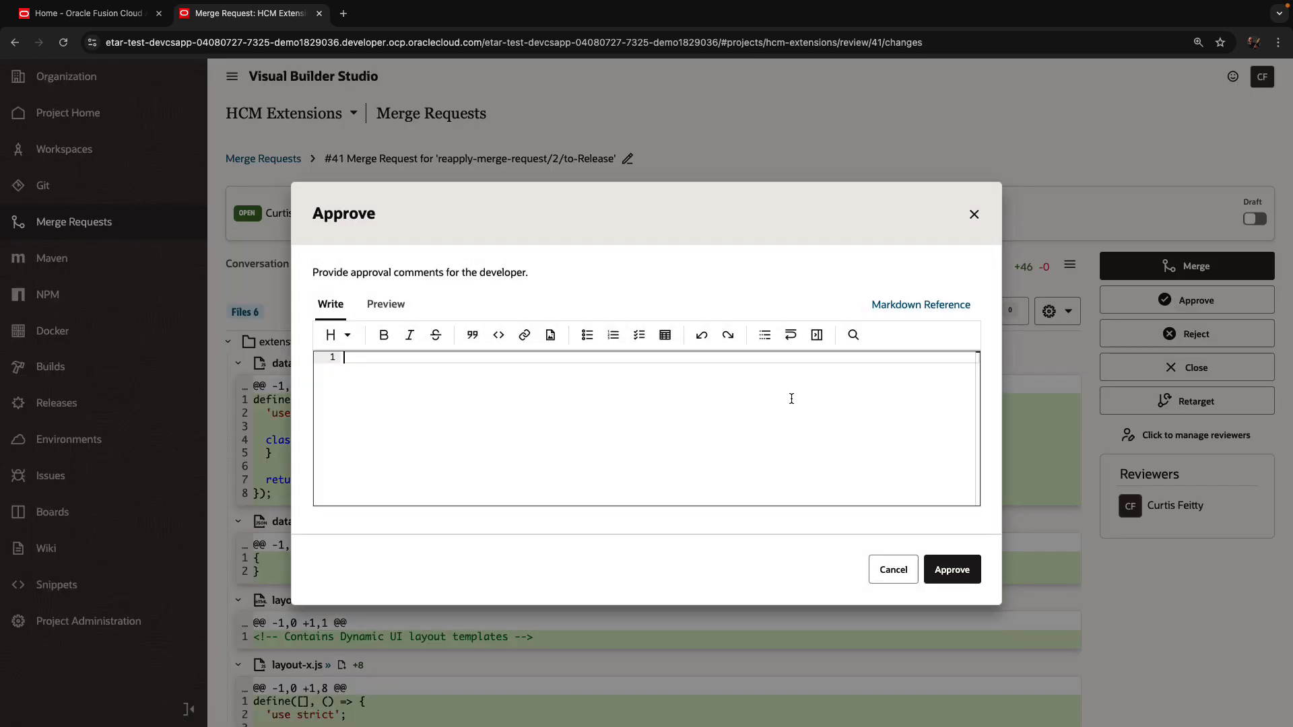
- Approve merge request #41 with the comment 'Ready for release' and start merging it
text(Ready for)
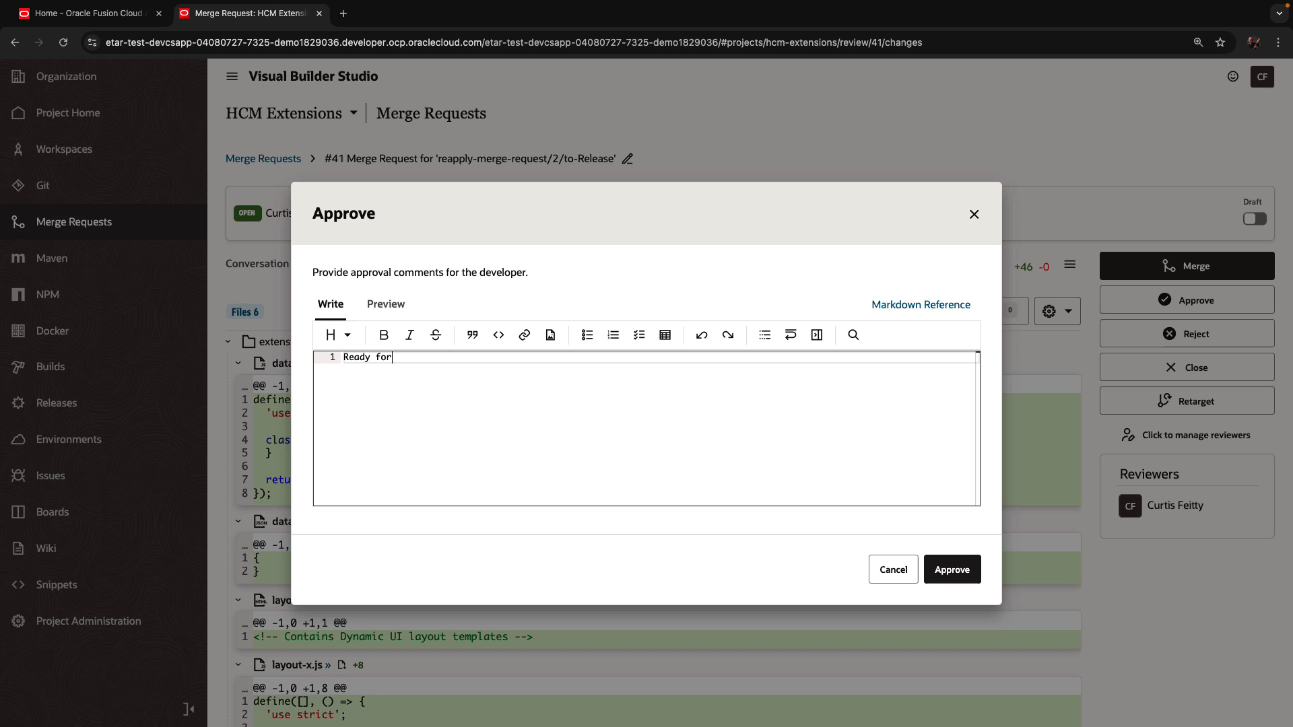
text(relea)
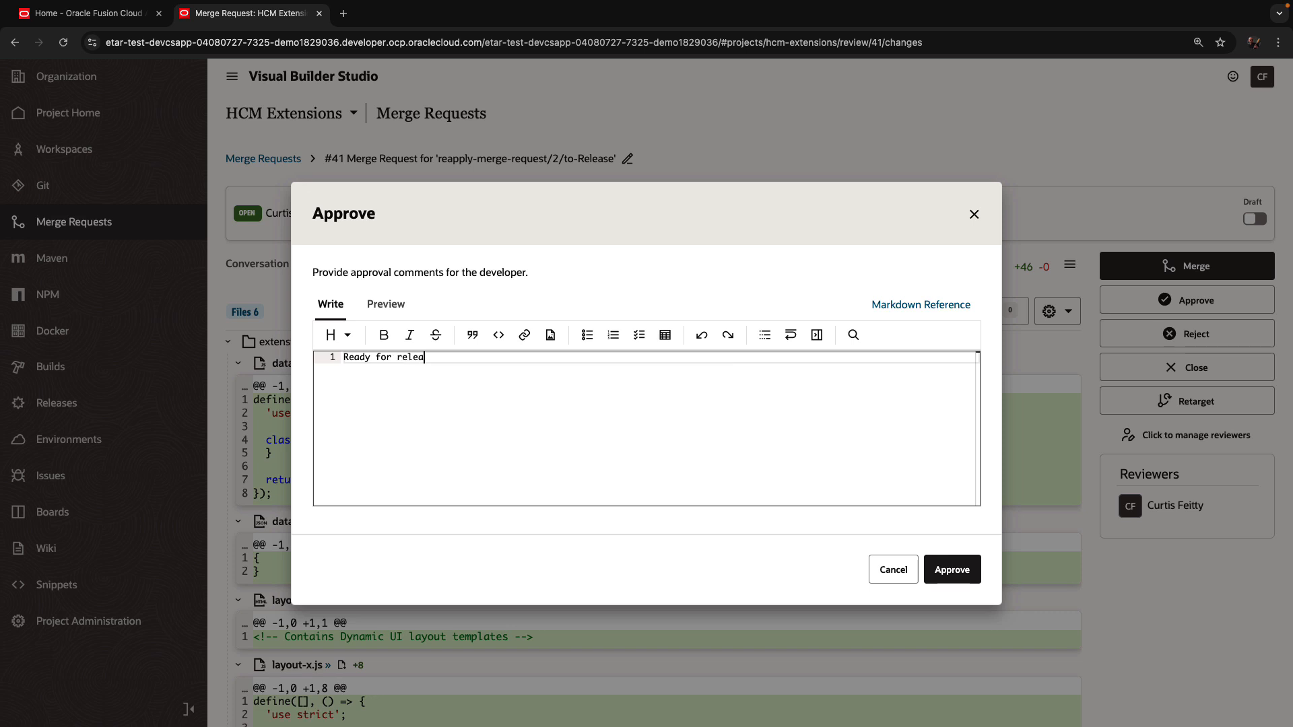
text(se)
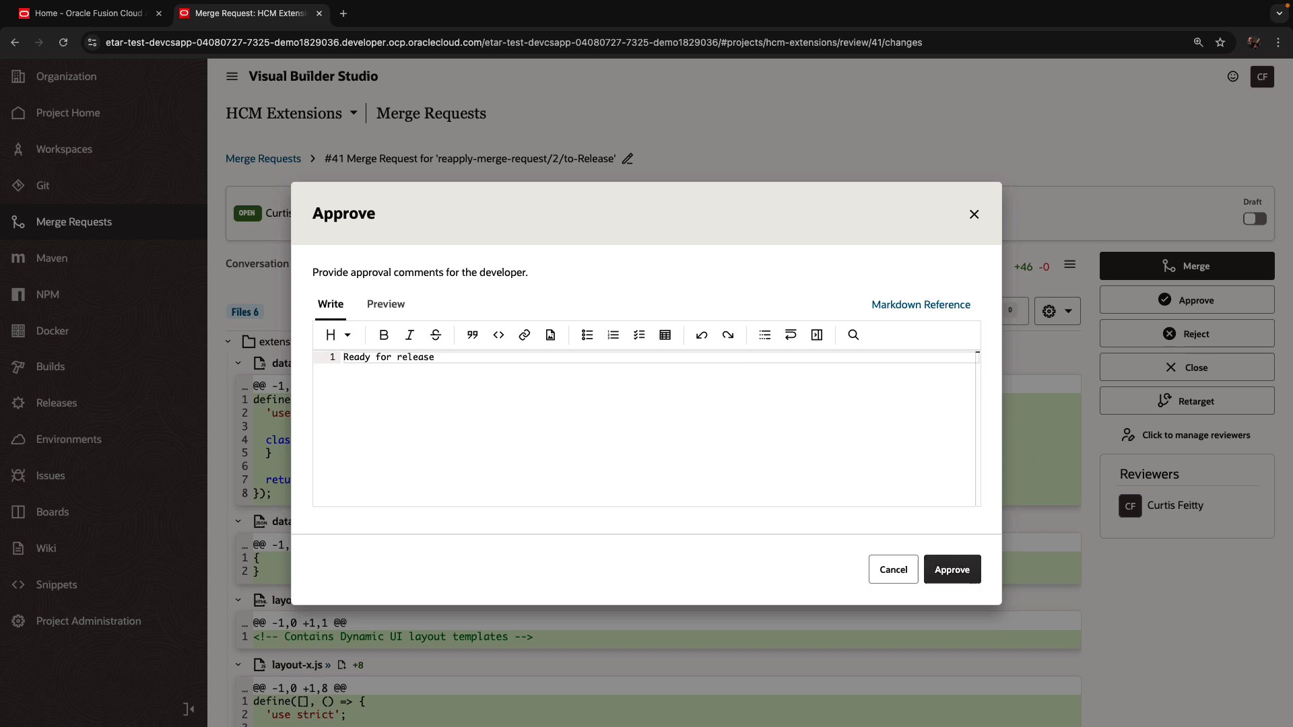
click(951, 569)
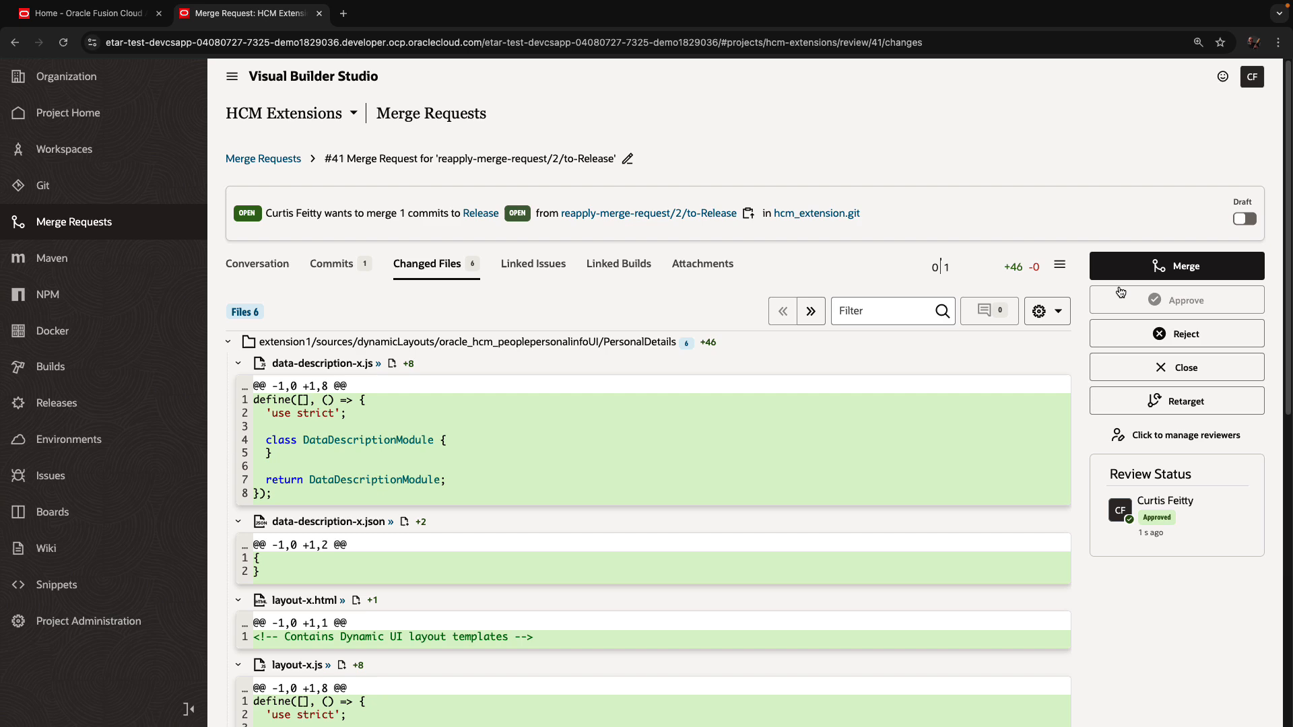
click(1176, 266)
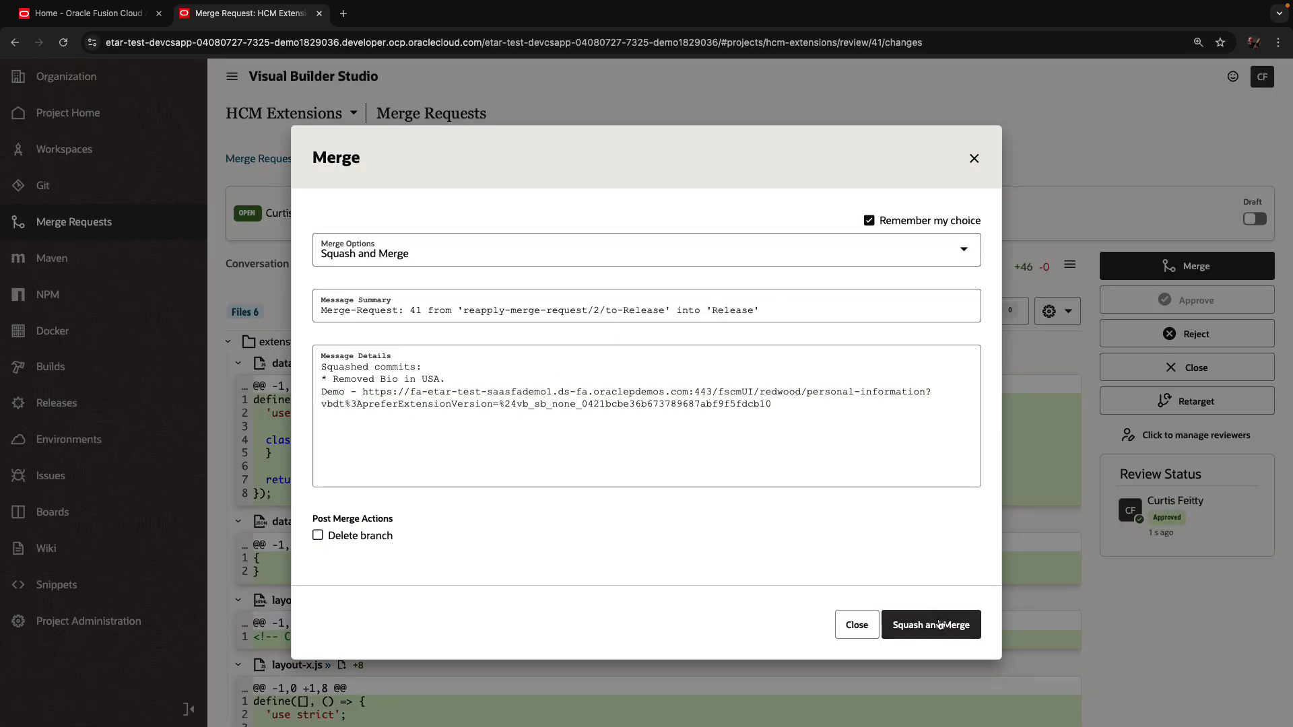
- Squash-merge request #41 into Release with Delete branch ticked
click(318, 535)
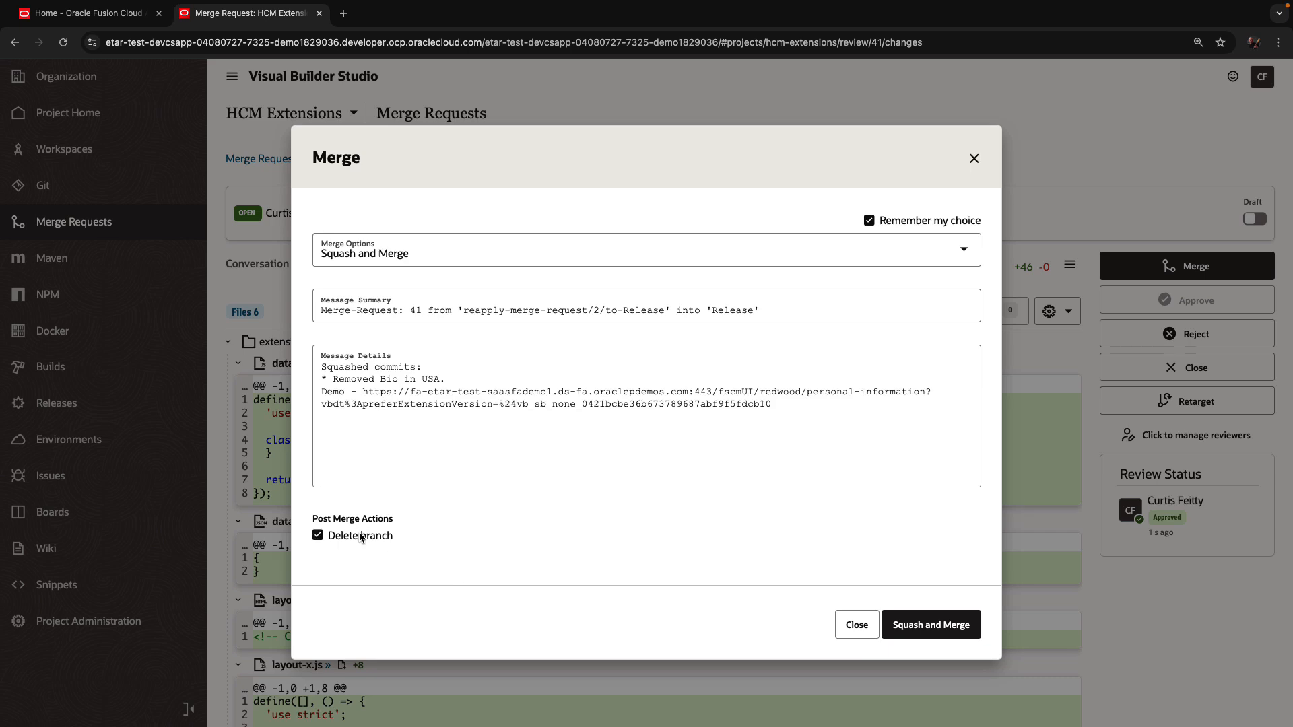
click(931, 623)
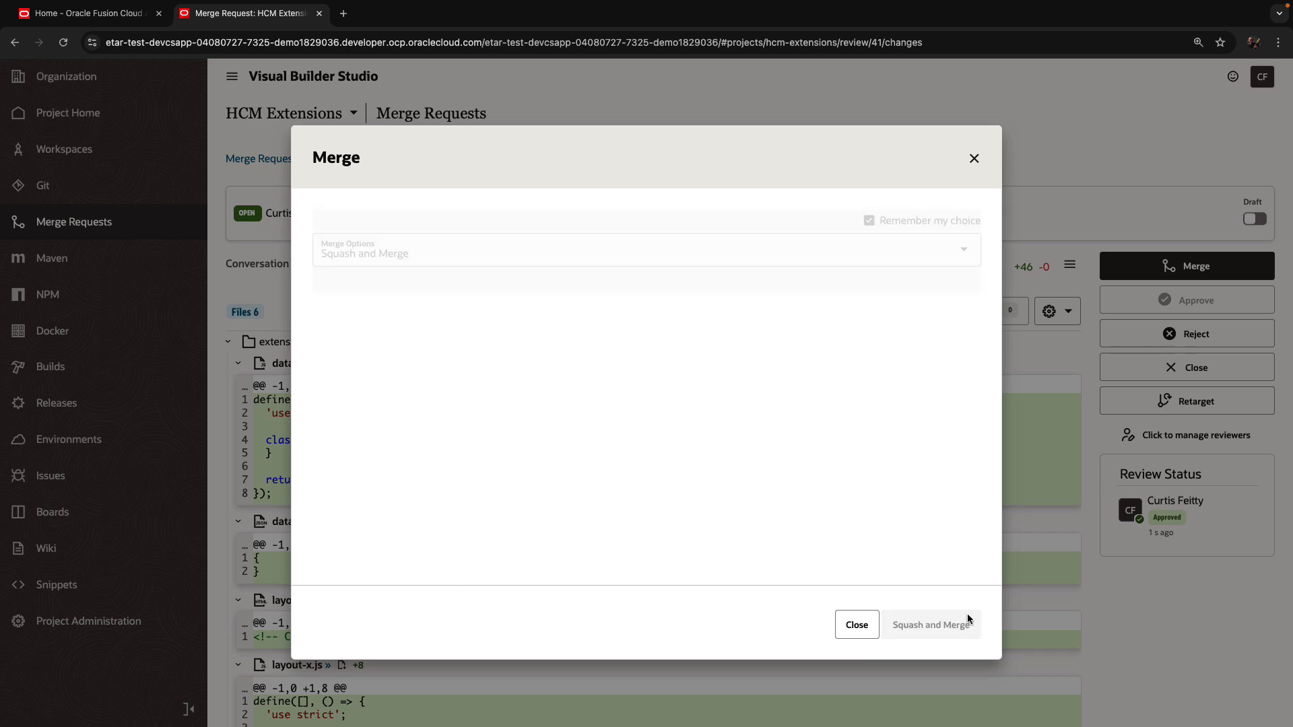
click(931, 624)
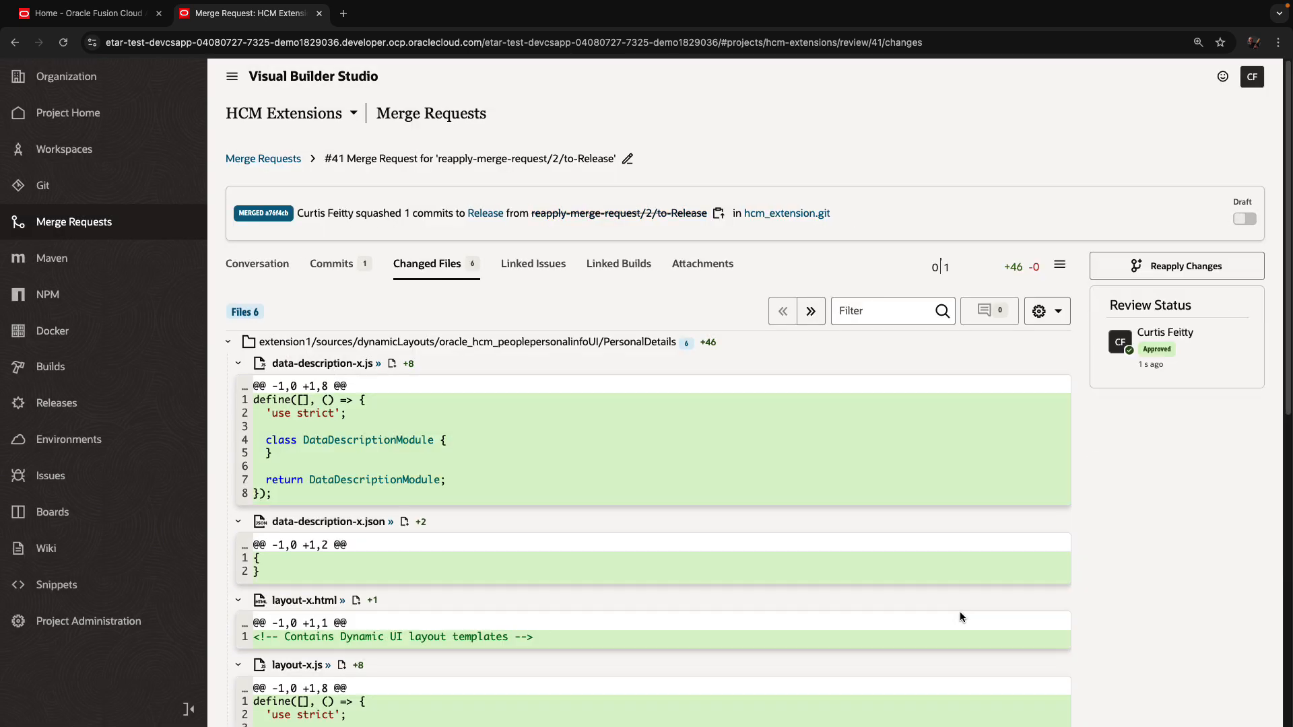
mouse_move(101, 218)
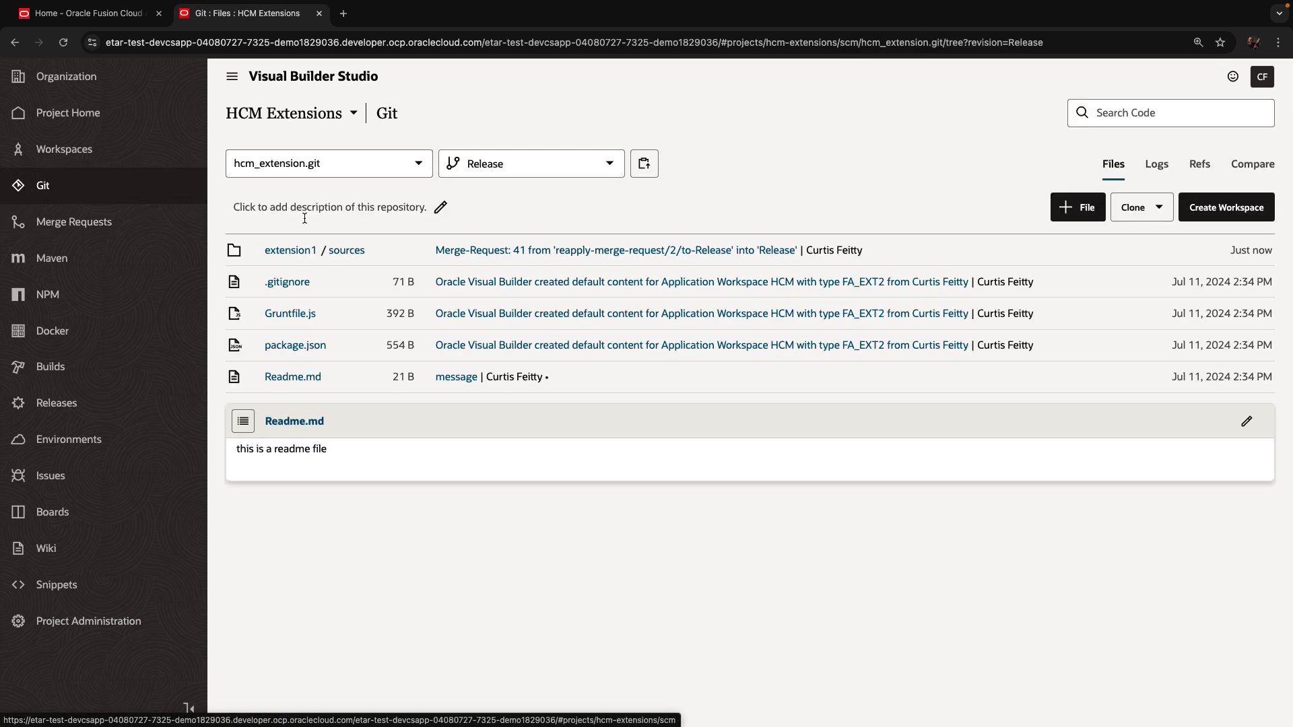
mouse_move(574, 250)
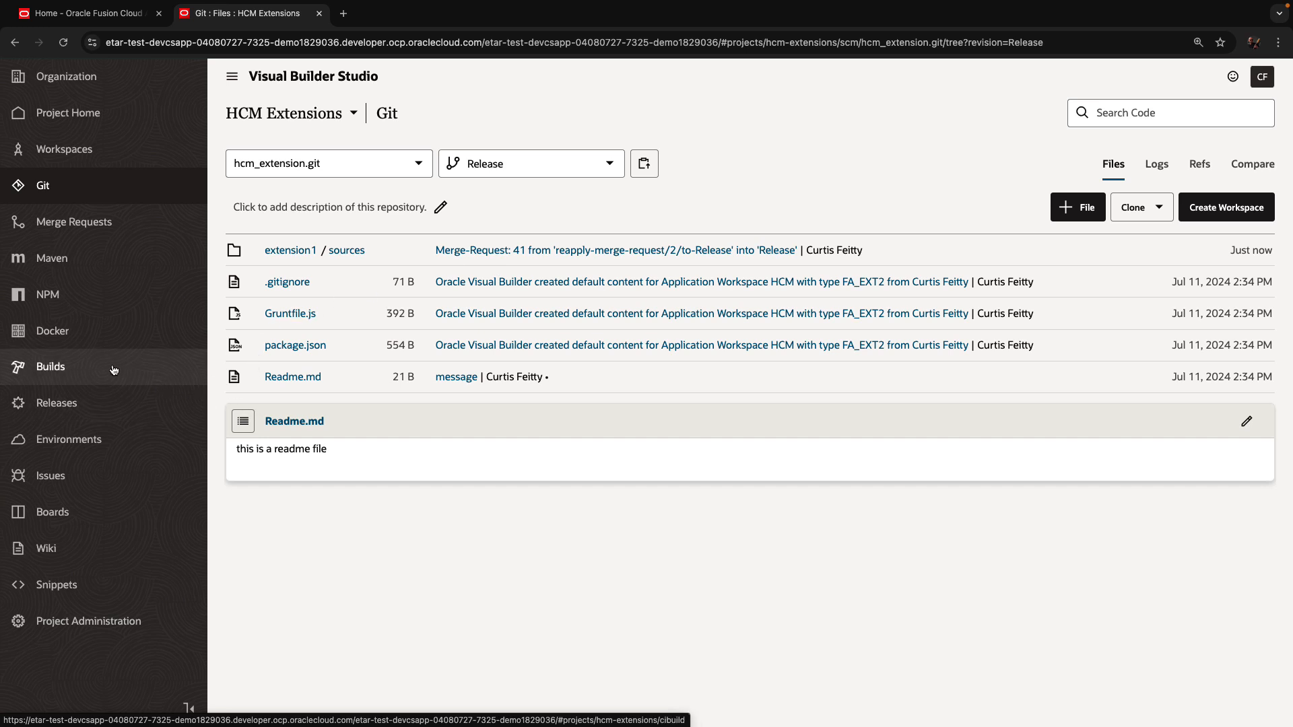
- Go to the Builds page listing the hcm_extension-Deploy and hcm_extension-Package jobs
click(52, 366)
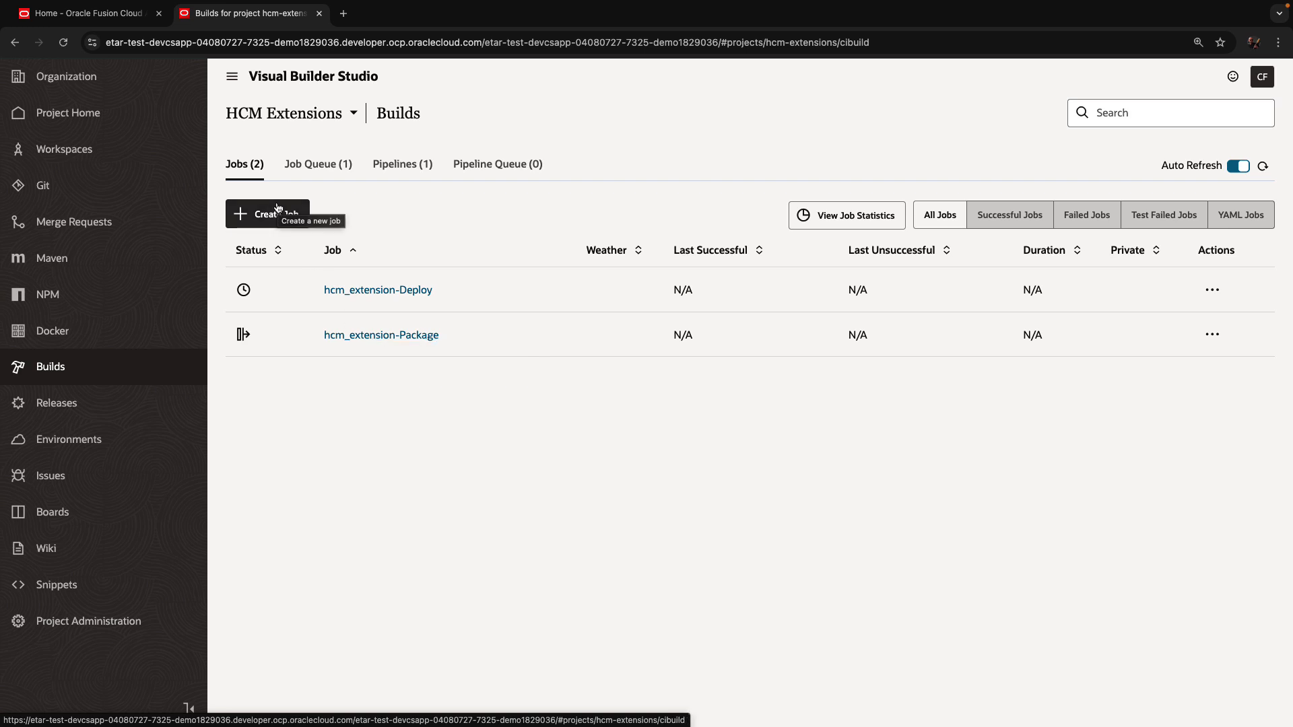
- Create build job package-release copied from the existing hcm_extension-Package job
click(267, 214)
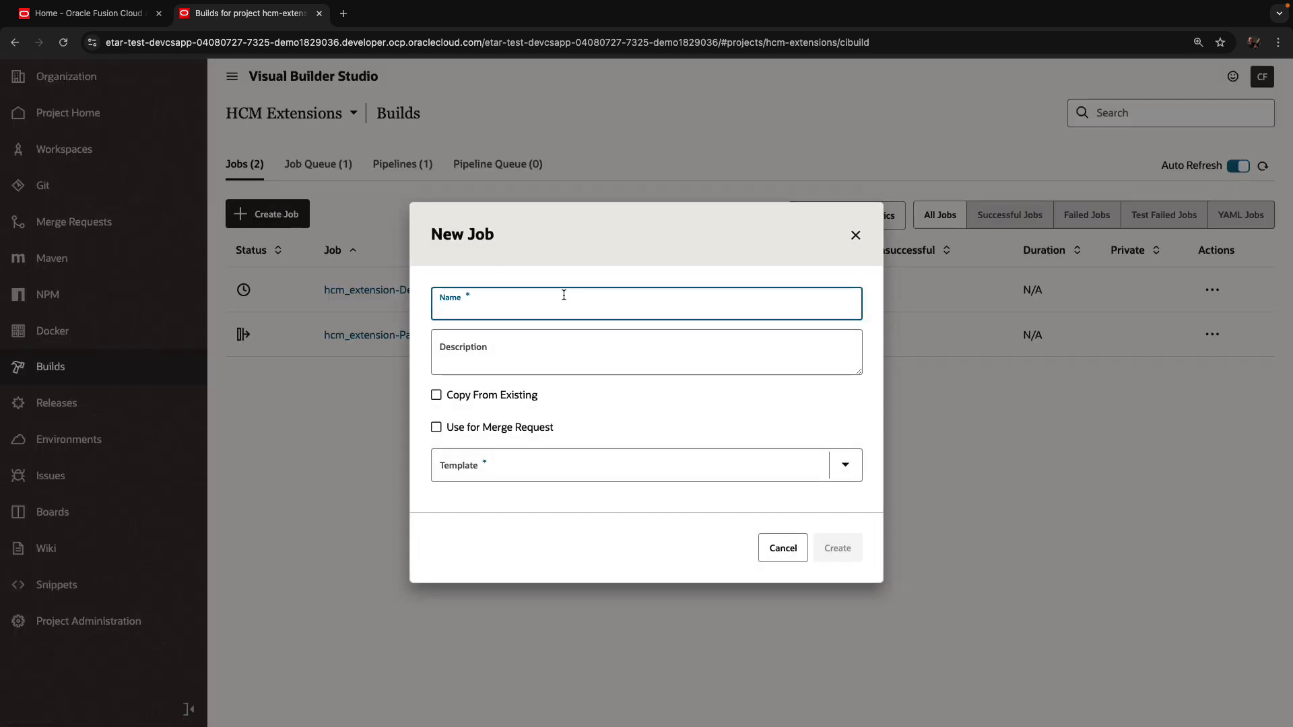
text(package-rel)
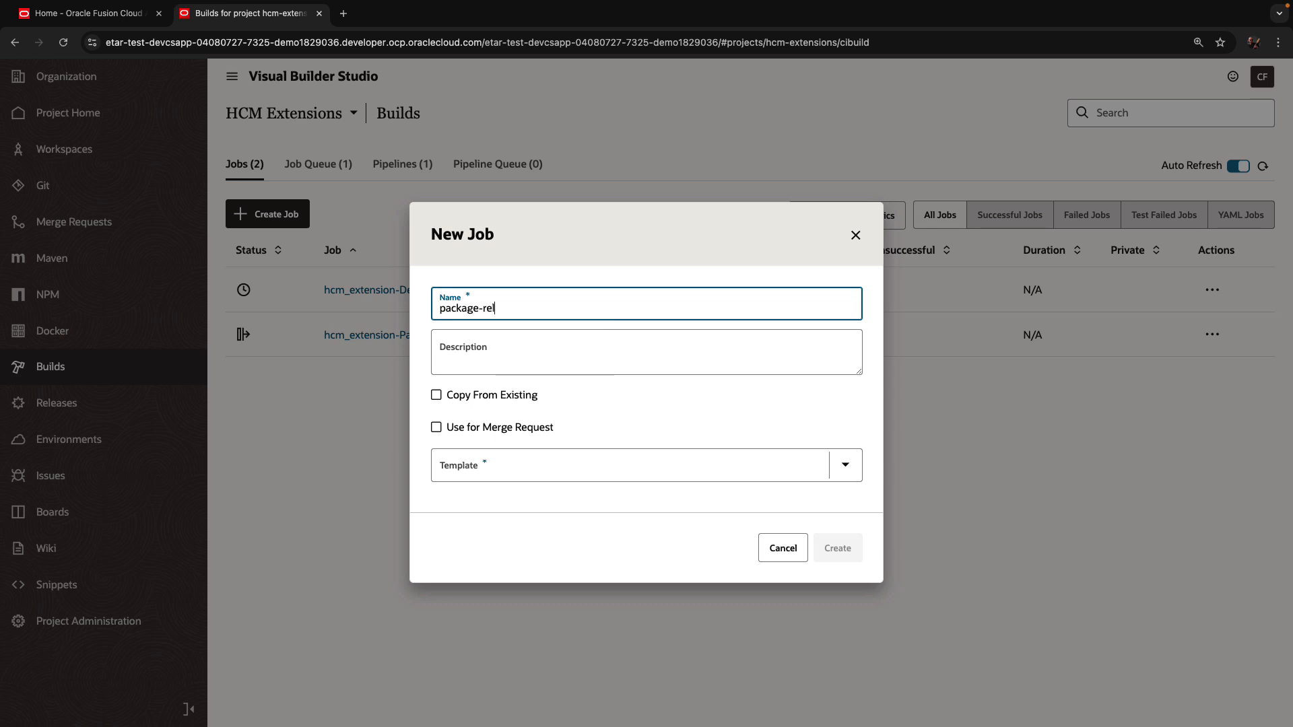
text(ease)
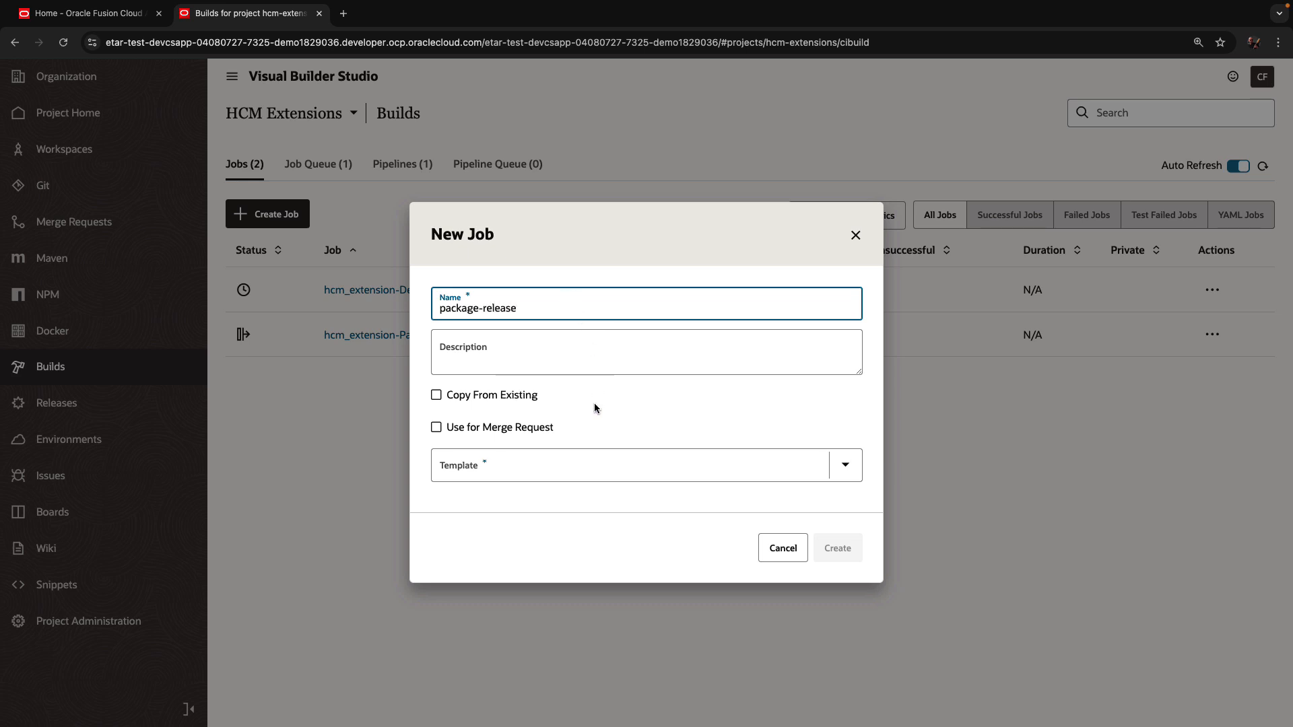
click(436, 394)
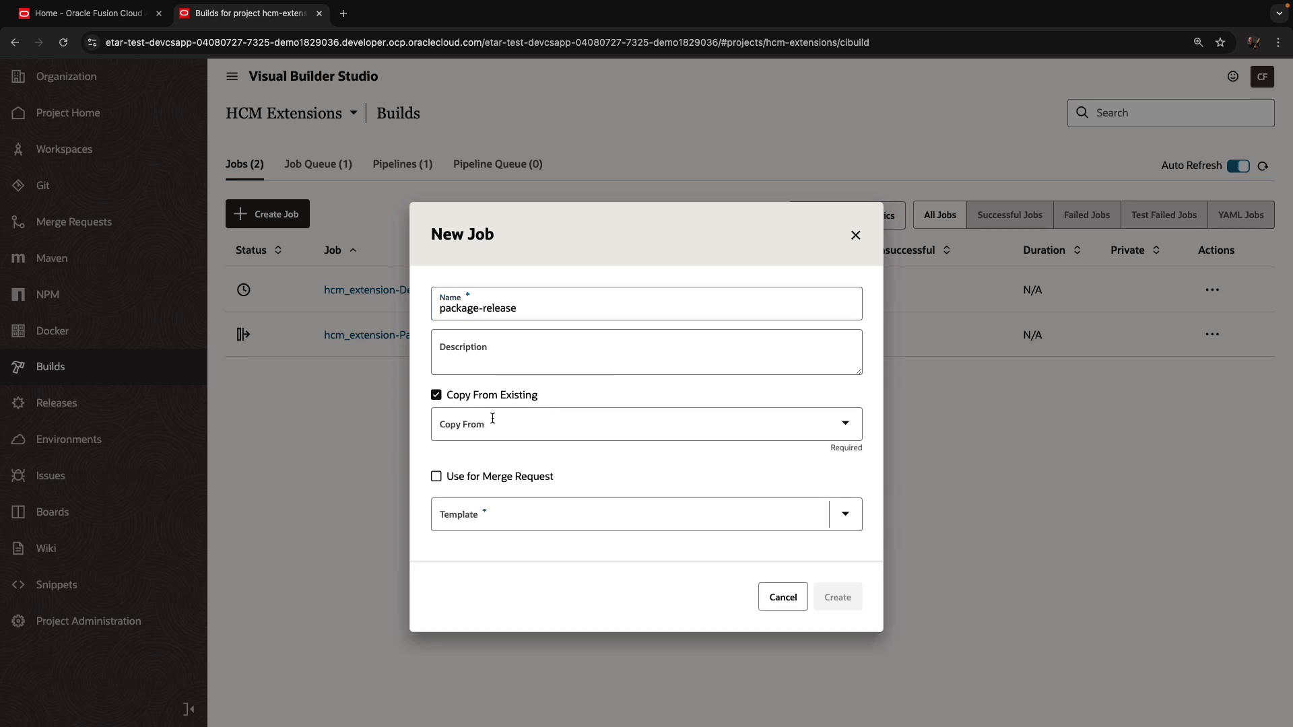
click(645, 423)
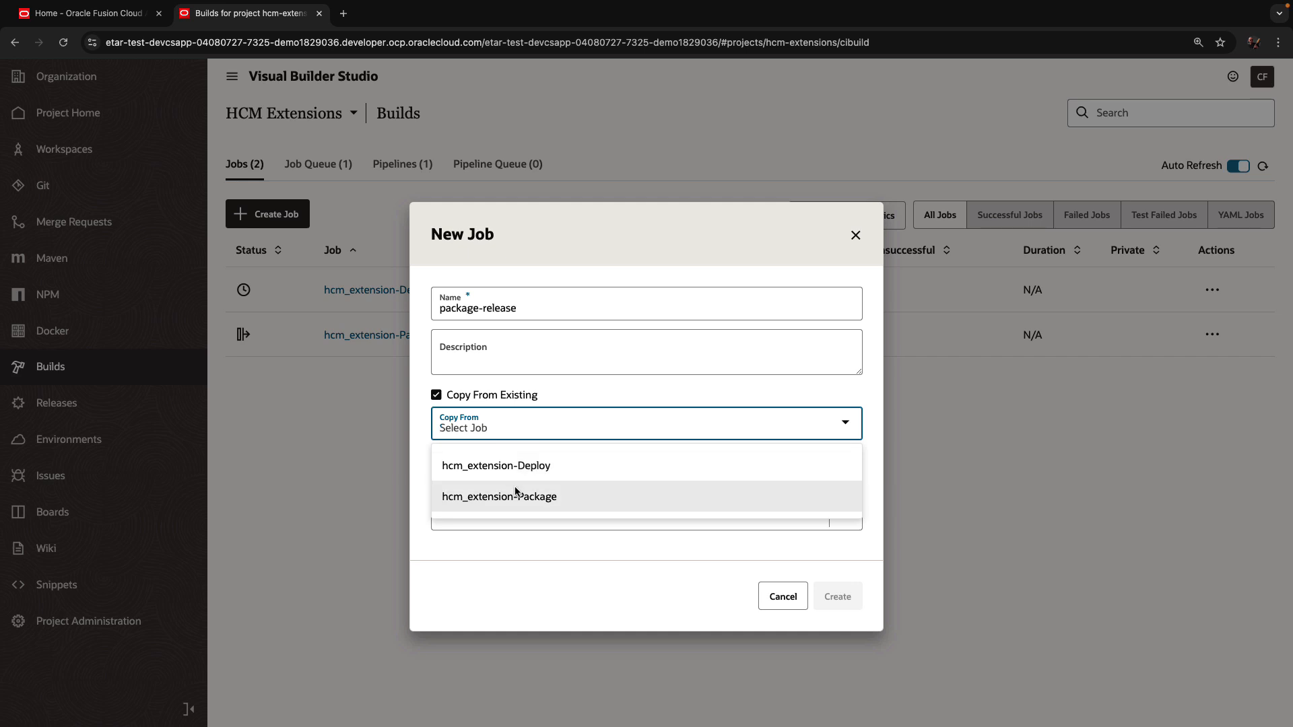
click(499, 496)
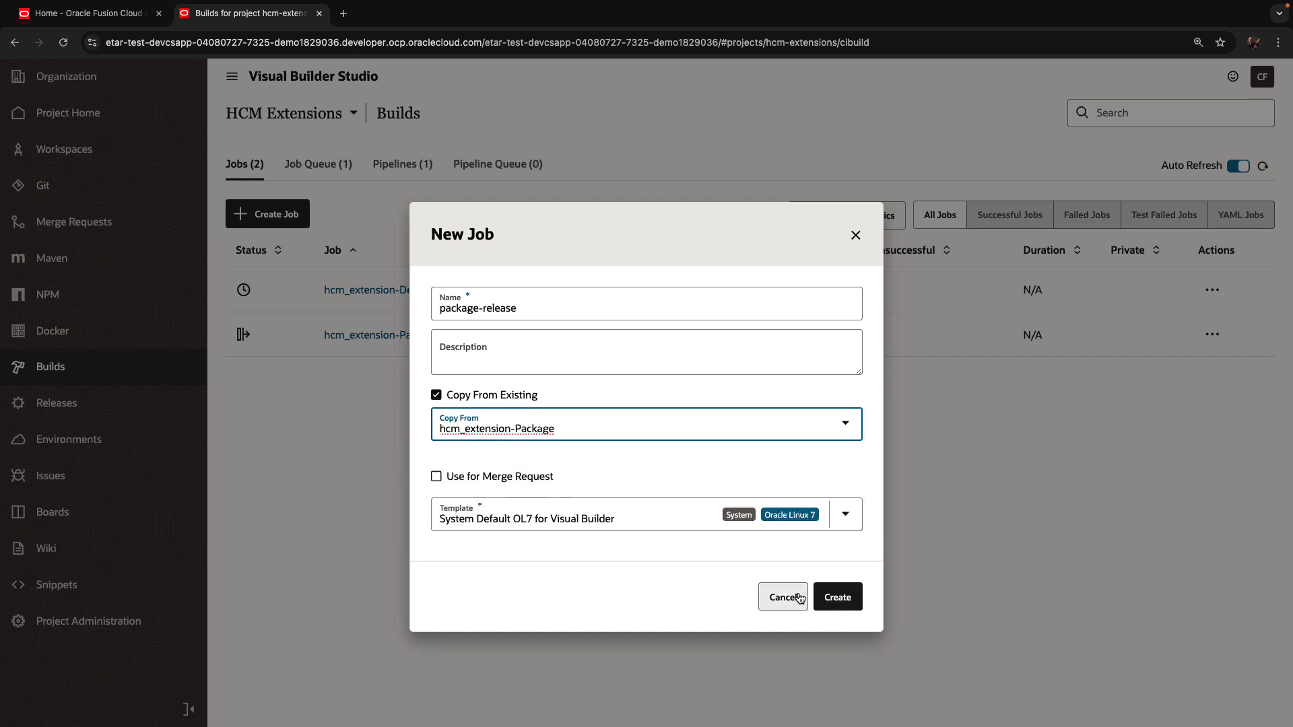
click(837, 597)
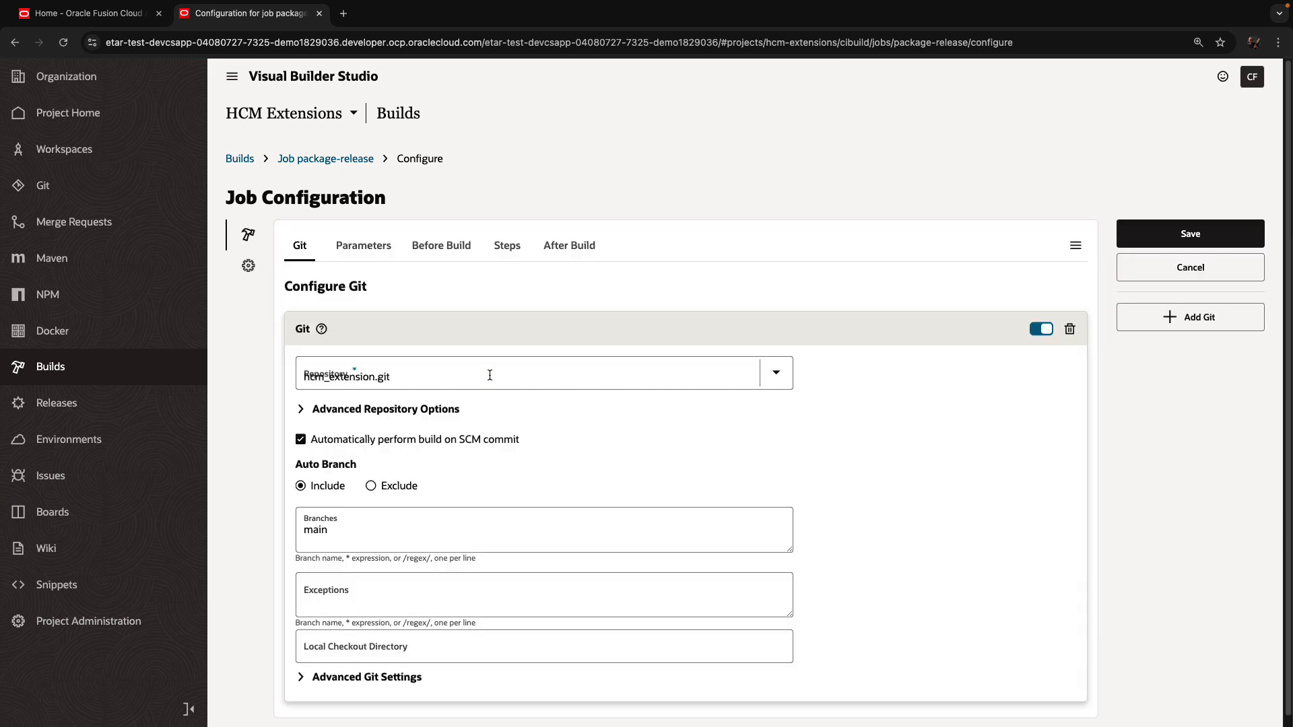
- In the job's Git settings replace branch main with release and save the configuration
click(391, 374)
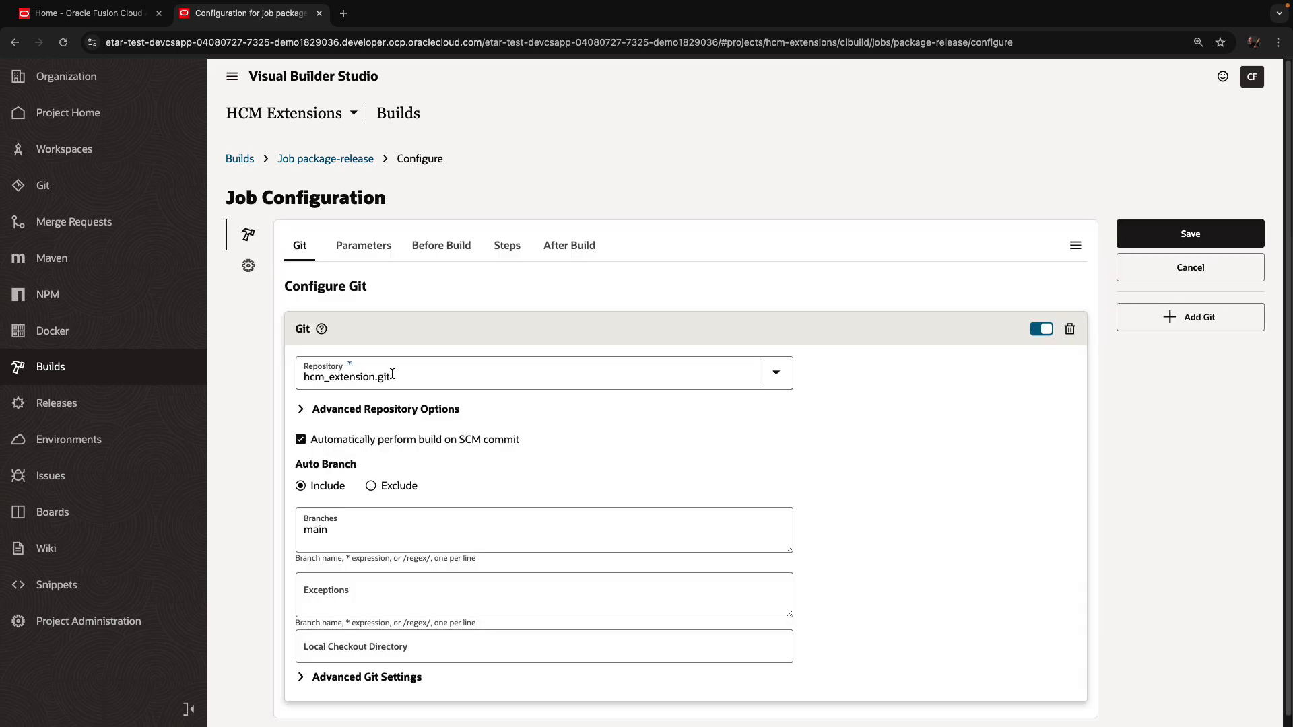
click(543, 529)
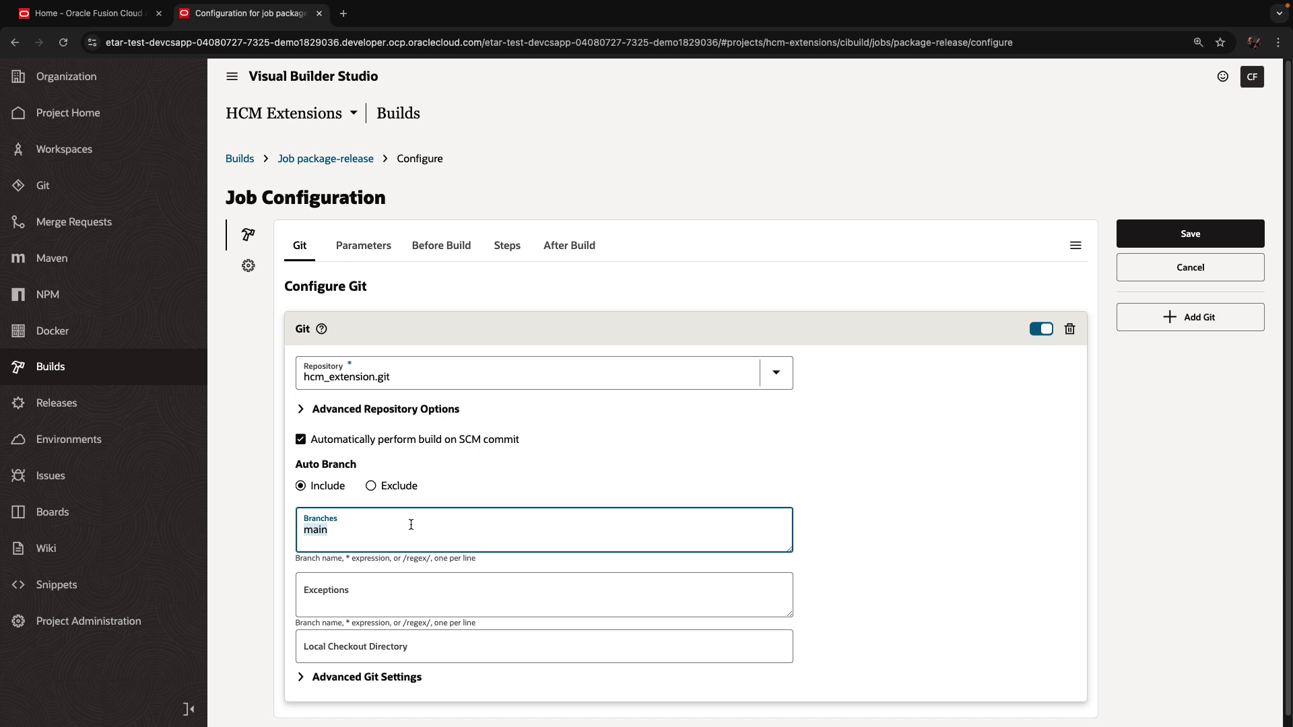
text(release)
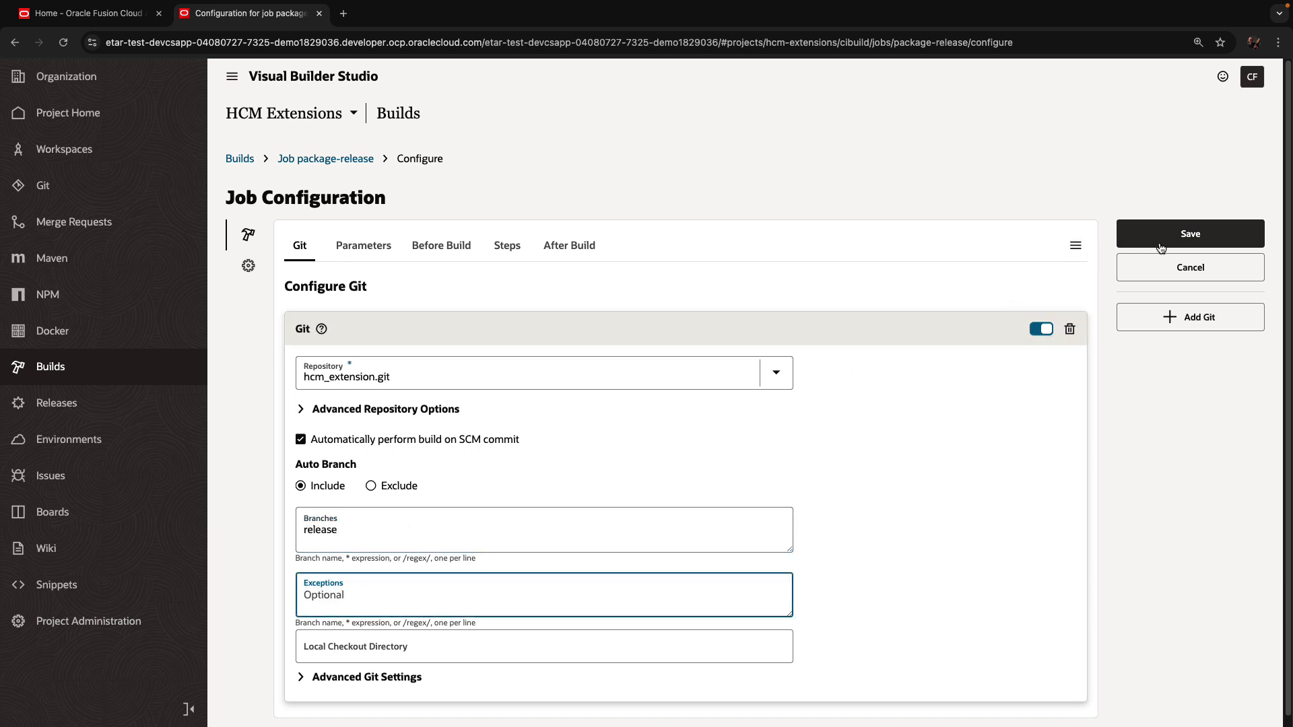
click(1189, 233)
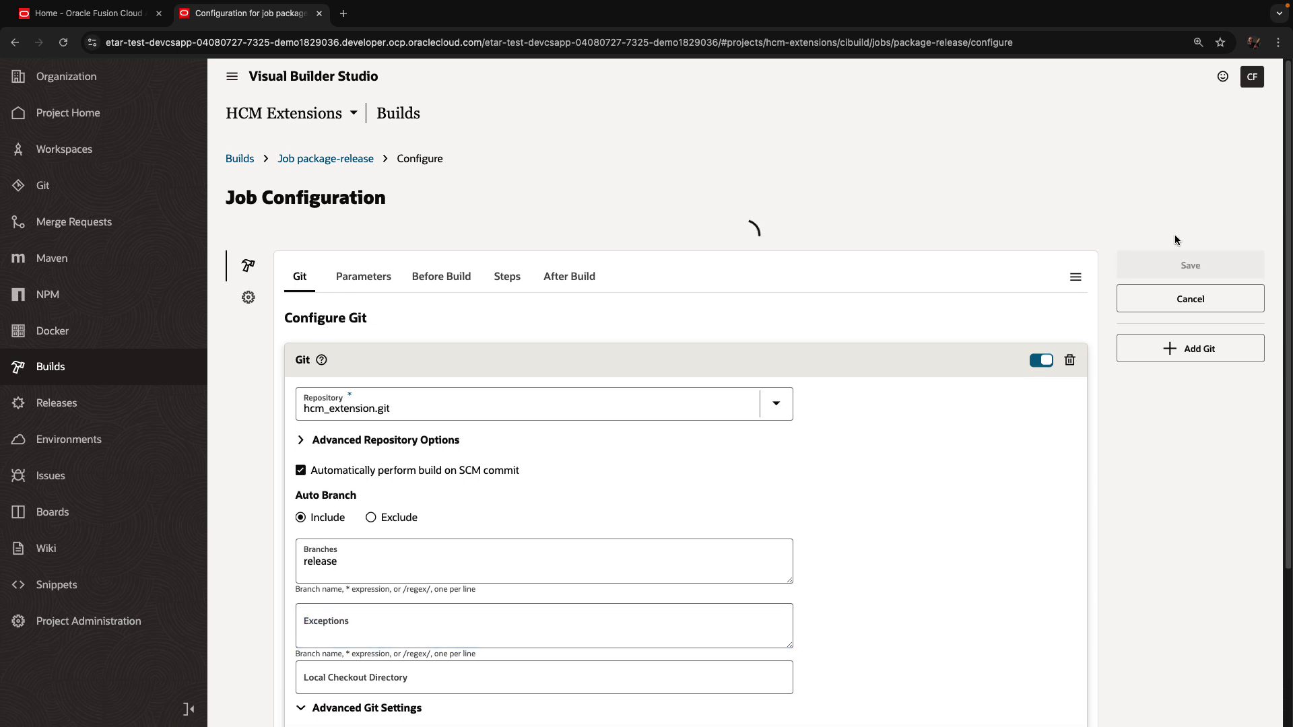
click(1189, 266)
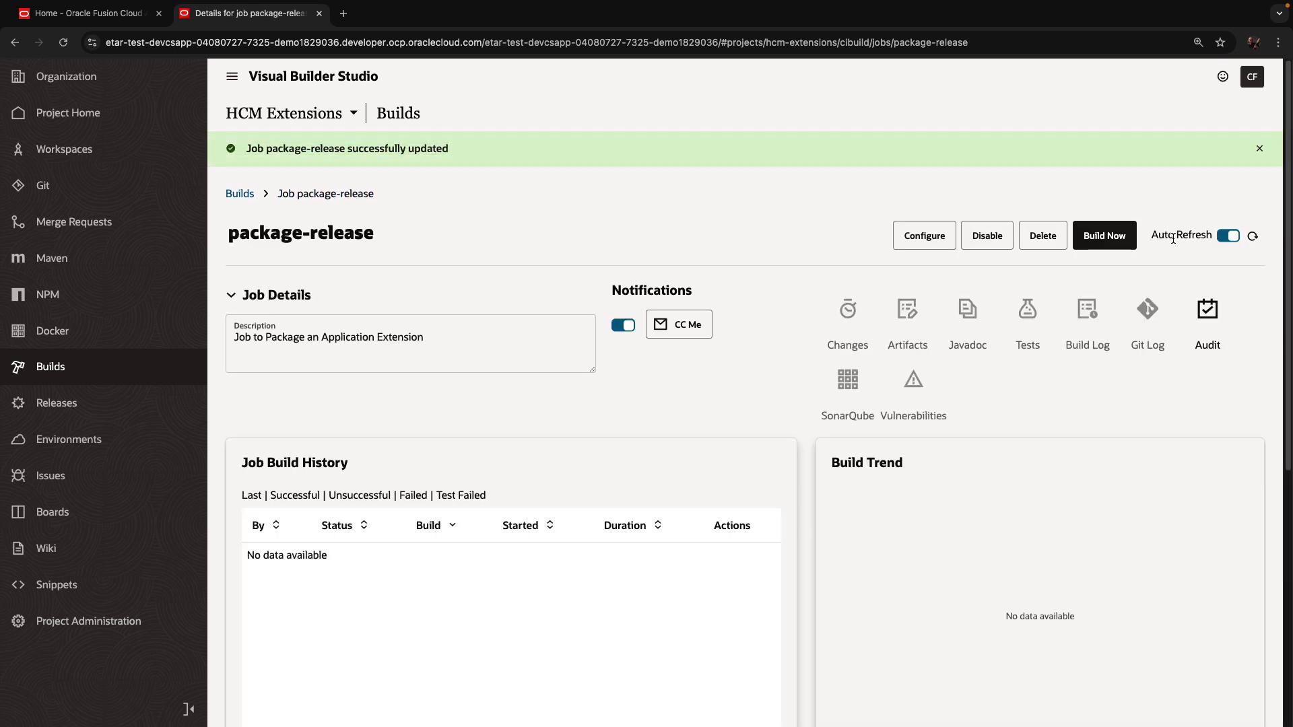
- Run a first build of package-release, check its build history, and return to the Builds list
click(1259, 148)
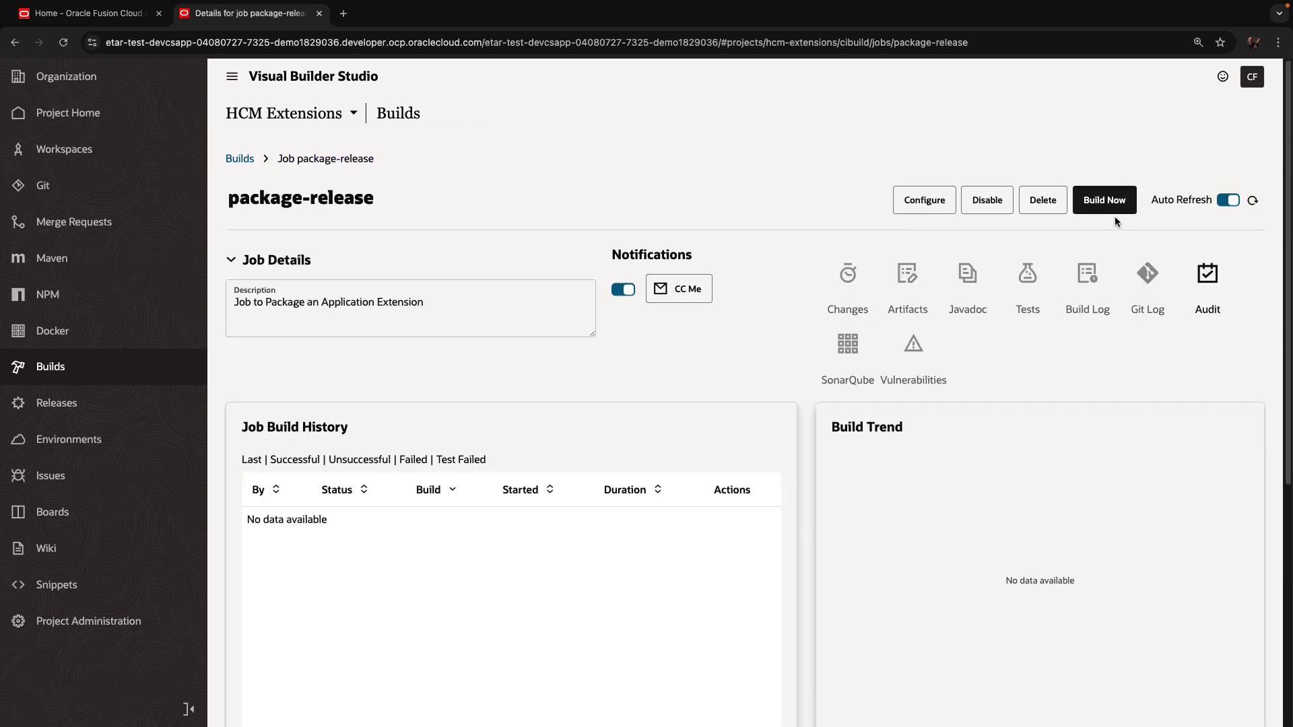
click(1104, 199)
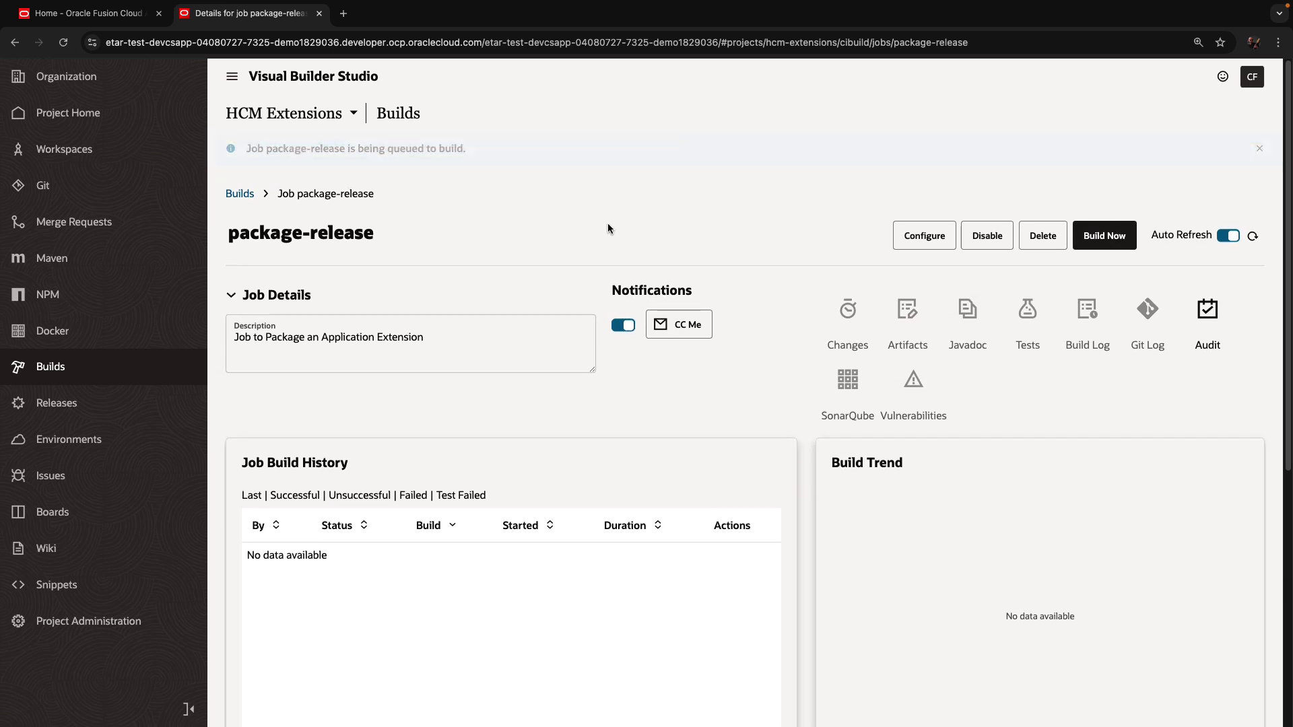
click(1258, 148)
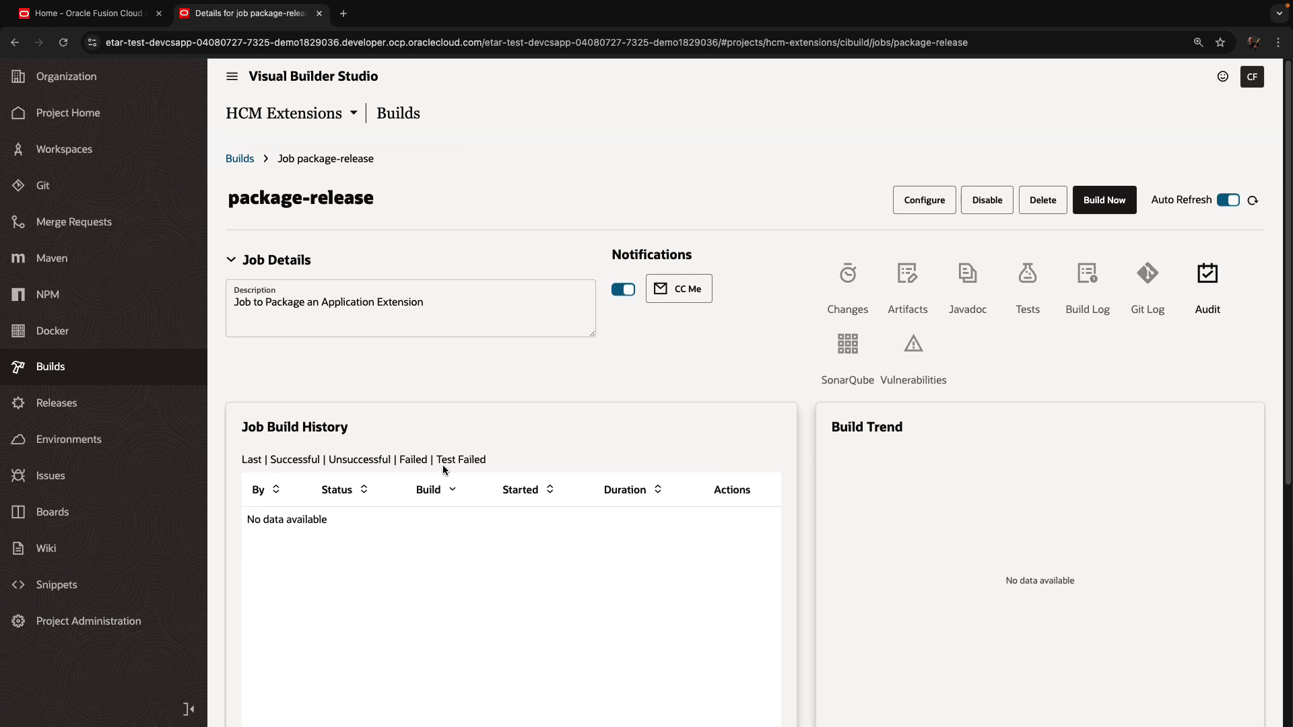
click(1105, 200)
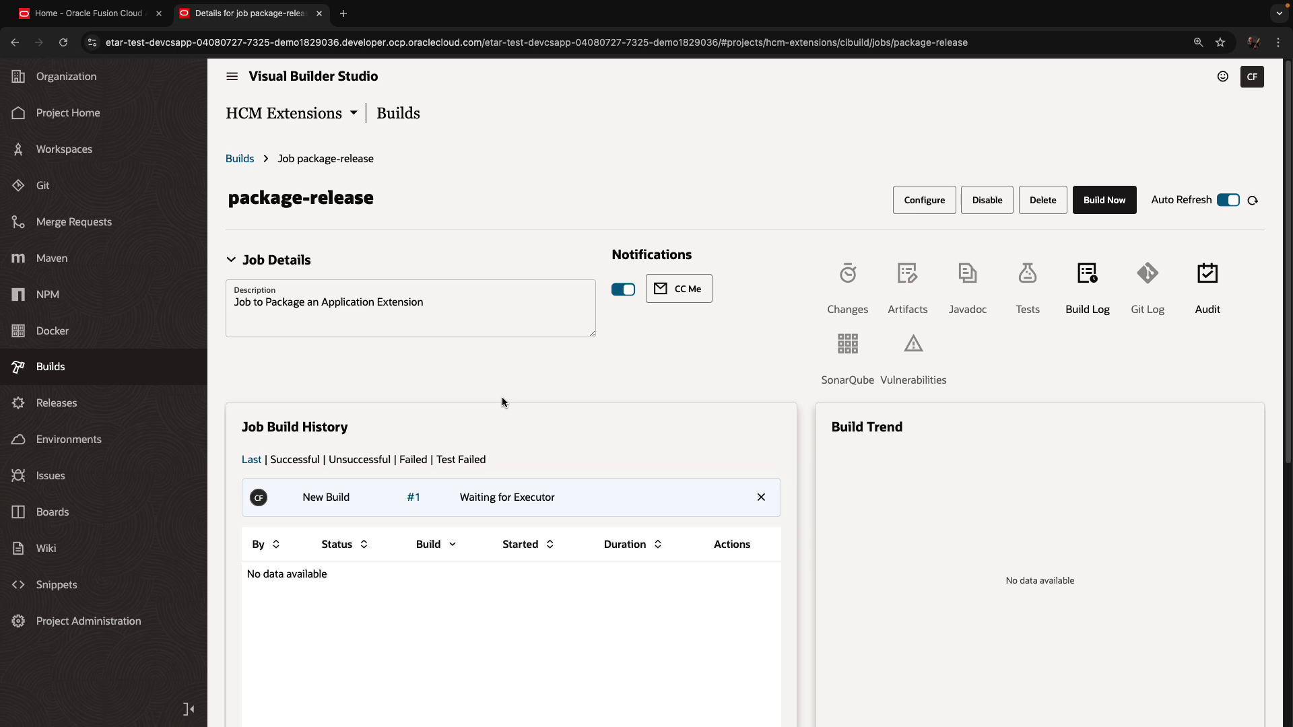
click(240, 159)
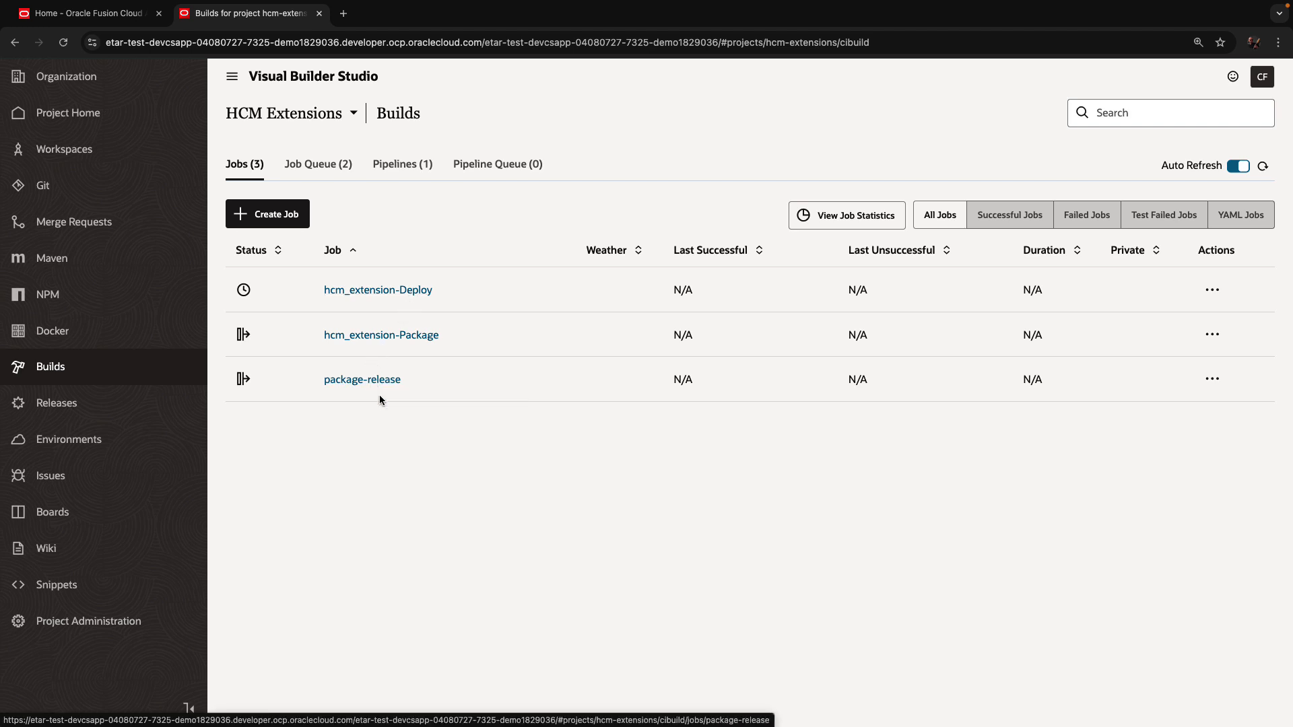
mouse_move(919, 5)
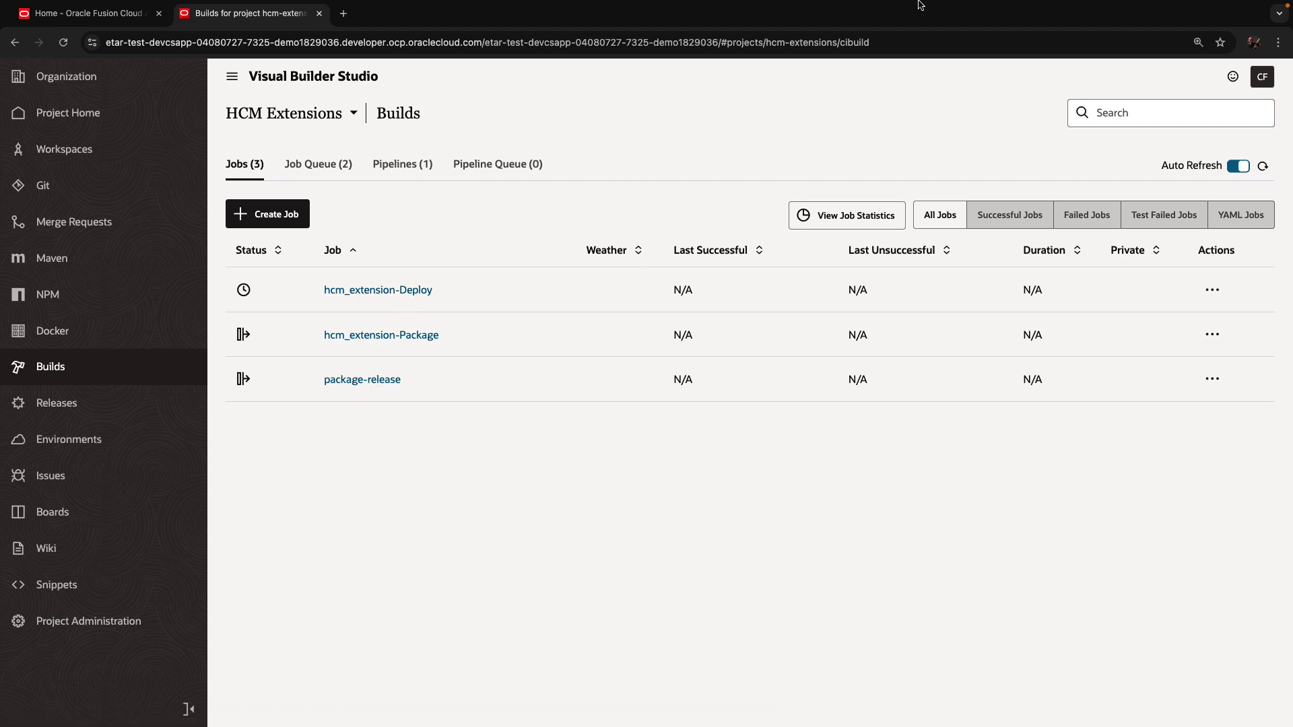